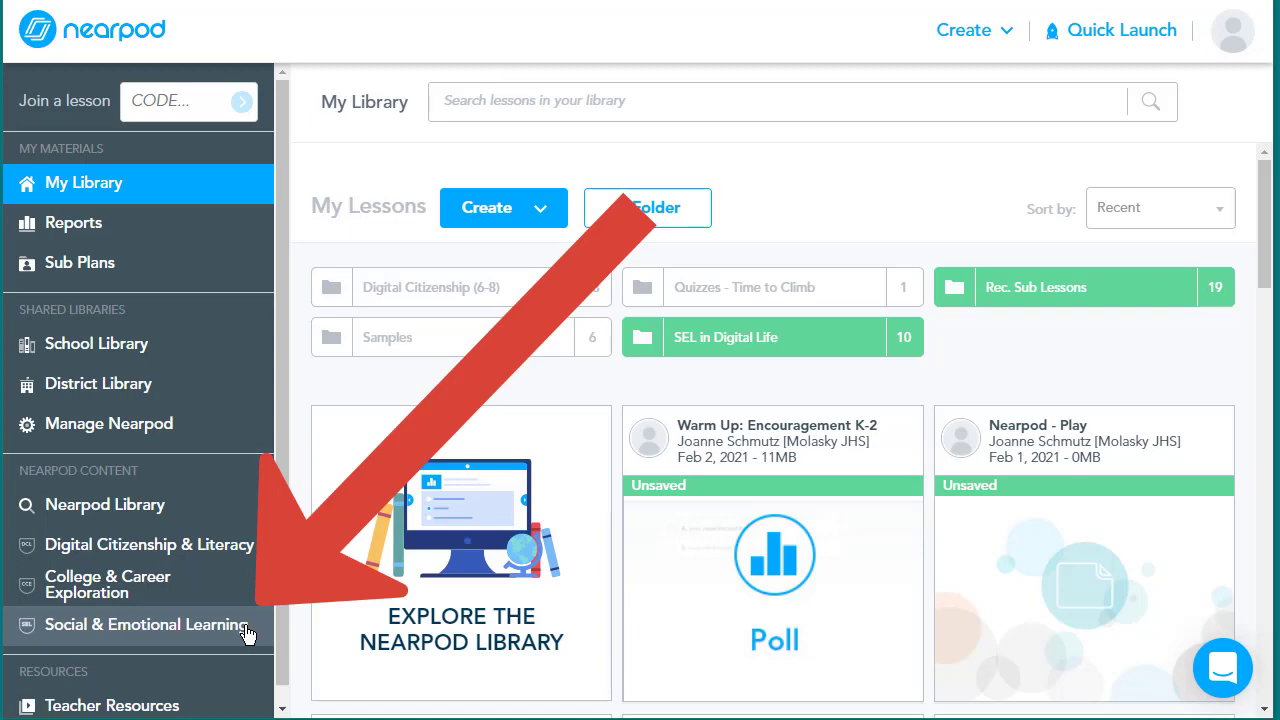
Step: From the Social & Emotional Learning library, preview the Calm Kids K-5 Meditation bundle
click(147, 624)
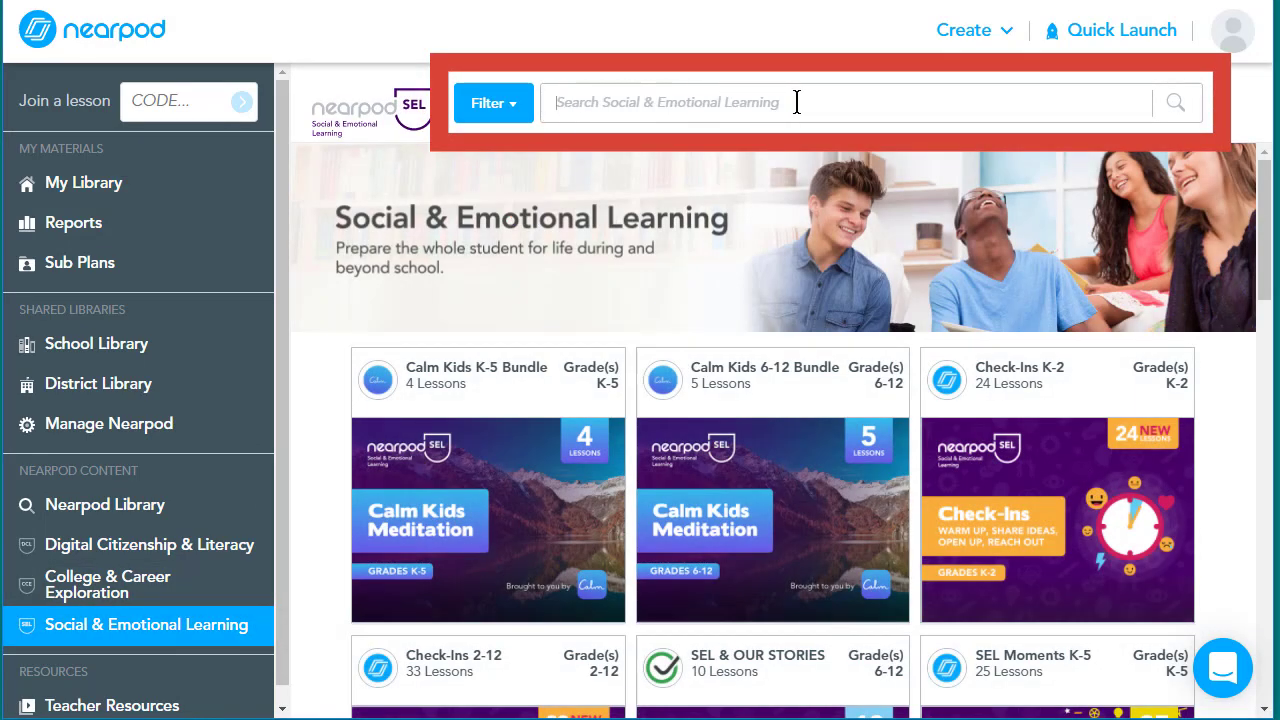
scroll(down, 3)
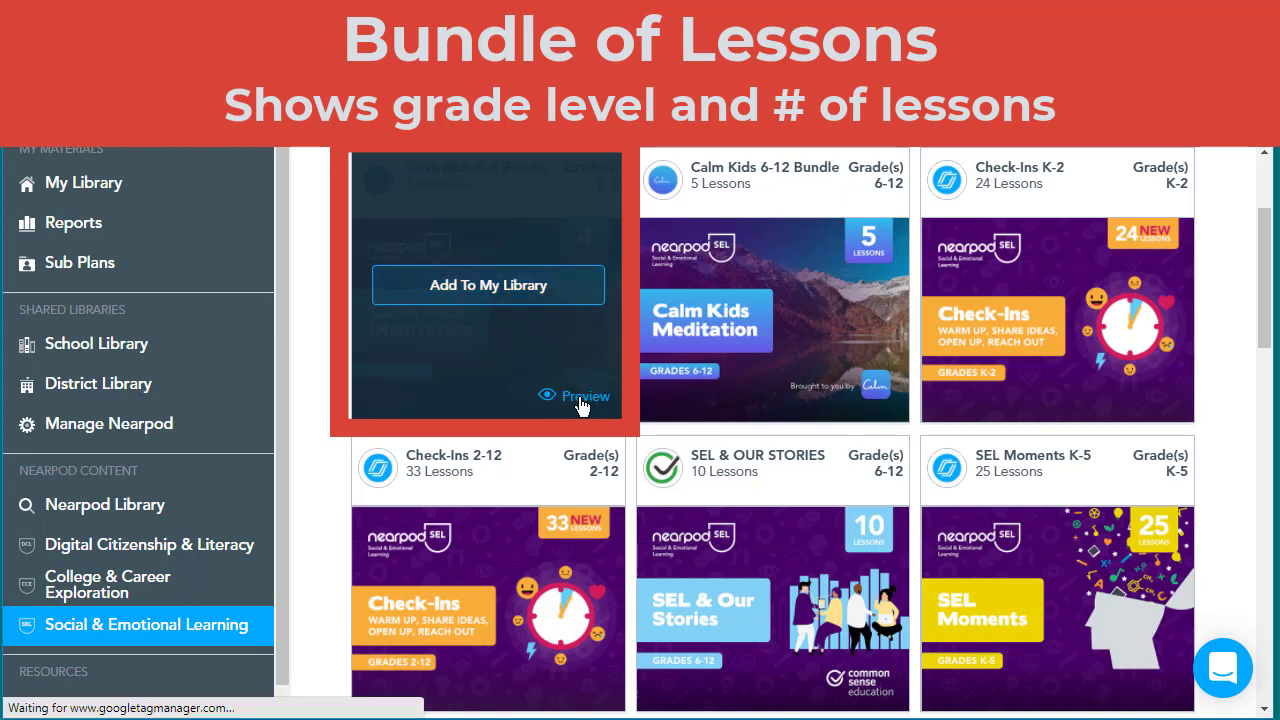
click(585, 395)
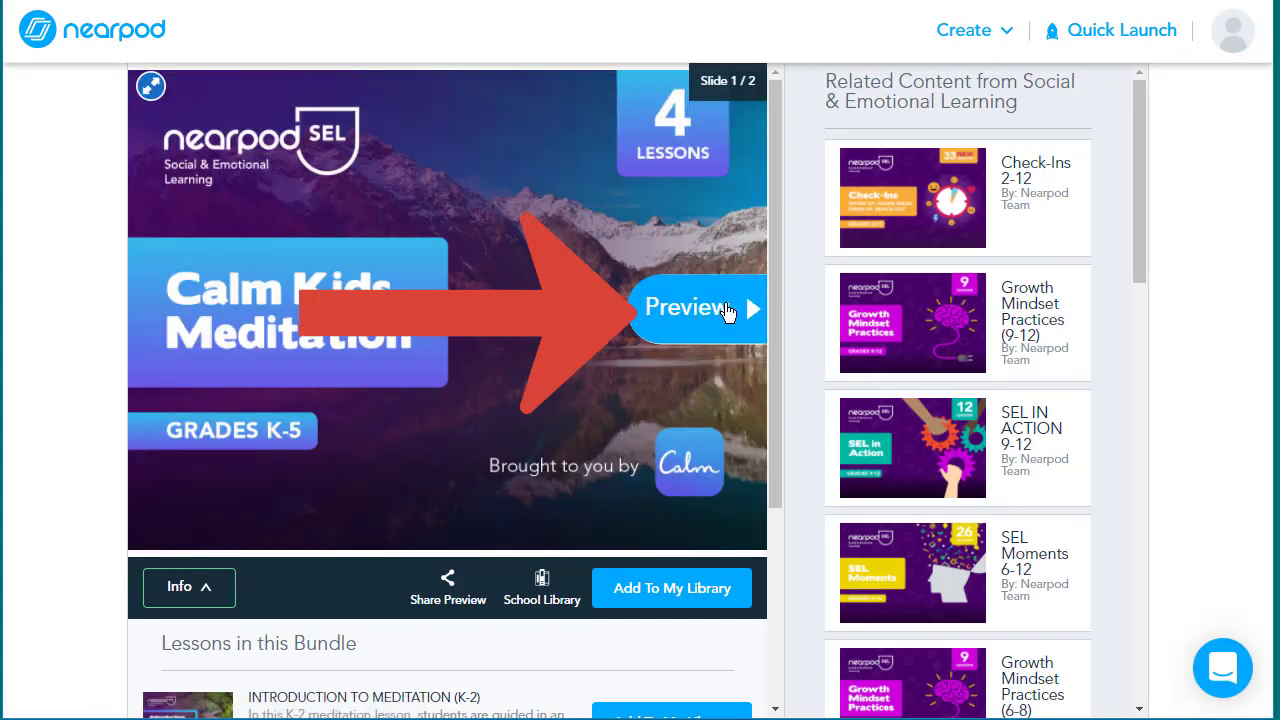
Step: View the Calm Kids bundle's About Calm slide and scroll to its four meditation lessons
click(728, 308)
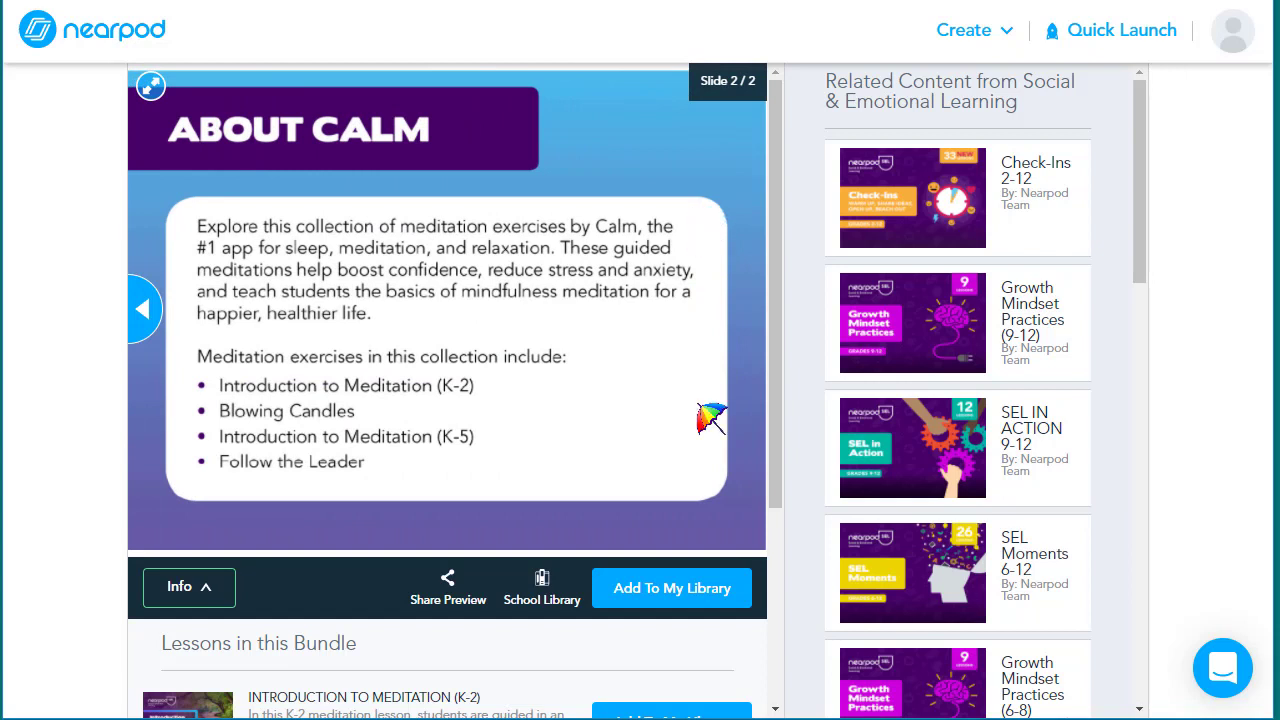
scroll(down, 3)
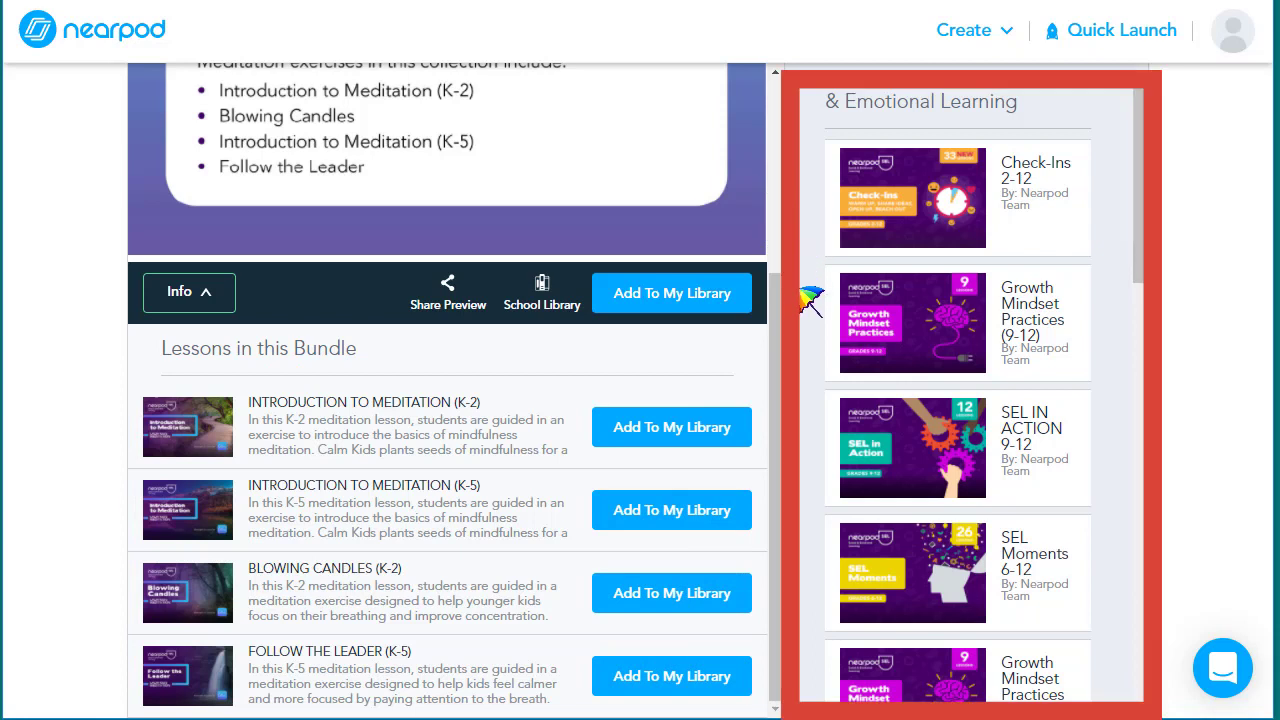
mouse_move(808, 555)
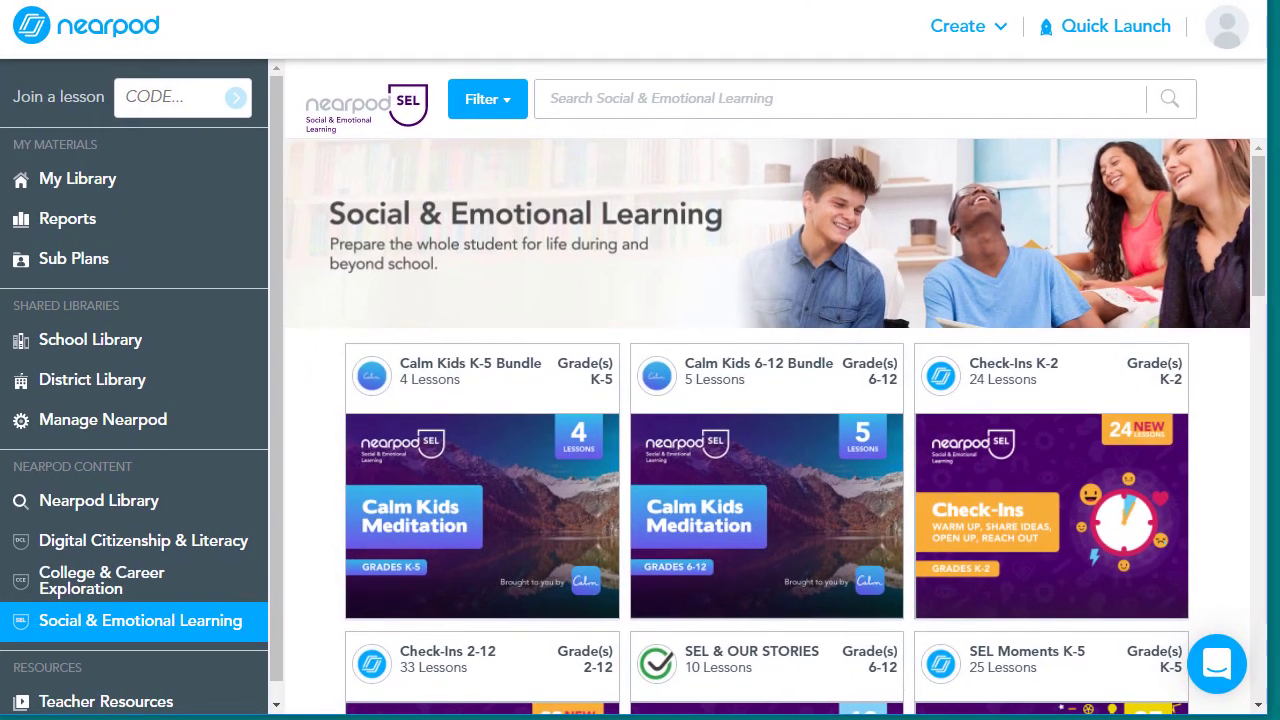
mouse_move(293, 393)
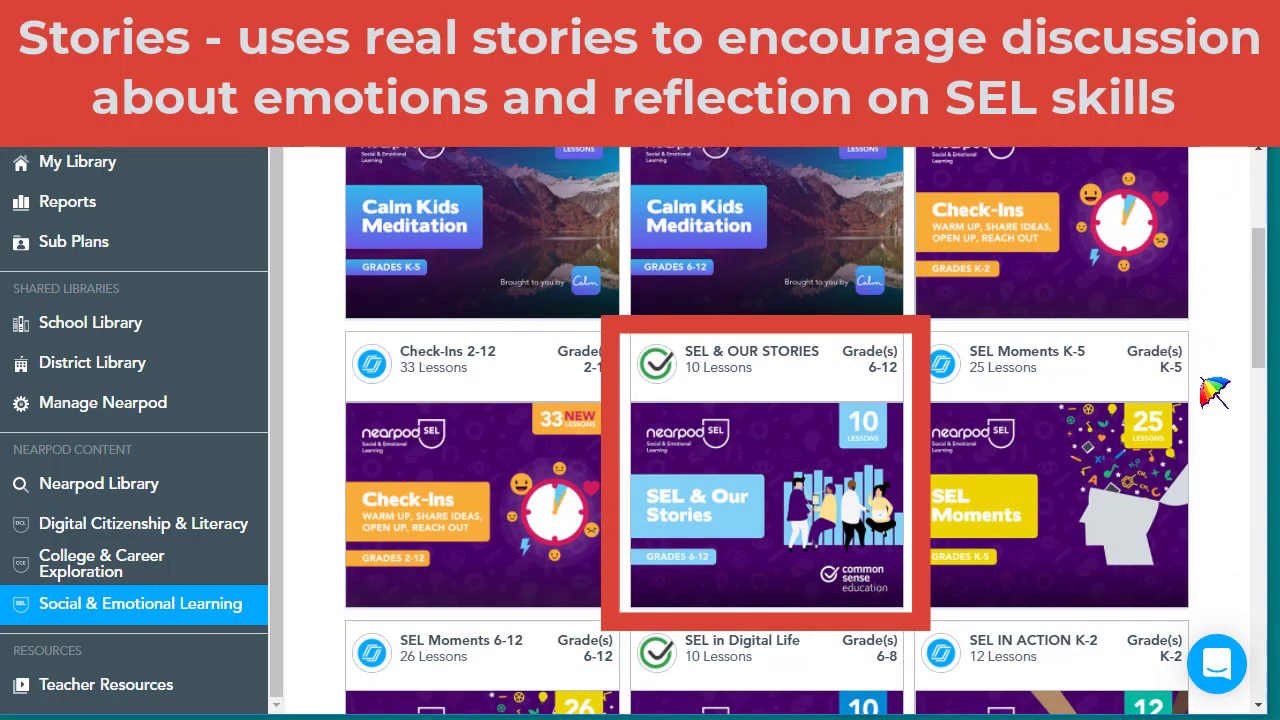
mouse_move(935, 395)
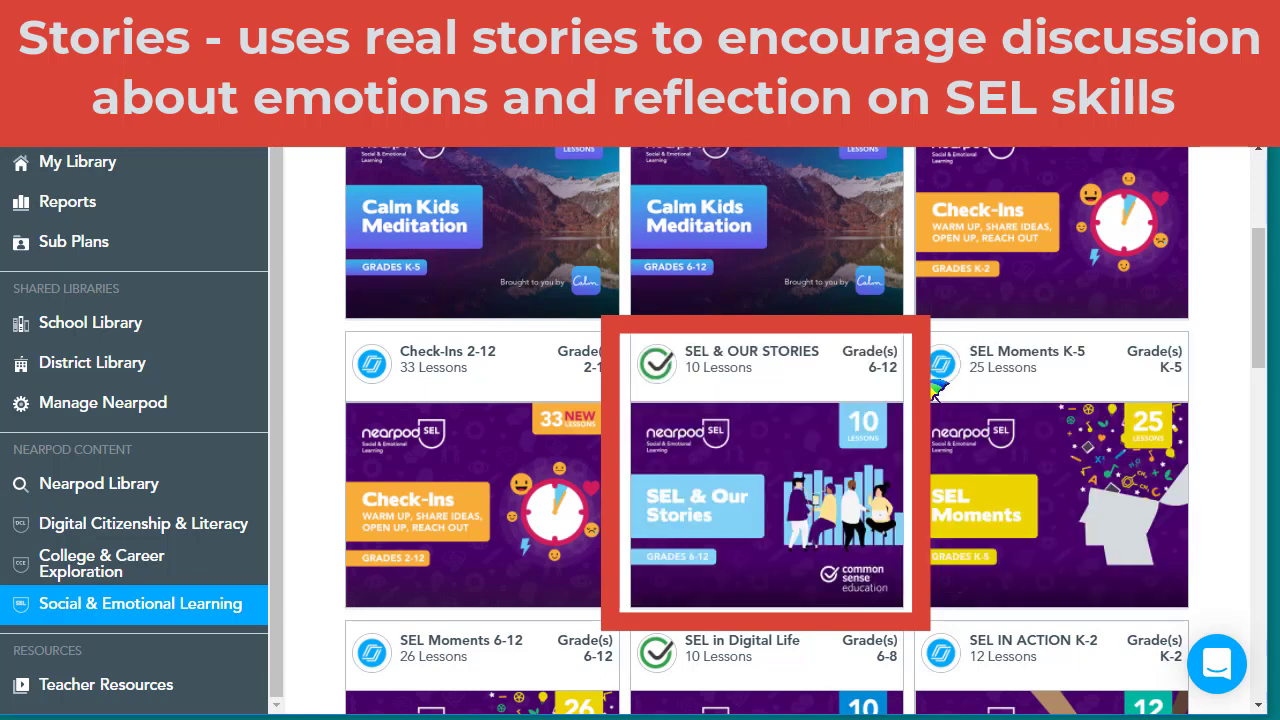
mouse_move(1230, 393)
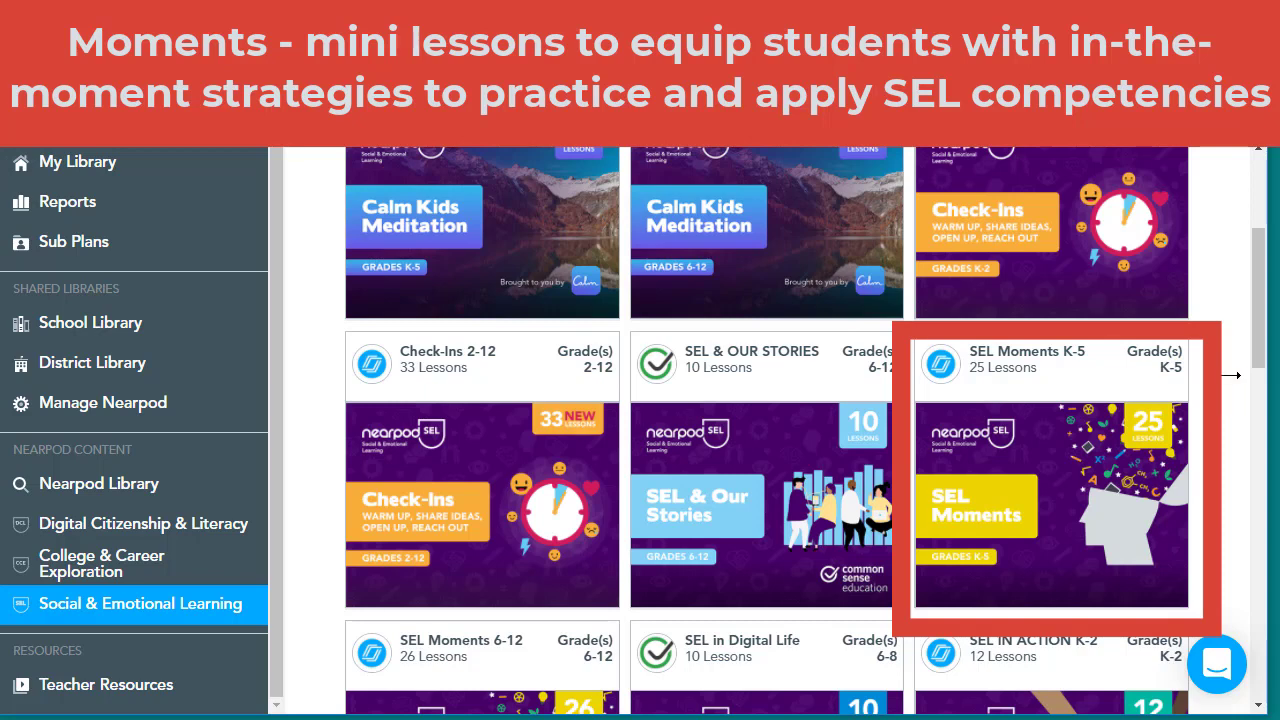
mouse_move(1230, 375)
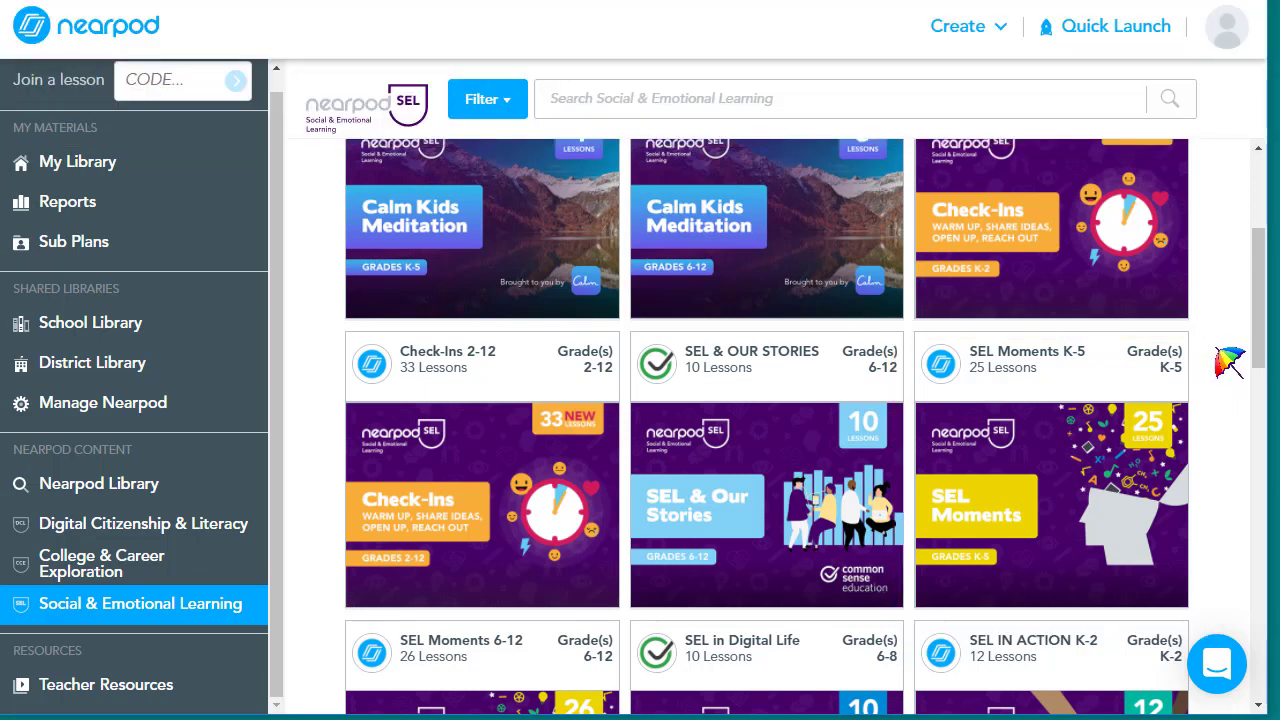
Step: Scroll the SEL collection past the Stories and Moments bundles to SEL in Digital Life
scroll(down, 3)
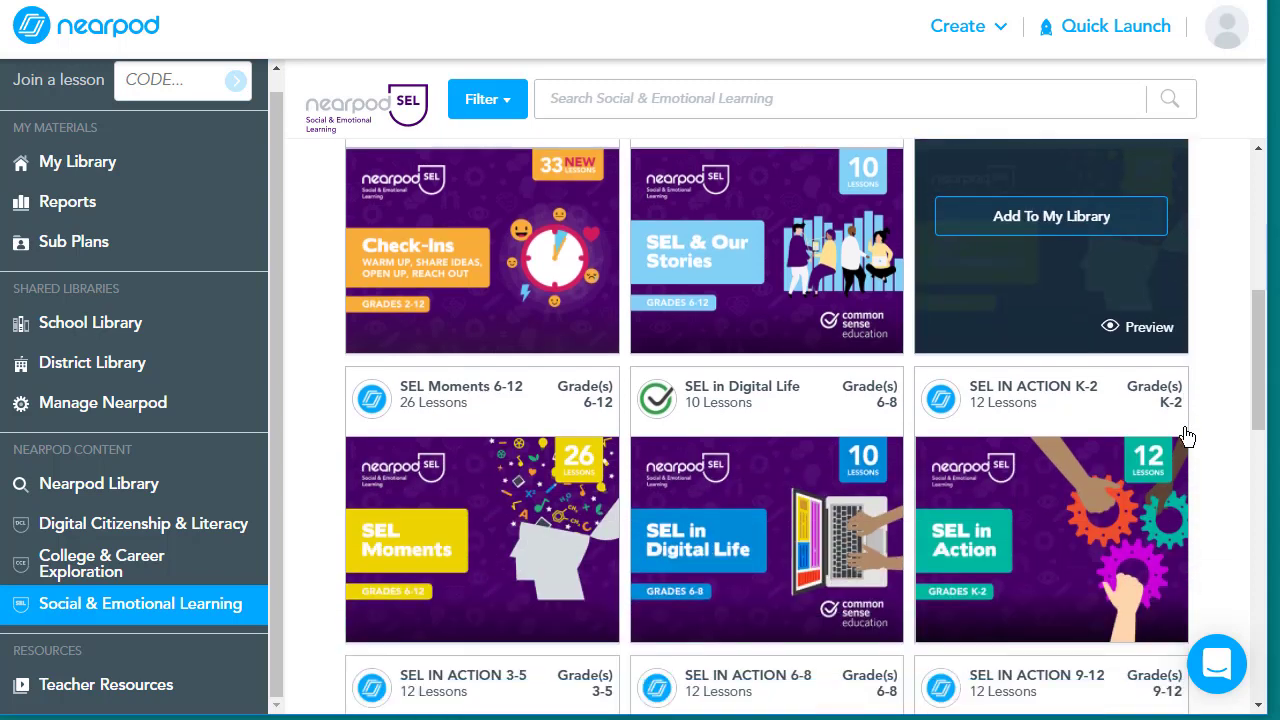
scroll(down, 3)
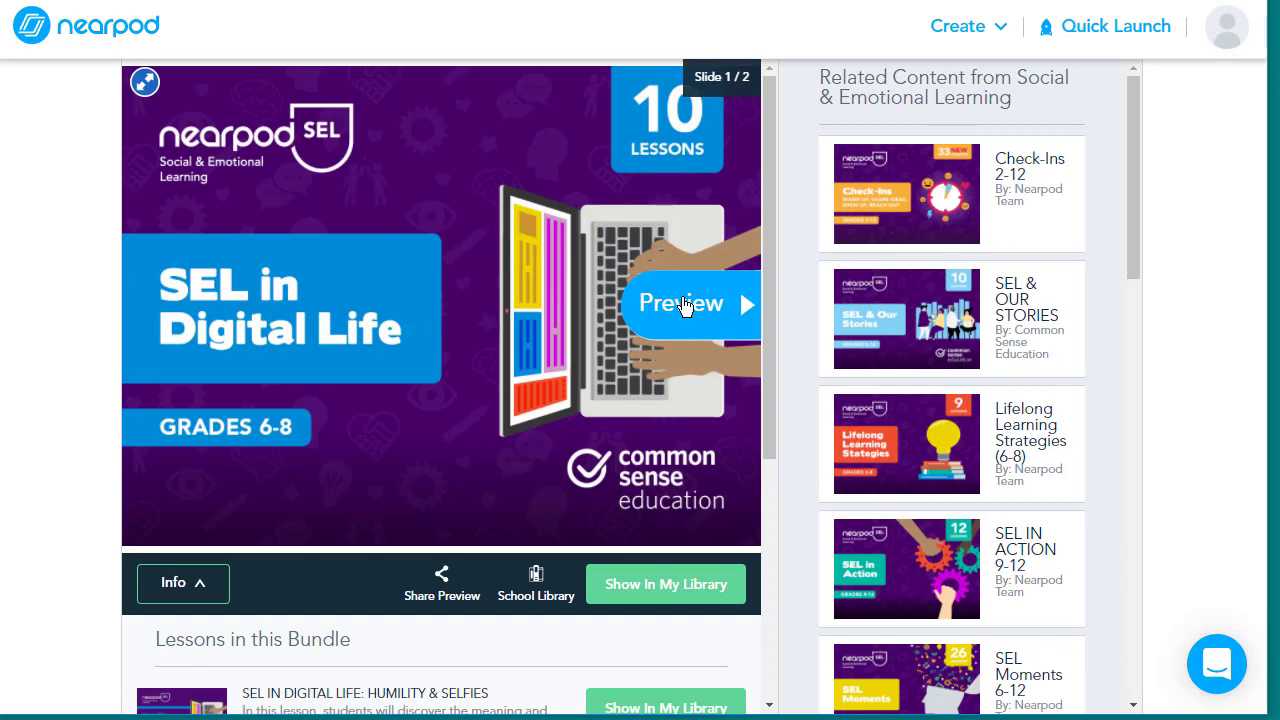
Step: View the About SEL in Digital Life slide, then scroll the SEL collection toward SEL in Action
click(718, 304)
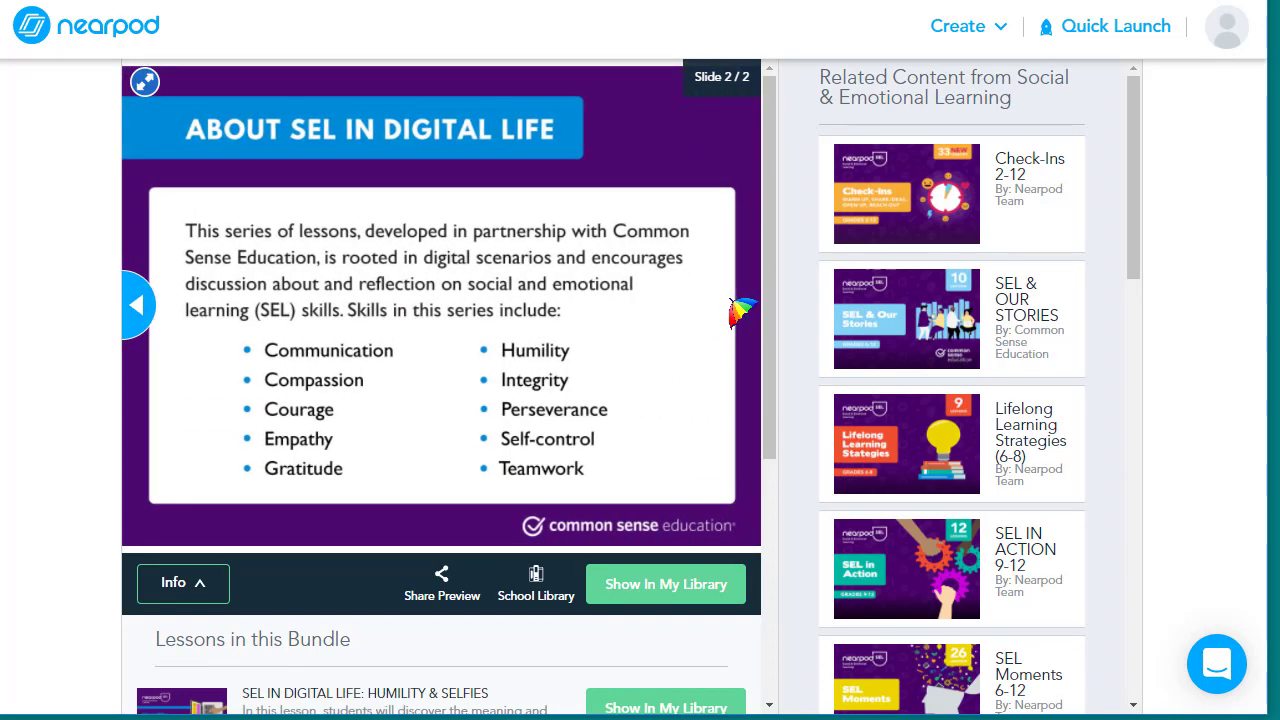
scroll(down, 3)
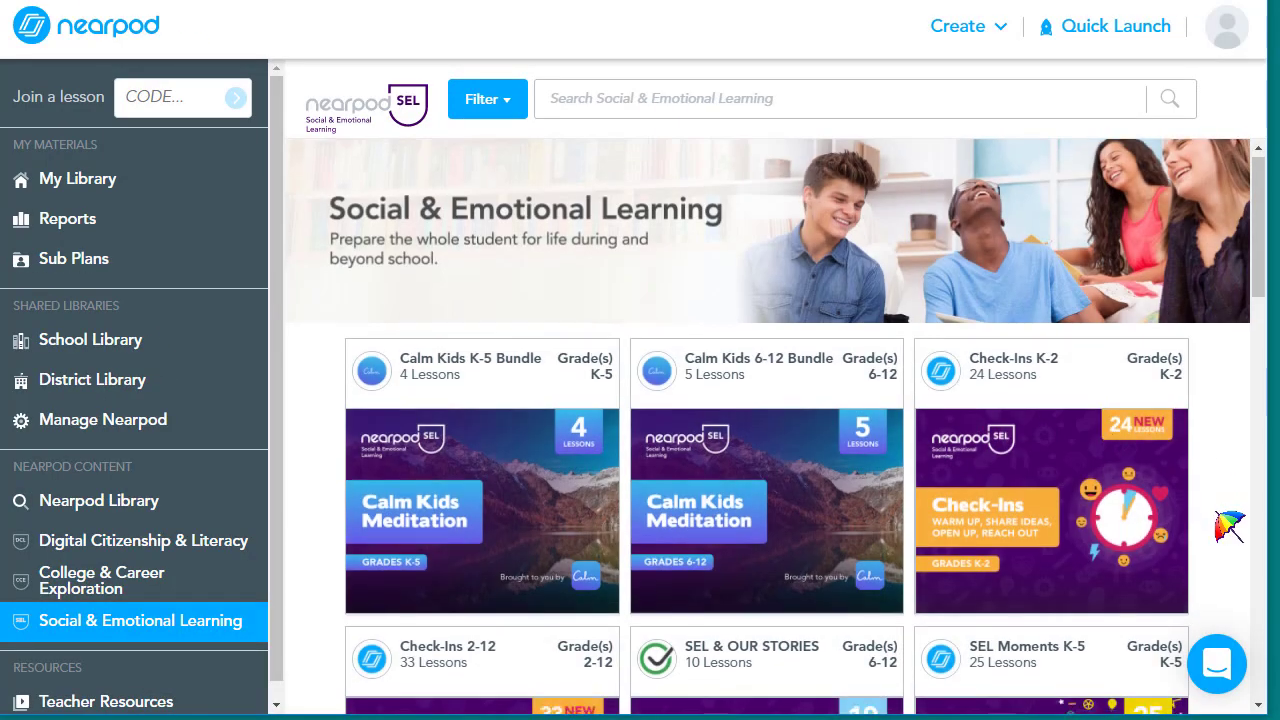
scroll(down, 3)
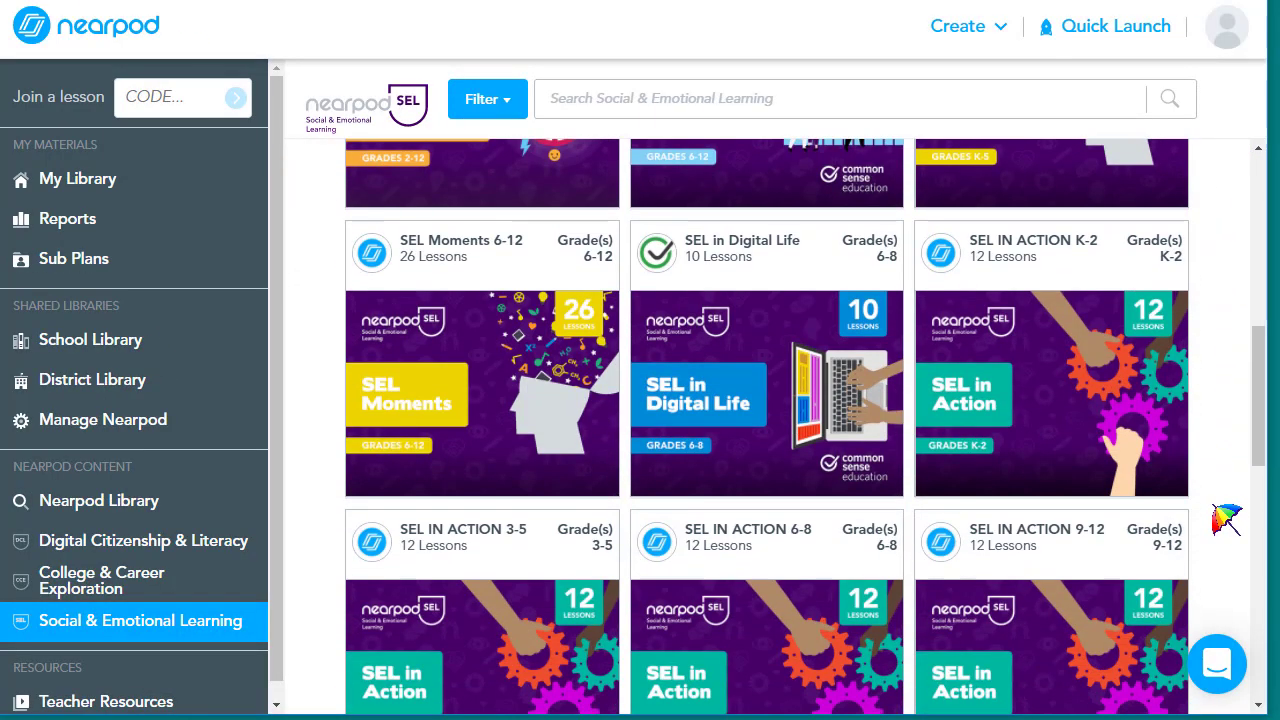
mouse_move(1050, 390)
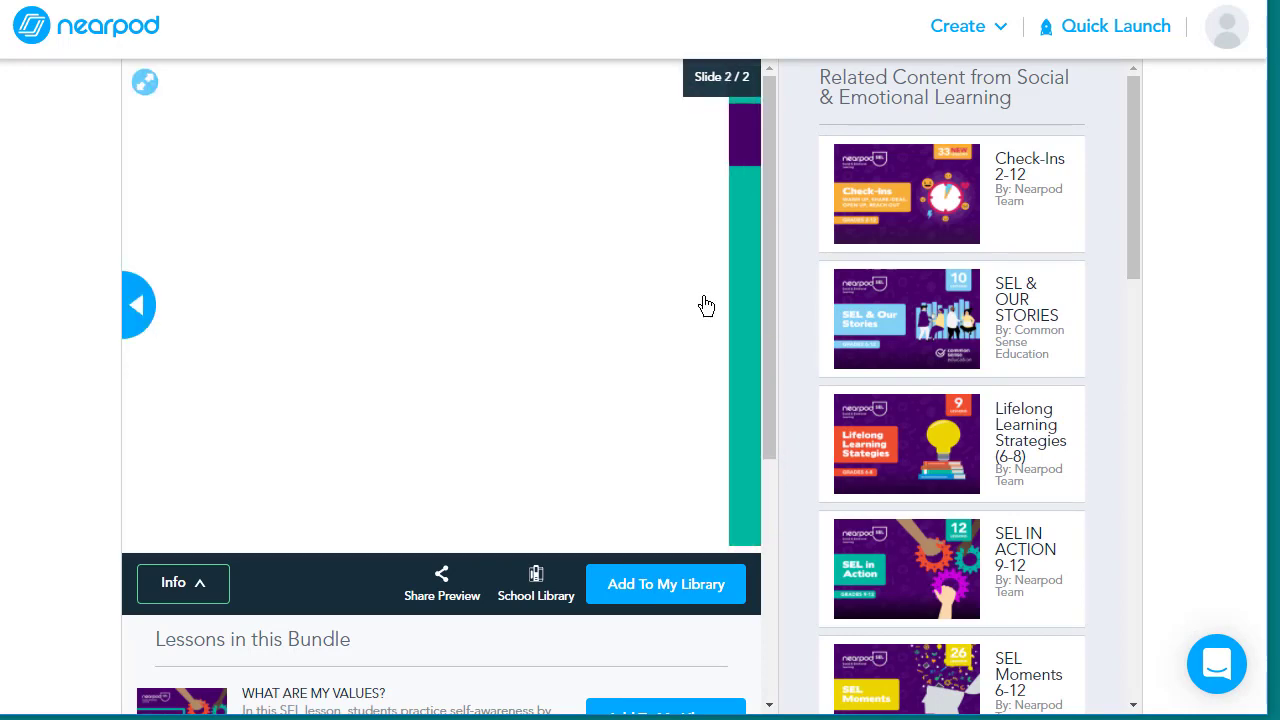
Step: Add What Are My Values? from the SEL in Action bundle to My Library, then open My Library
scroll(down, 3)
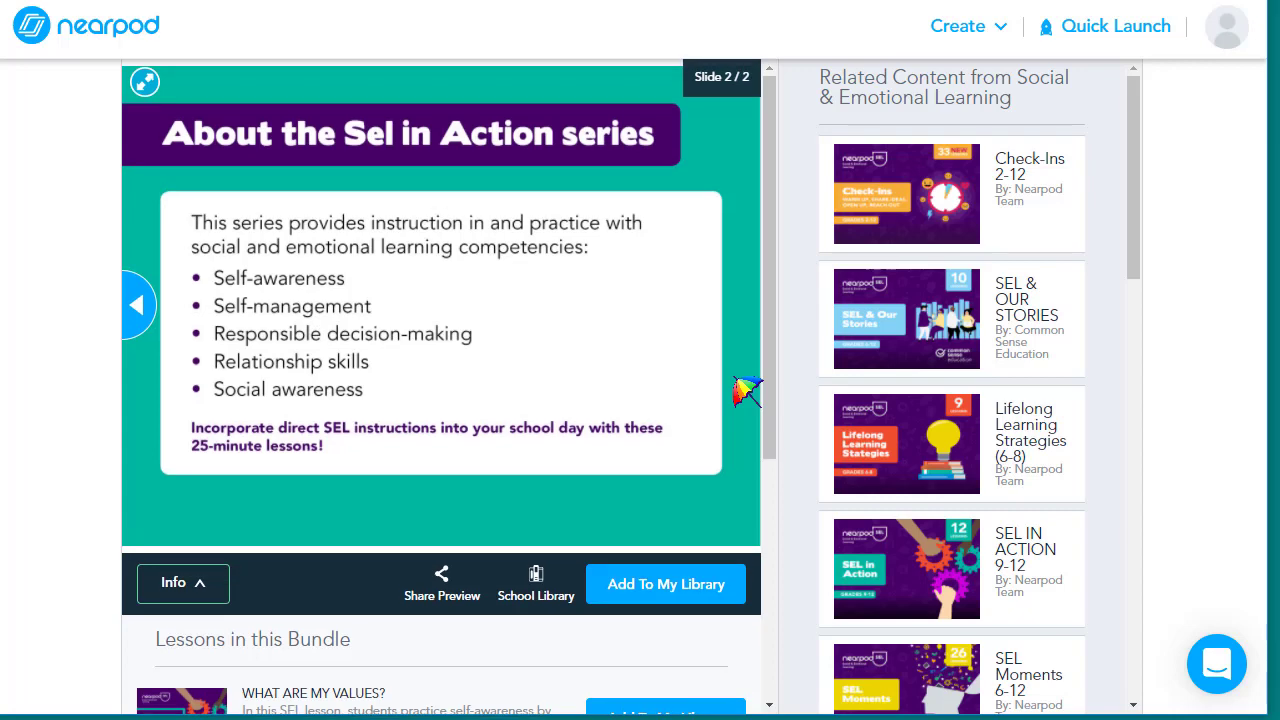
scroll(down, 3)
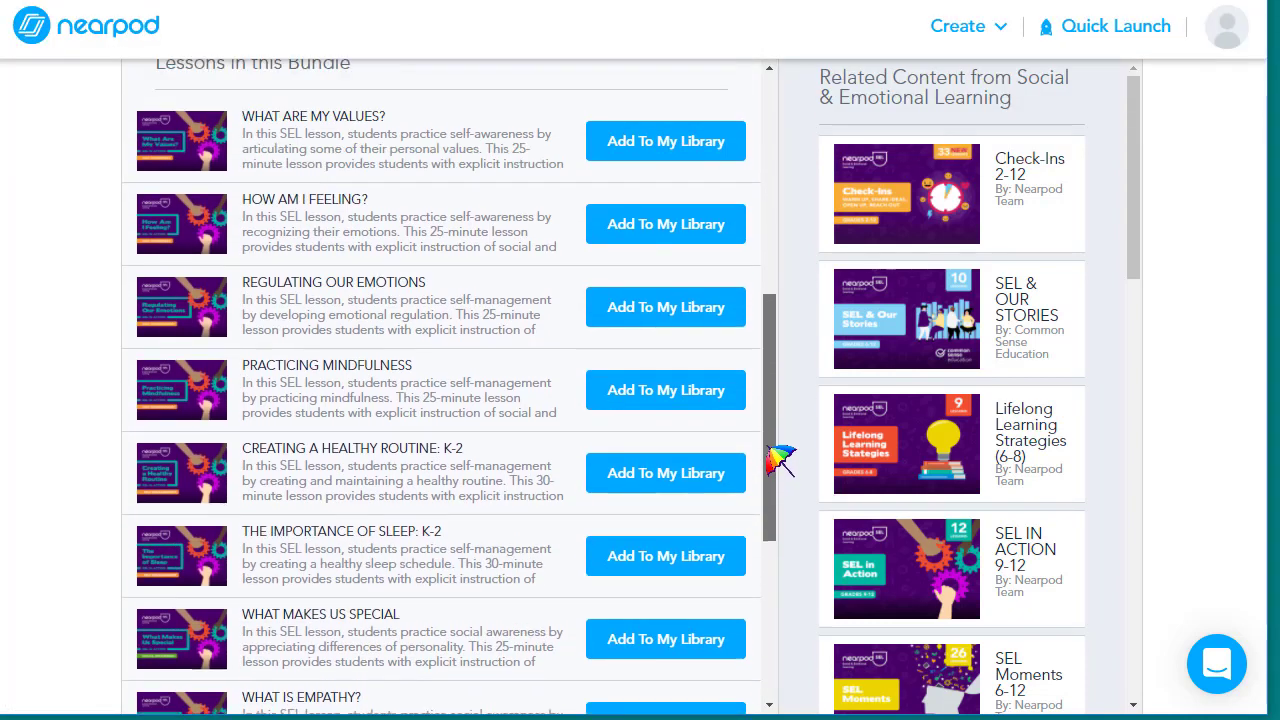
scroll(up, 3)
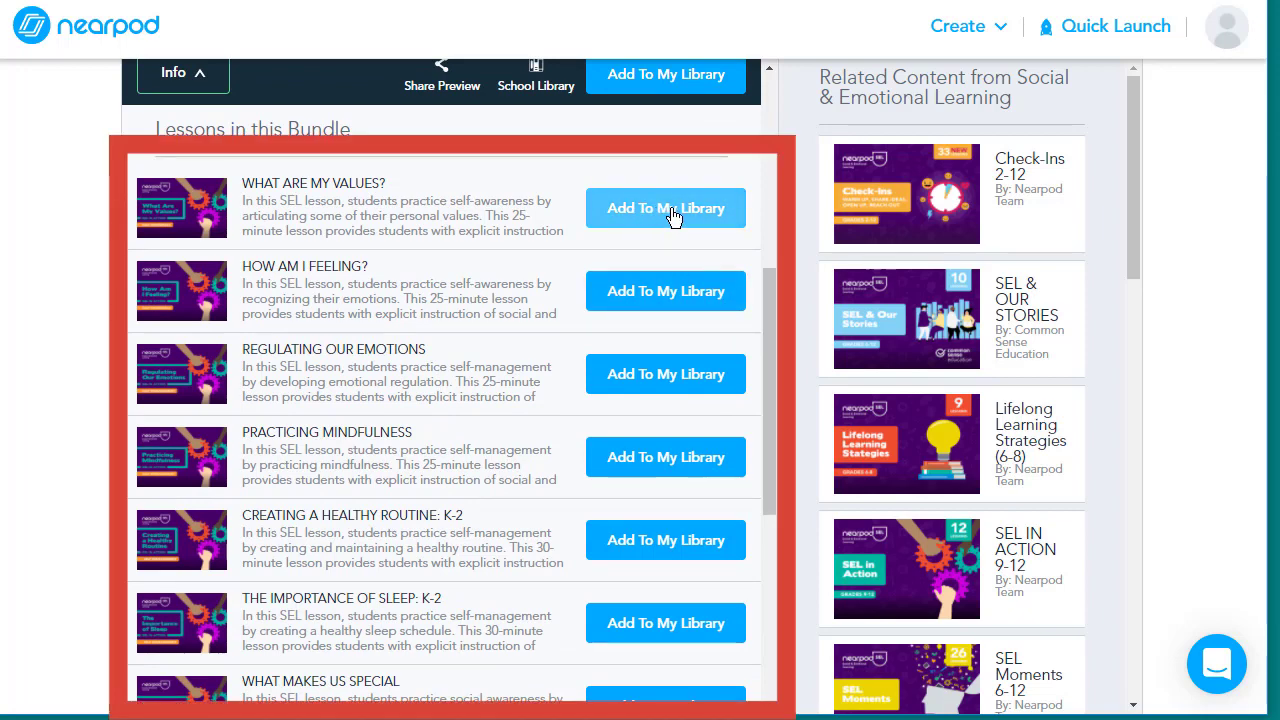
click(665, 207)
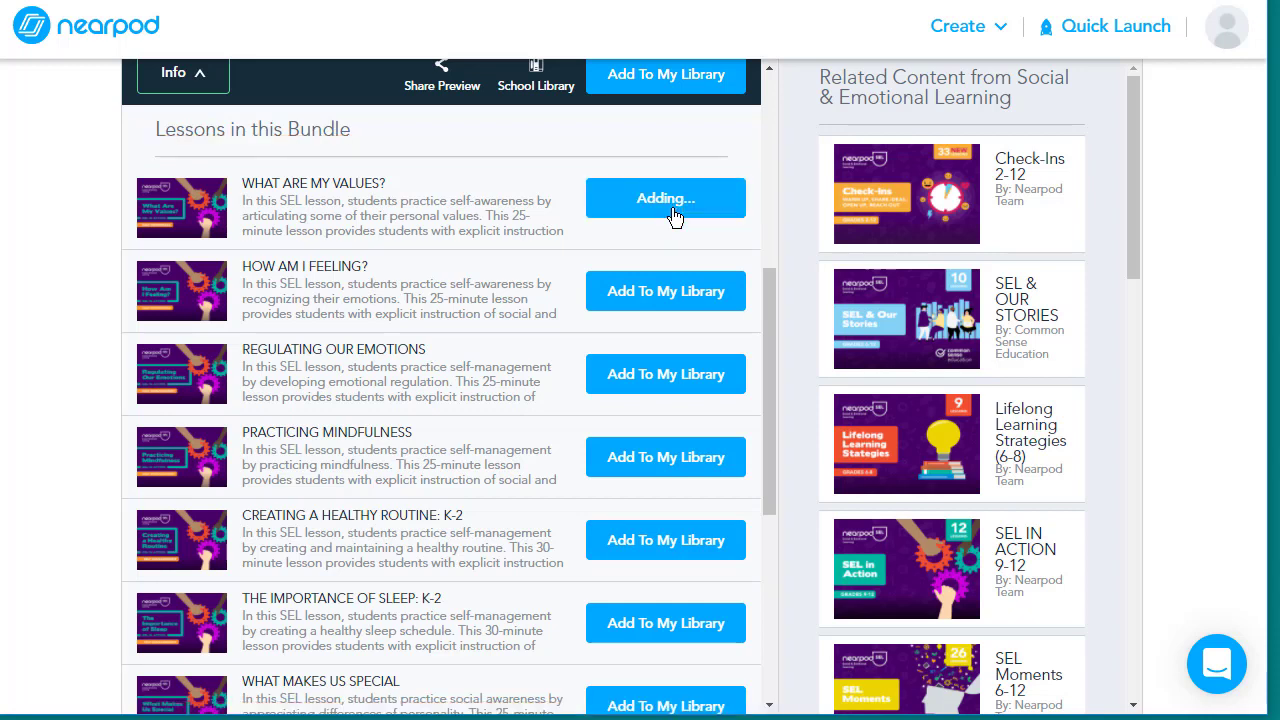
click(665, 197)
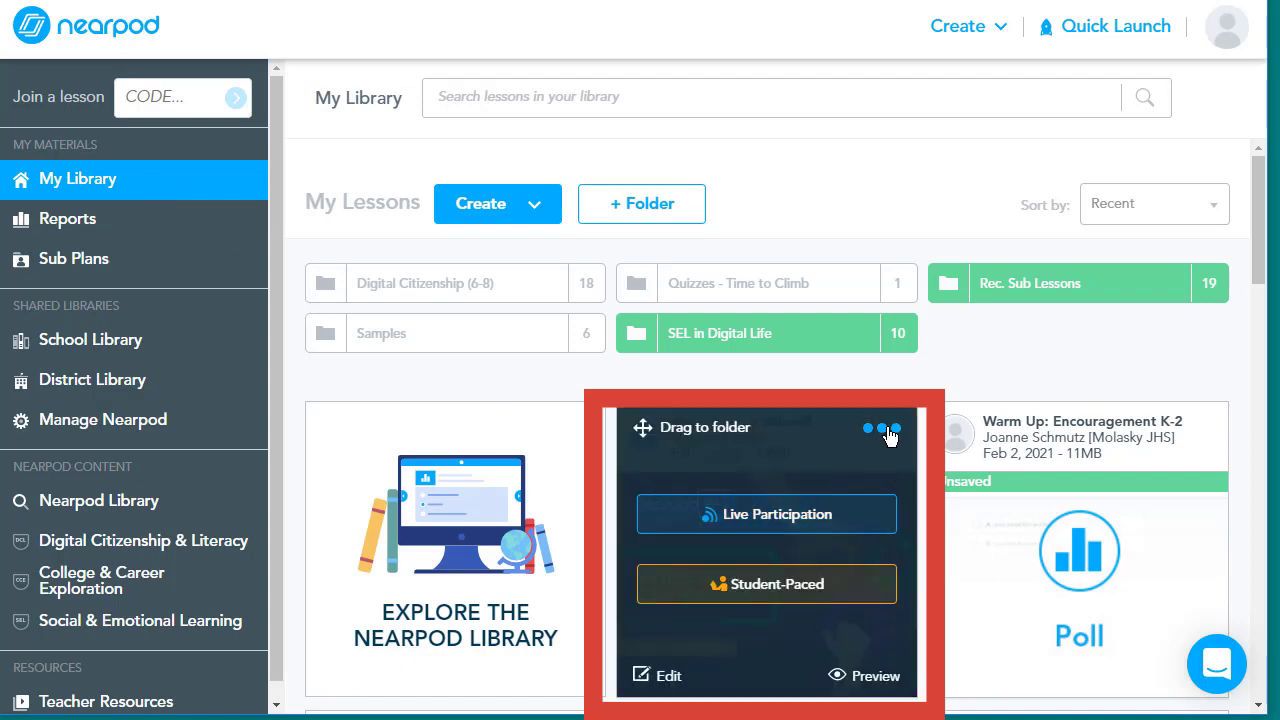
click(888, 427)
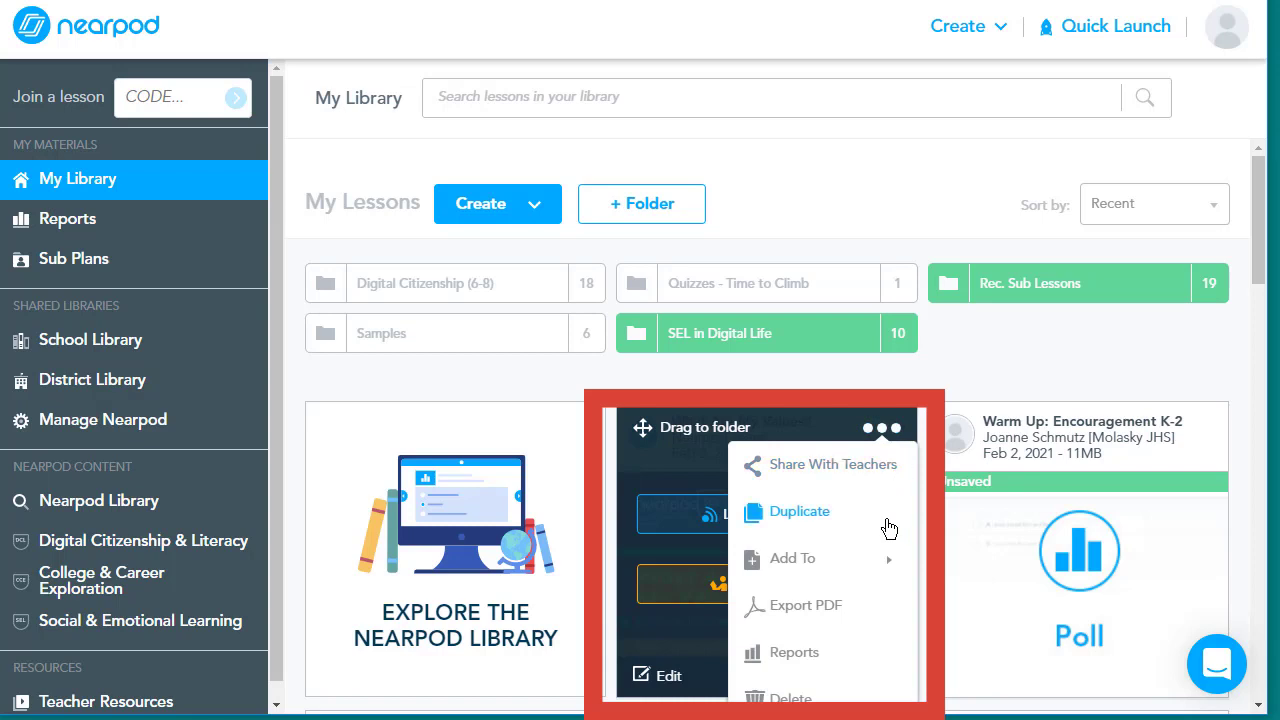
mouse_move(889, 525)
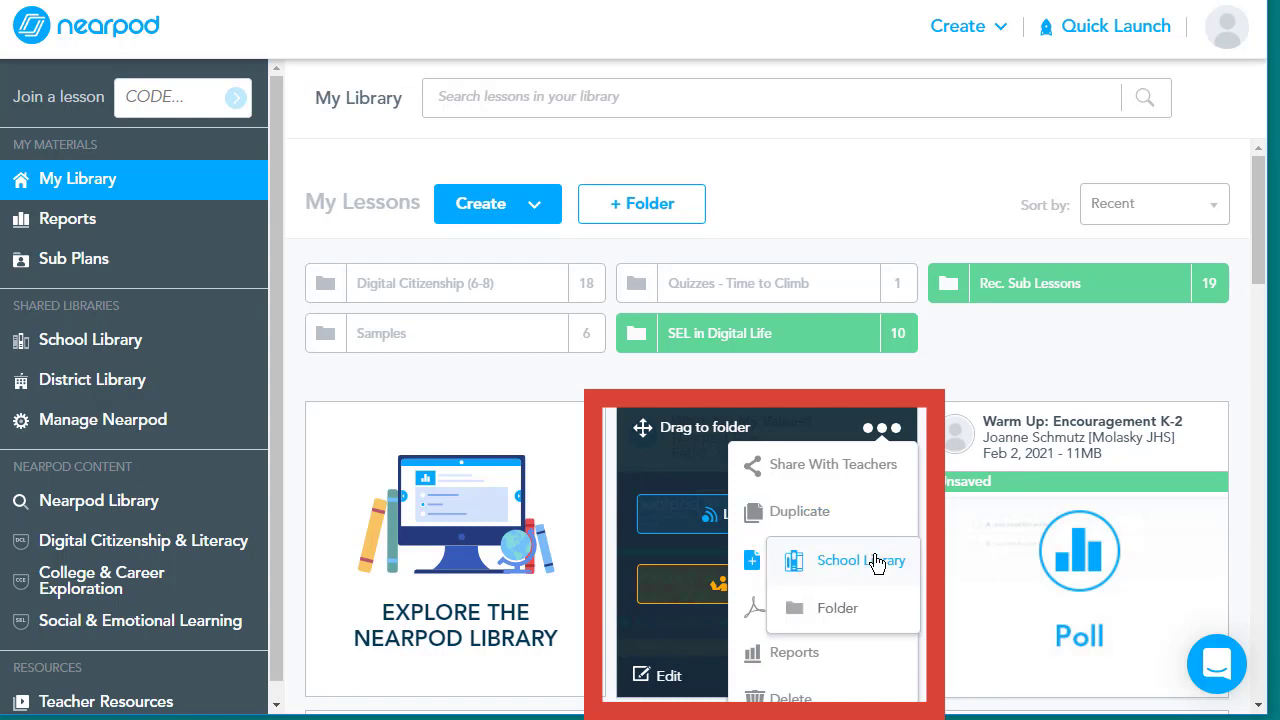
mouse_move(894, 682)
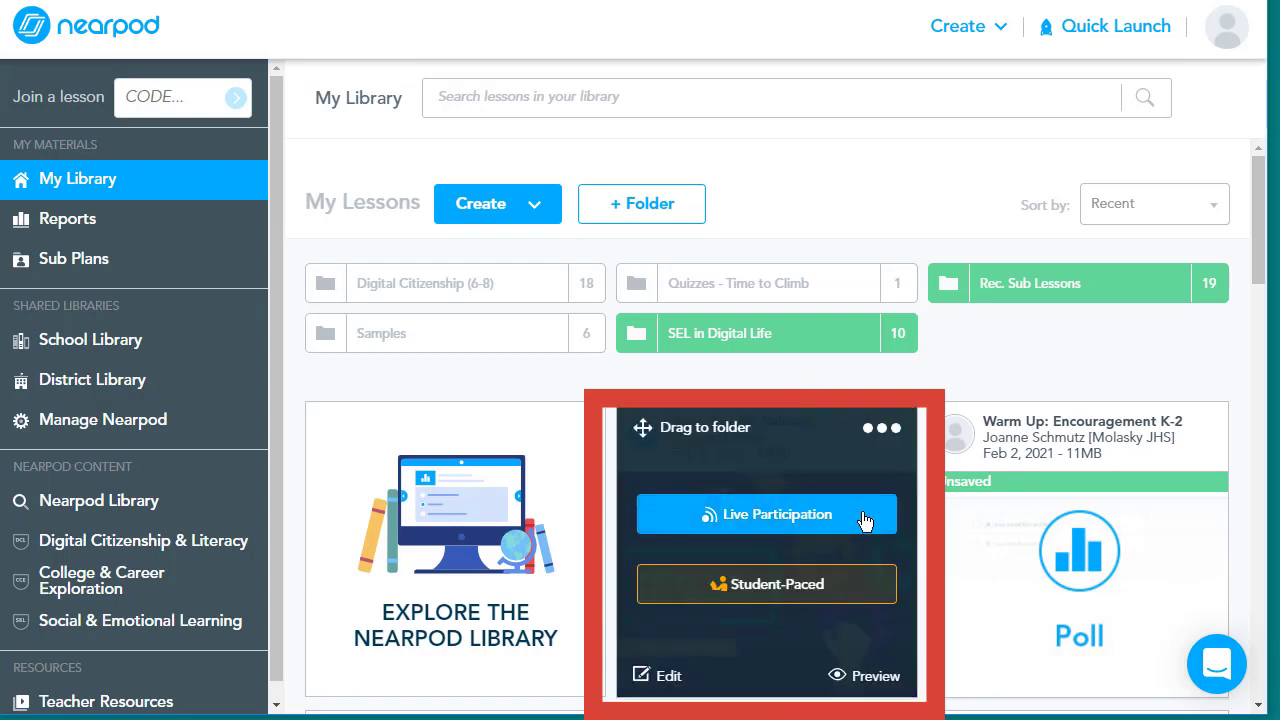
mouse_move(858, 588)
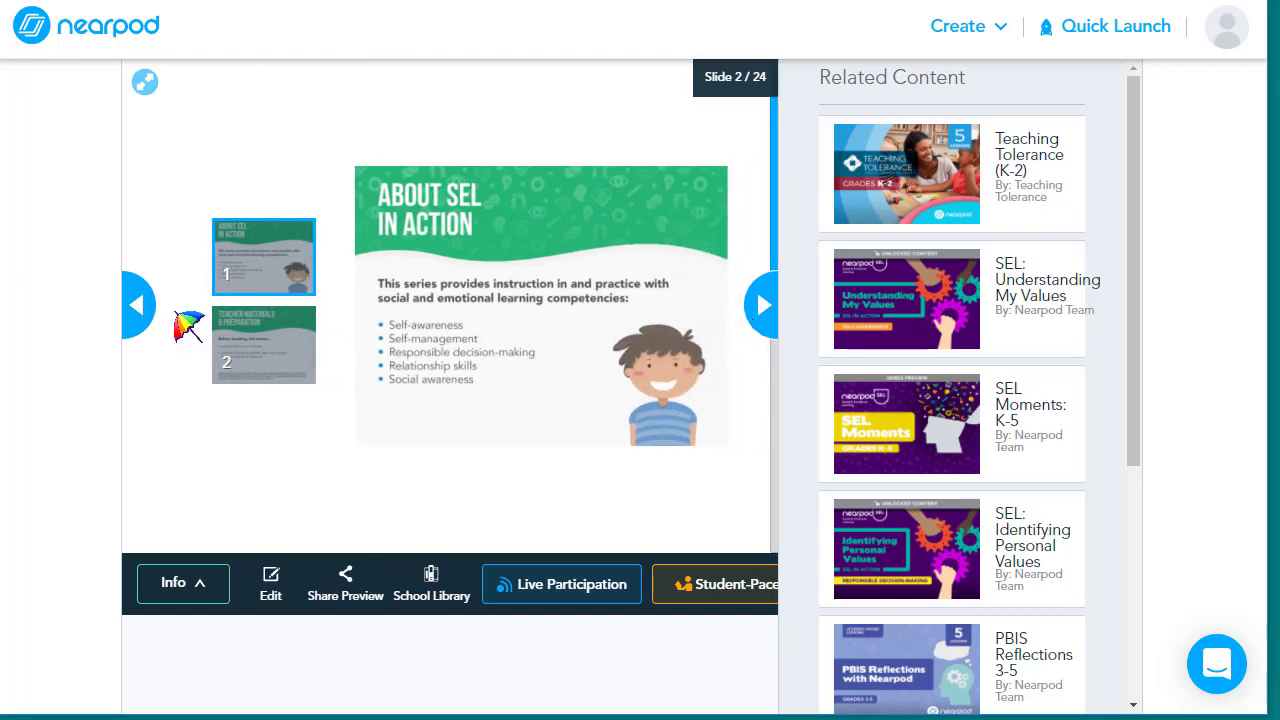
mouse_move(770, 305)
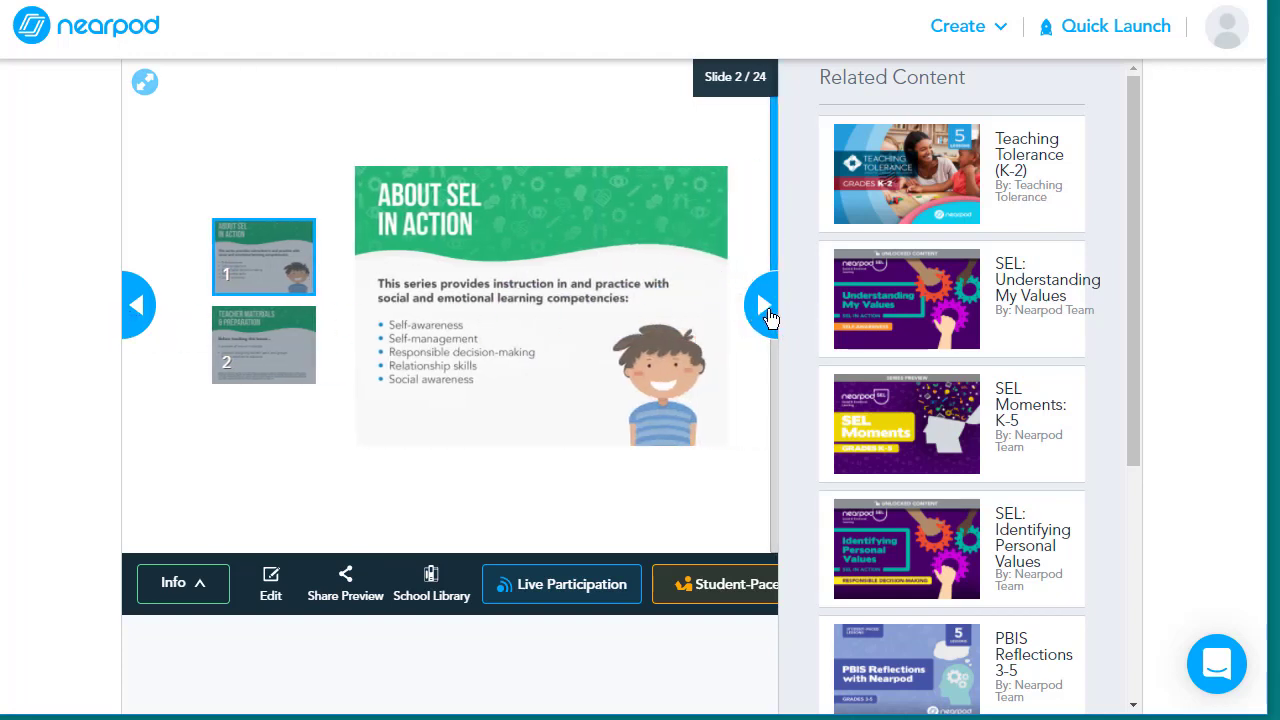
Step: Page the lesson preview past Today's Lesson and the mood poll to the Learn slide
click(763, 304)
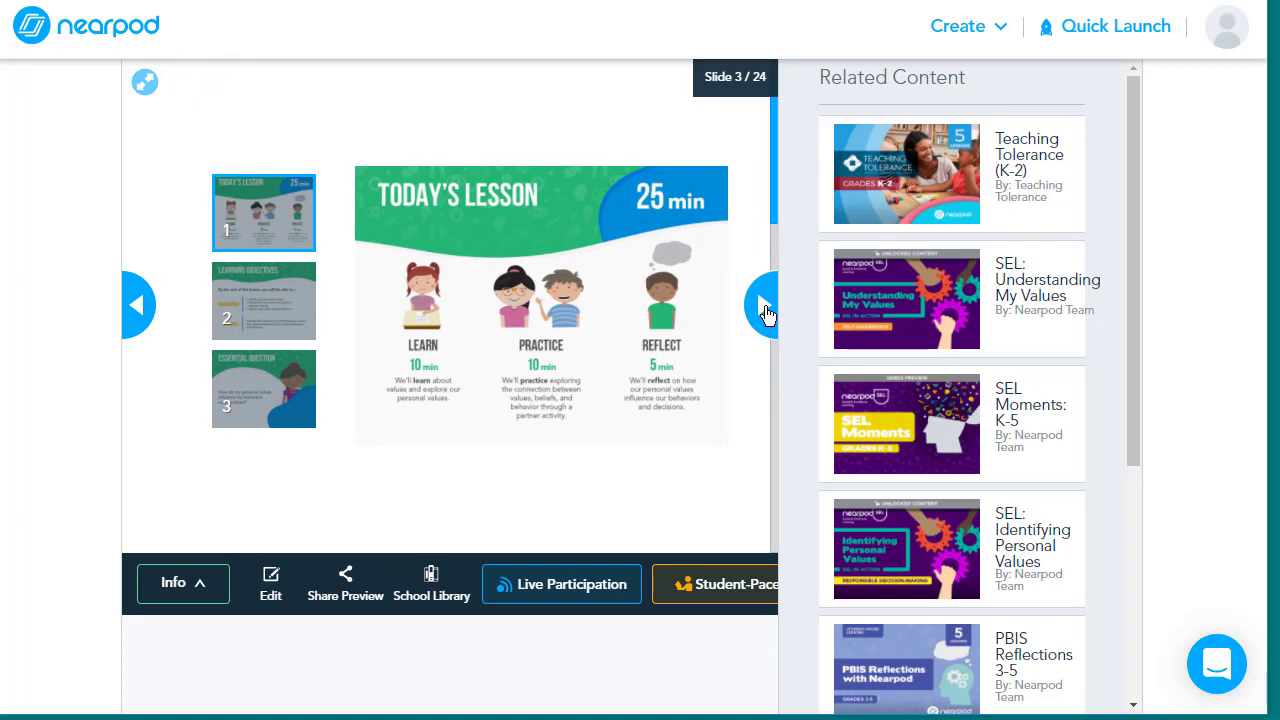
click(765, 305)
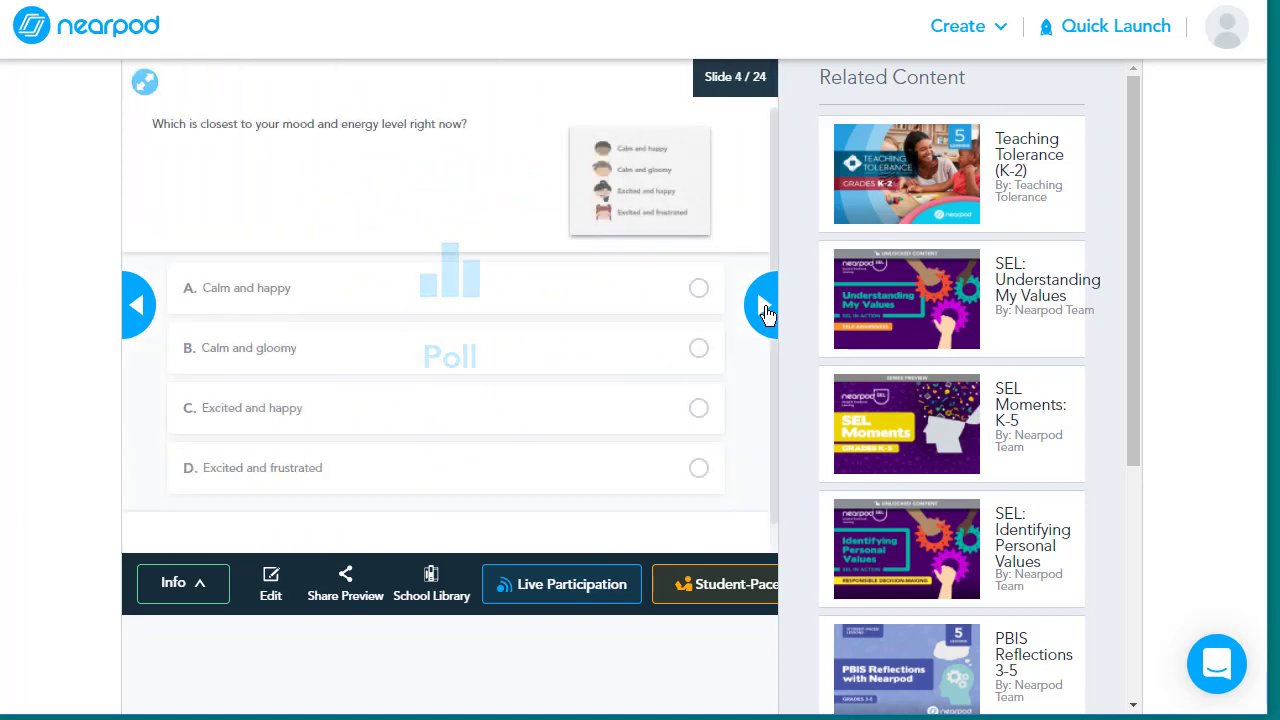
click(763, 305)
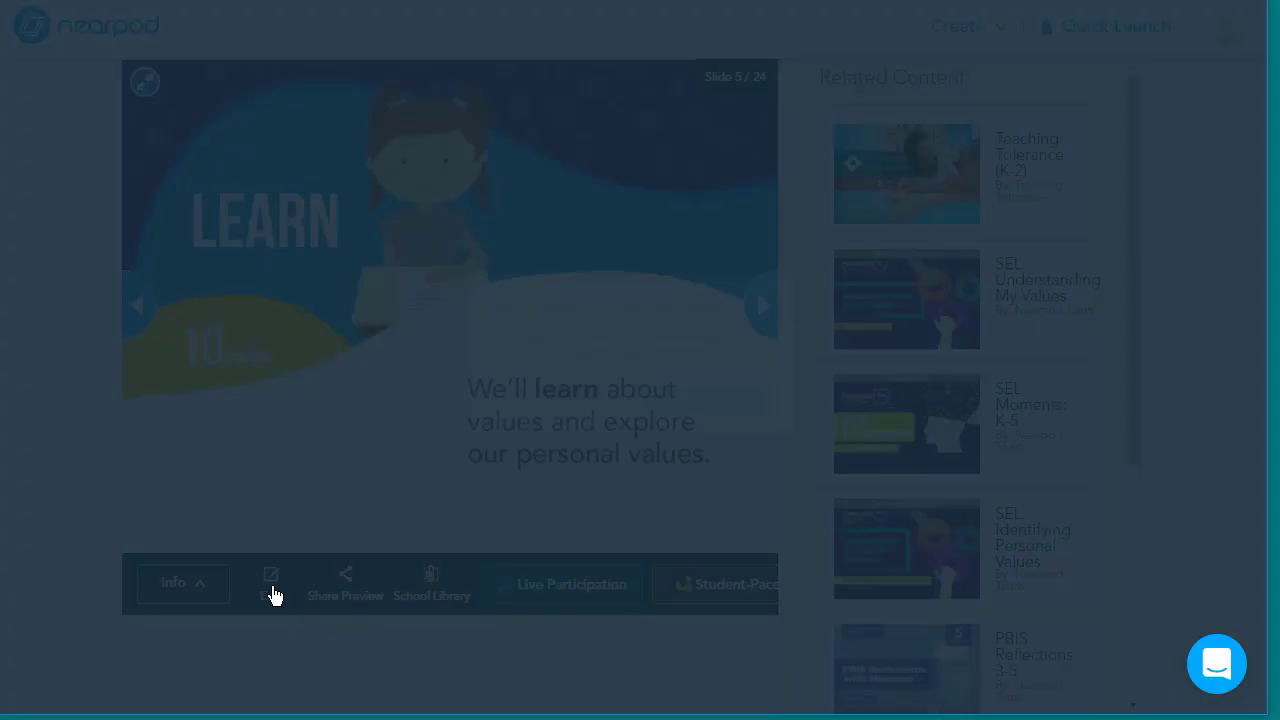
Step: Open What Are My Values? with Edit Lesson rather than Duplicate Lesson
click(270, 583)
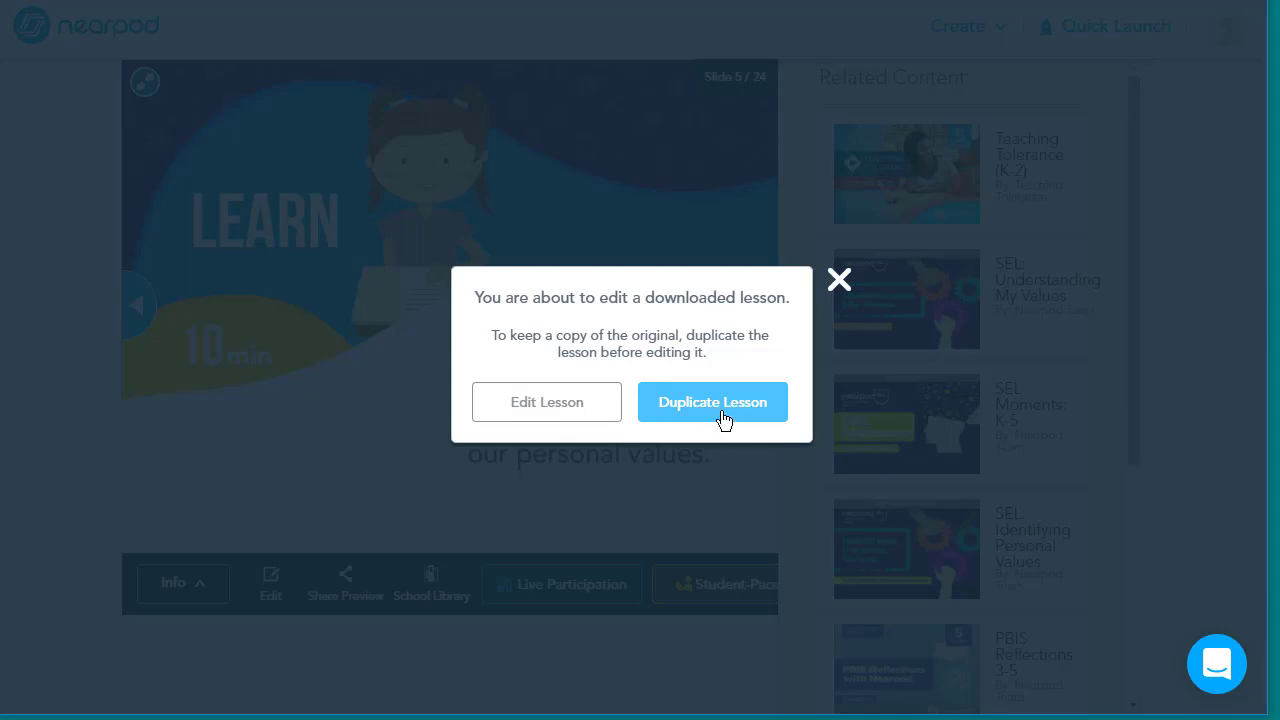
mouse_move(717, 427)
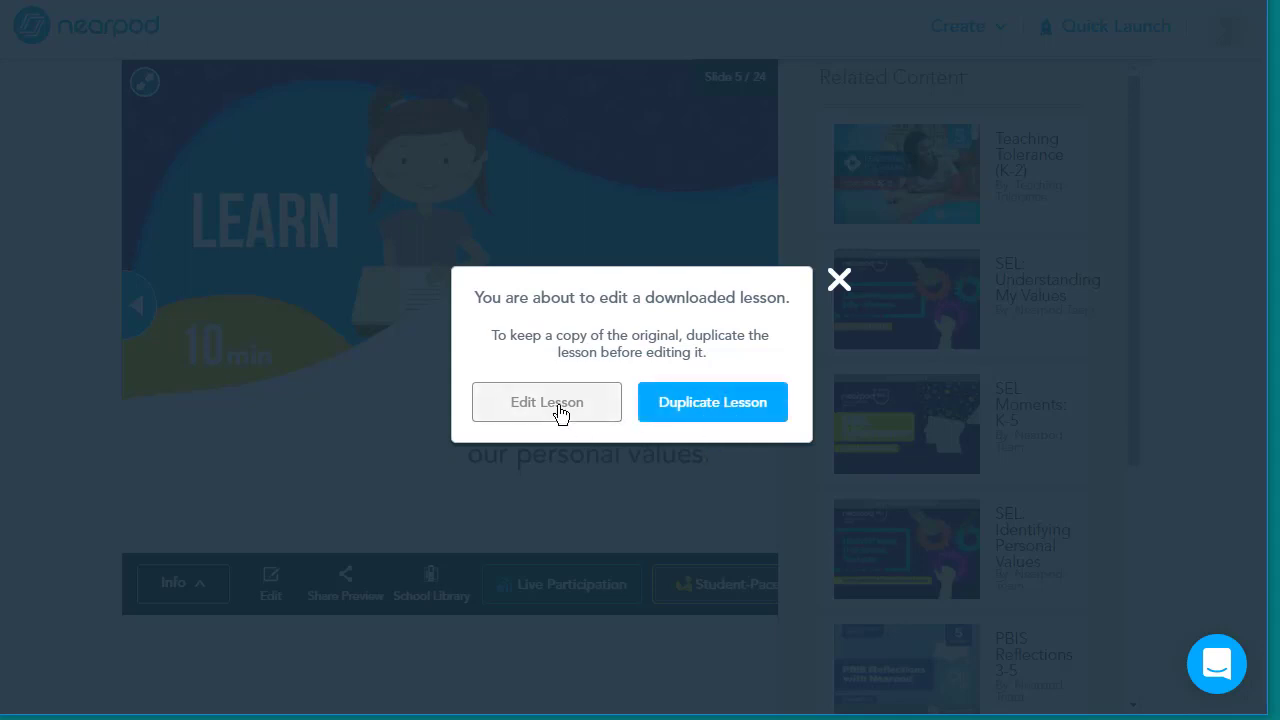
click(546, 401)
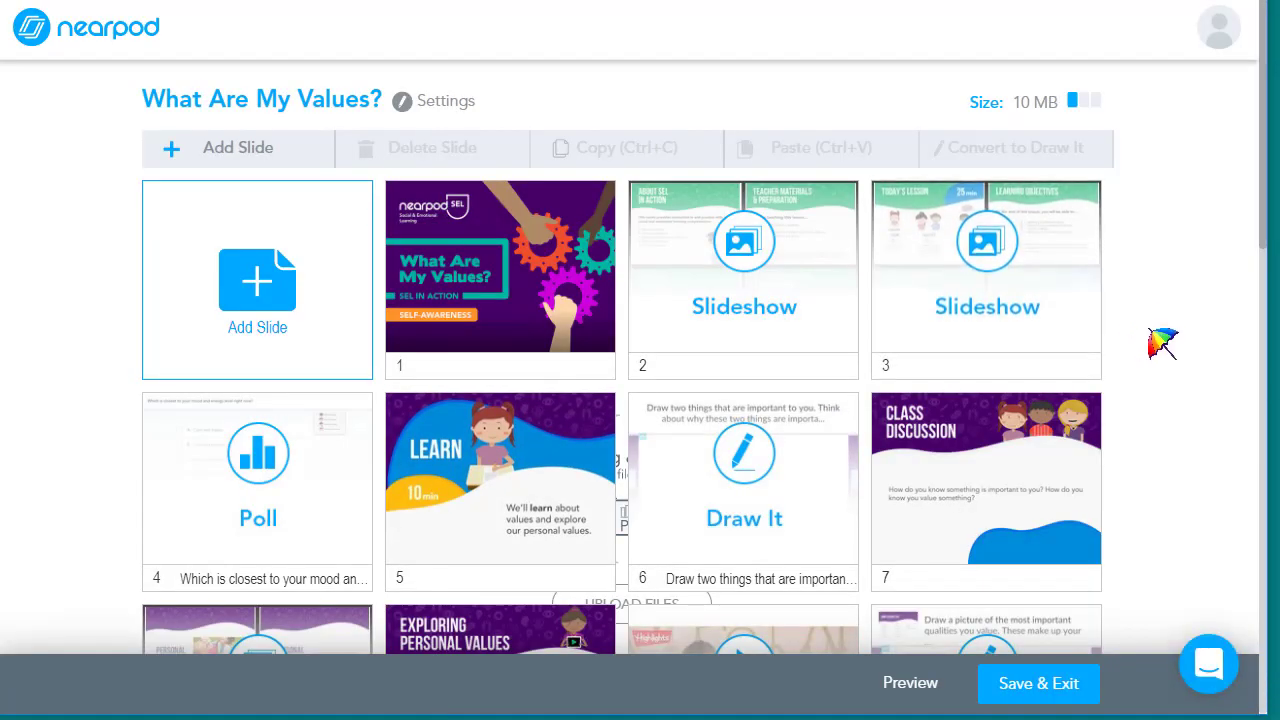
Step: Select slides 5 and 6 (Learn and Draw It) and confirm deleting both
scroll(down, 3)
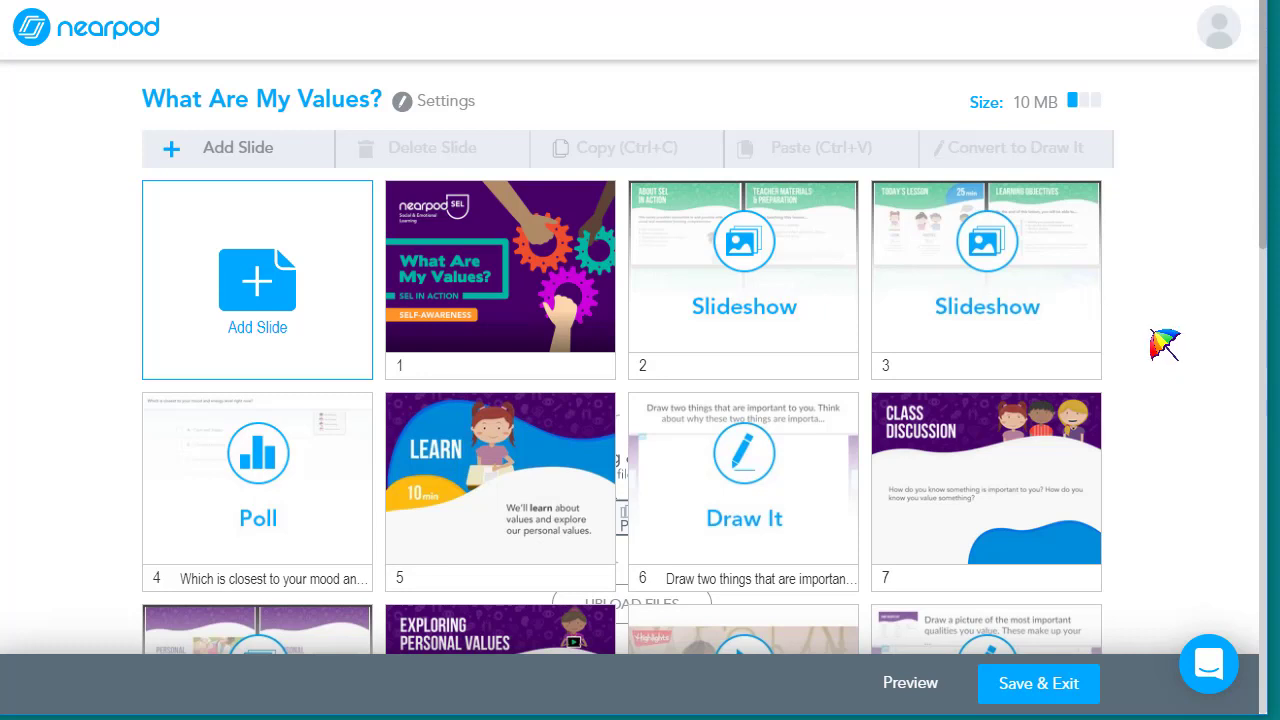
mouse_move(1163, 335)
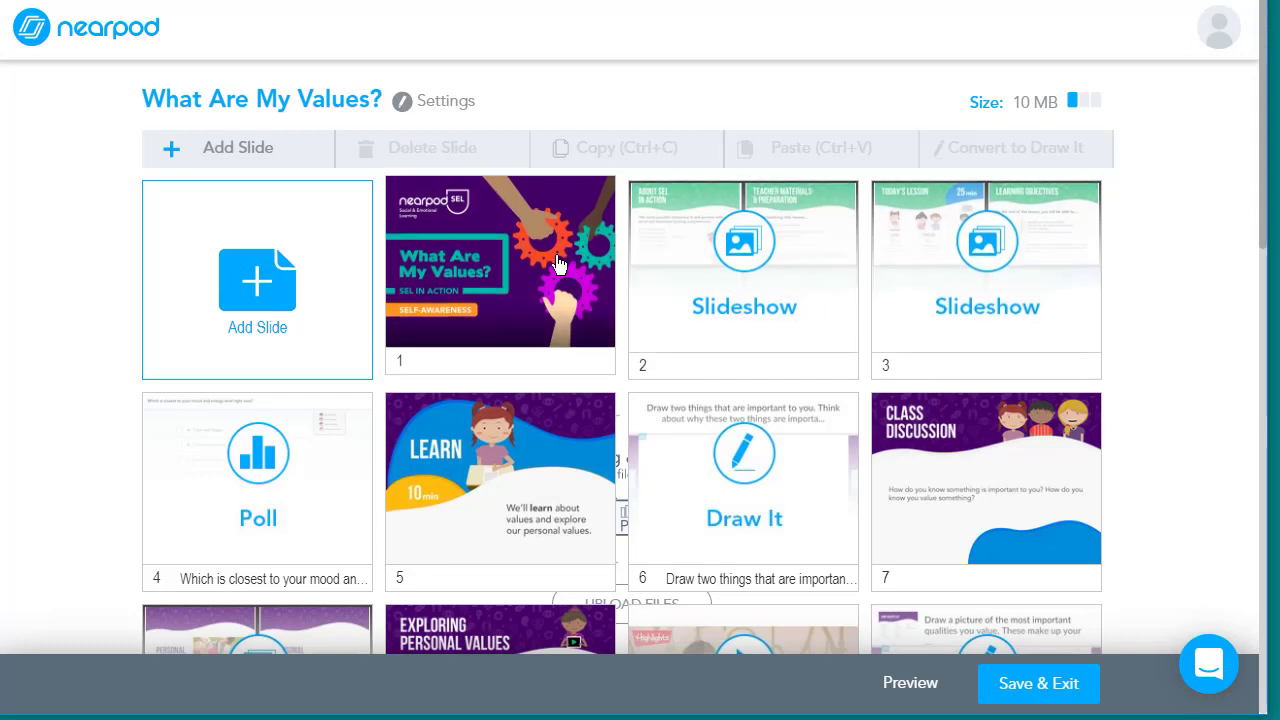
mouse_move(550, 262)
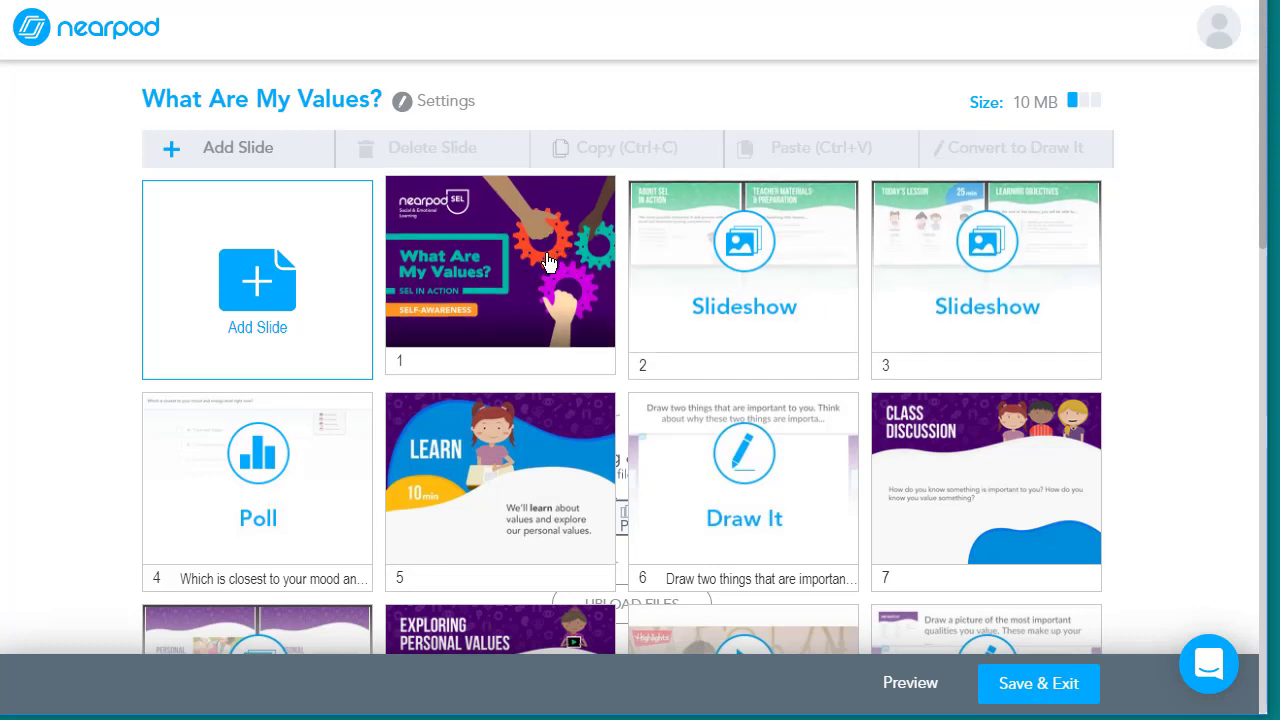
click(500, 277)
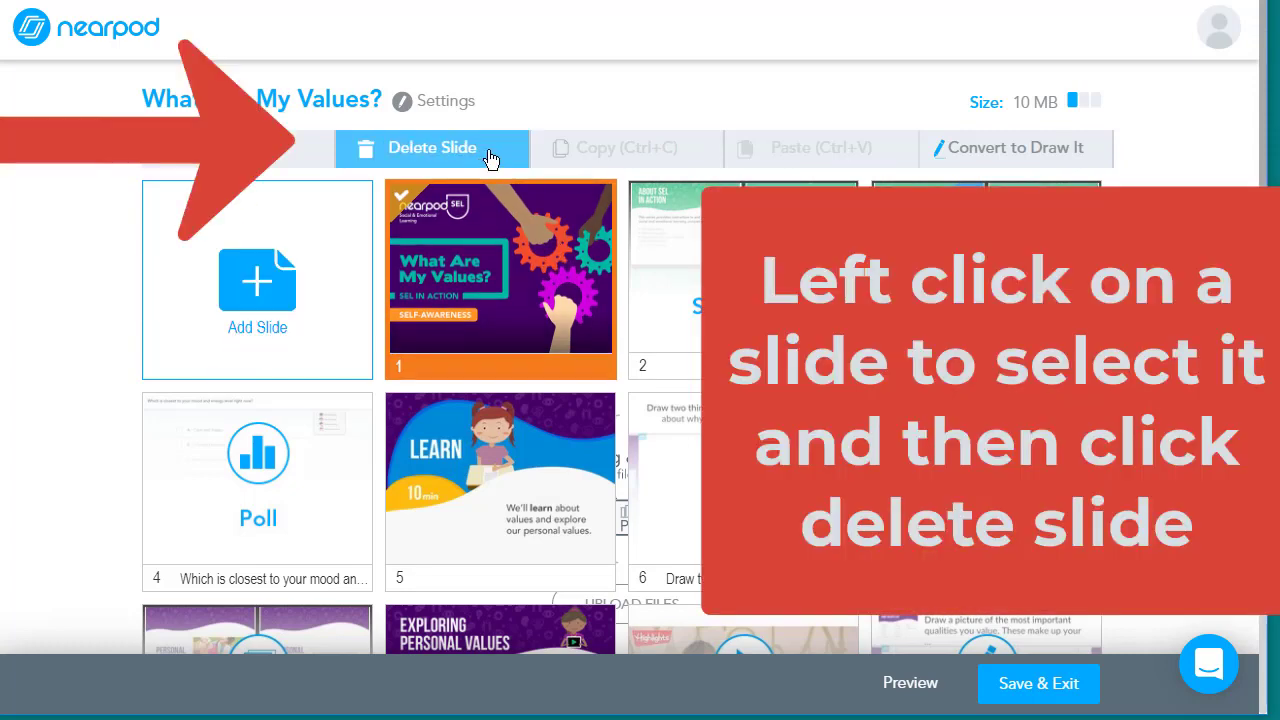
click(500, 278)
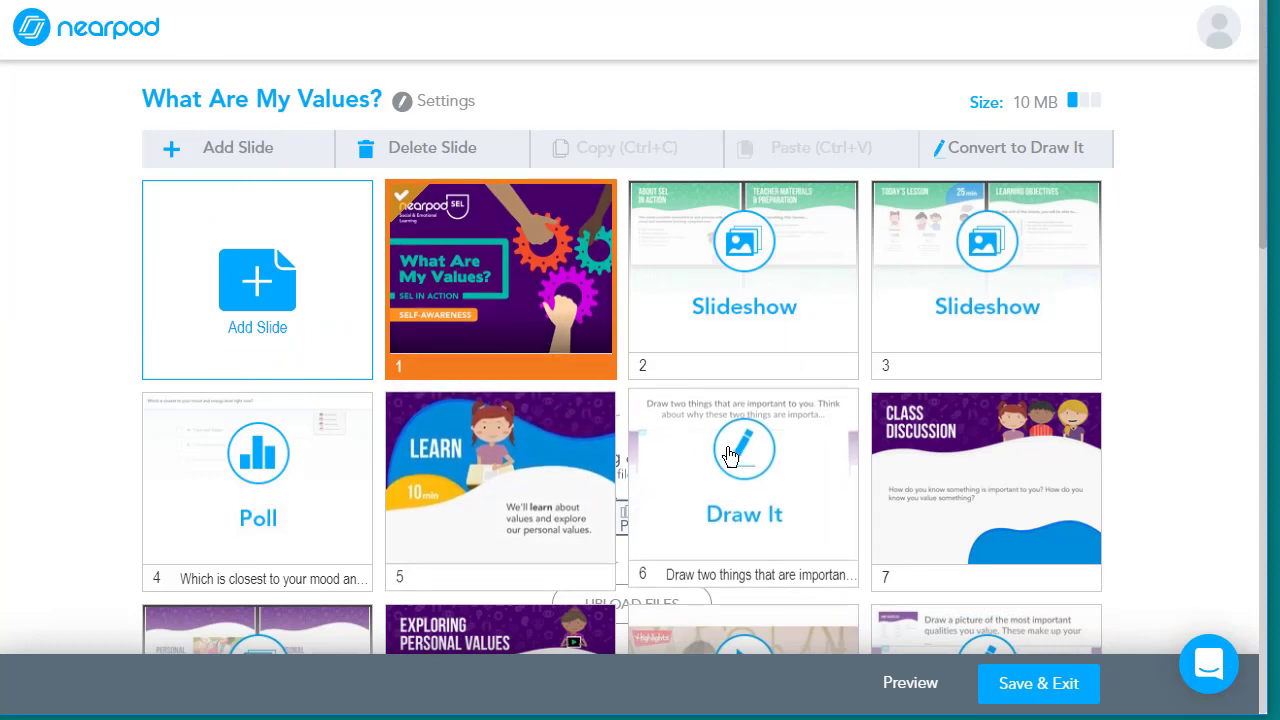
click(500, 478)
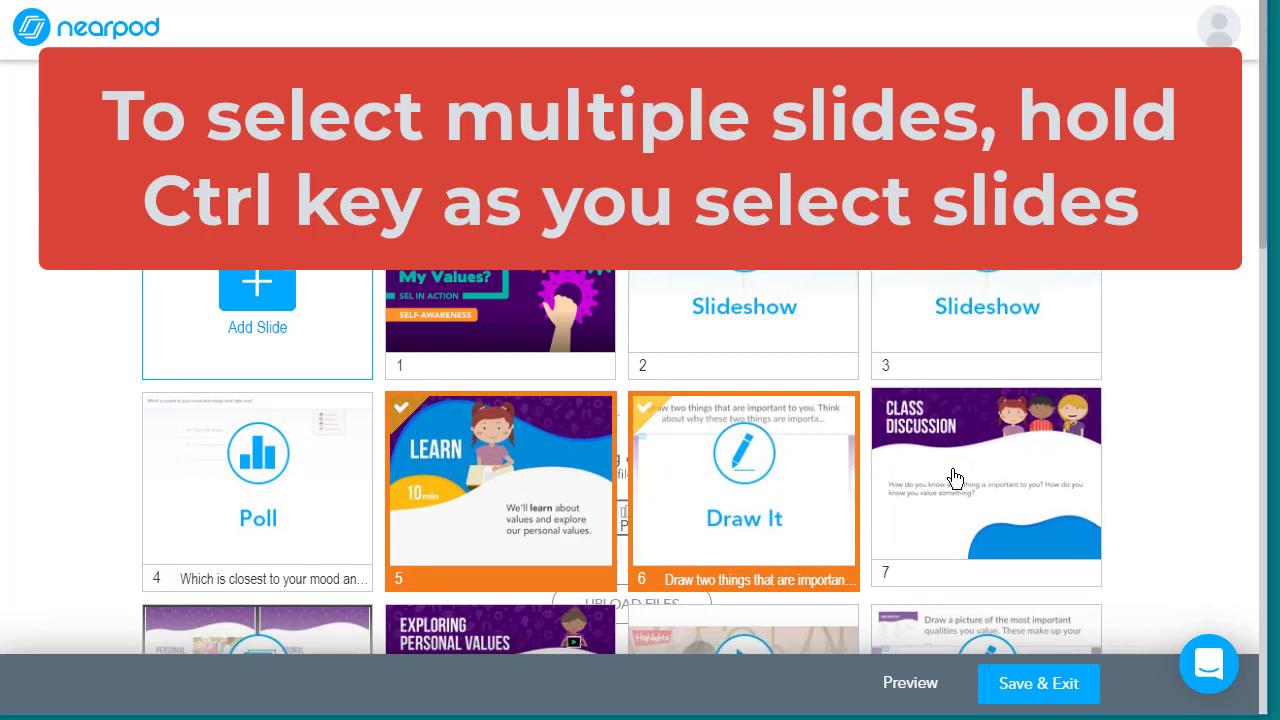
click(744, 480)
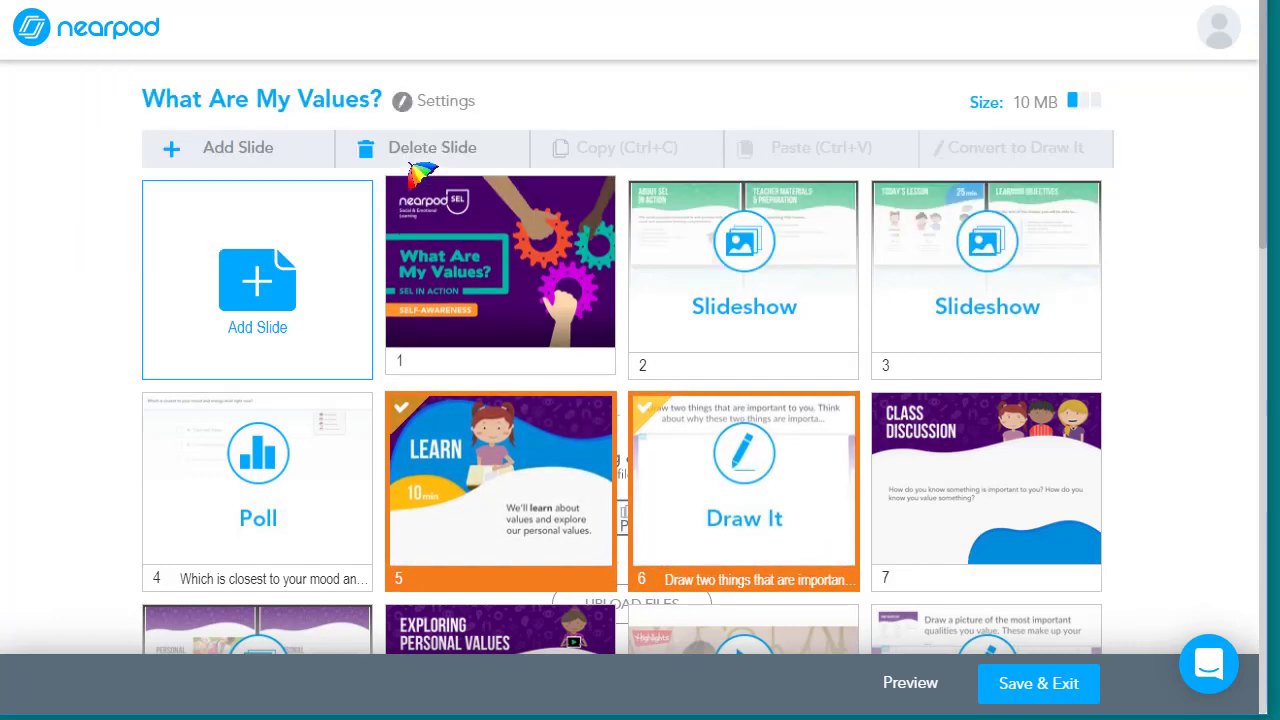
click(432, 147)
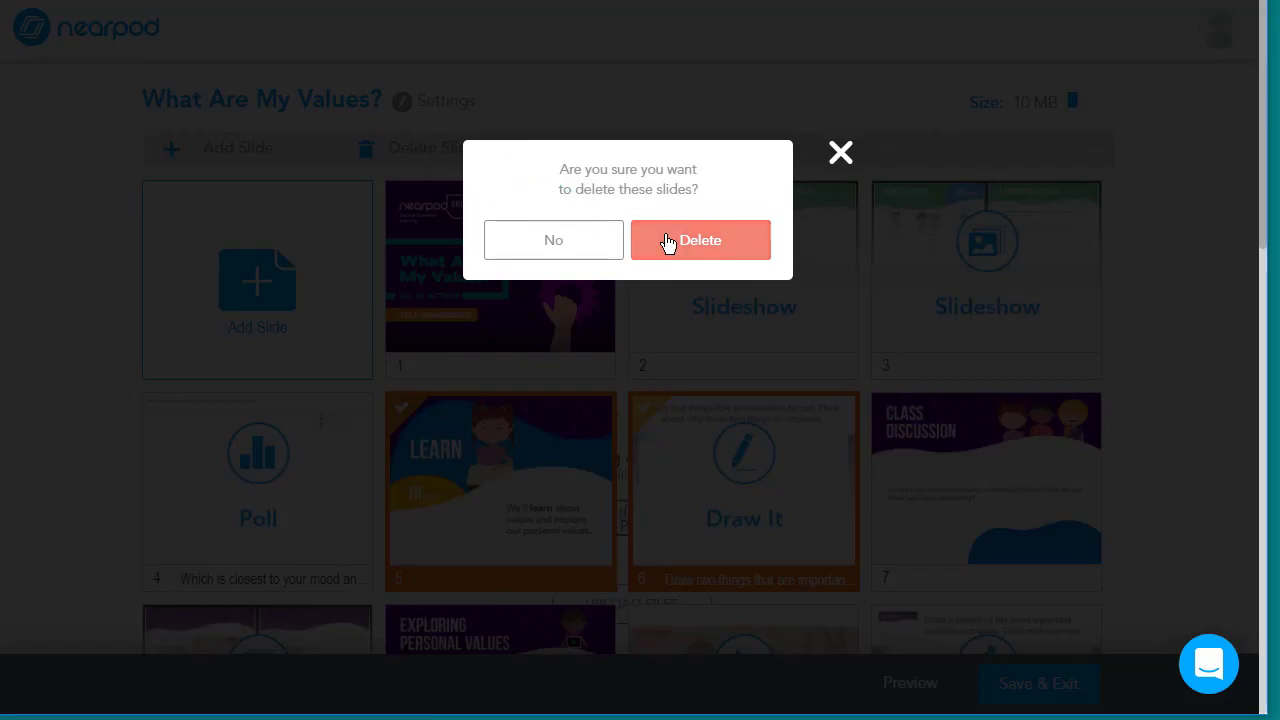
click(700, 240)
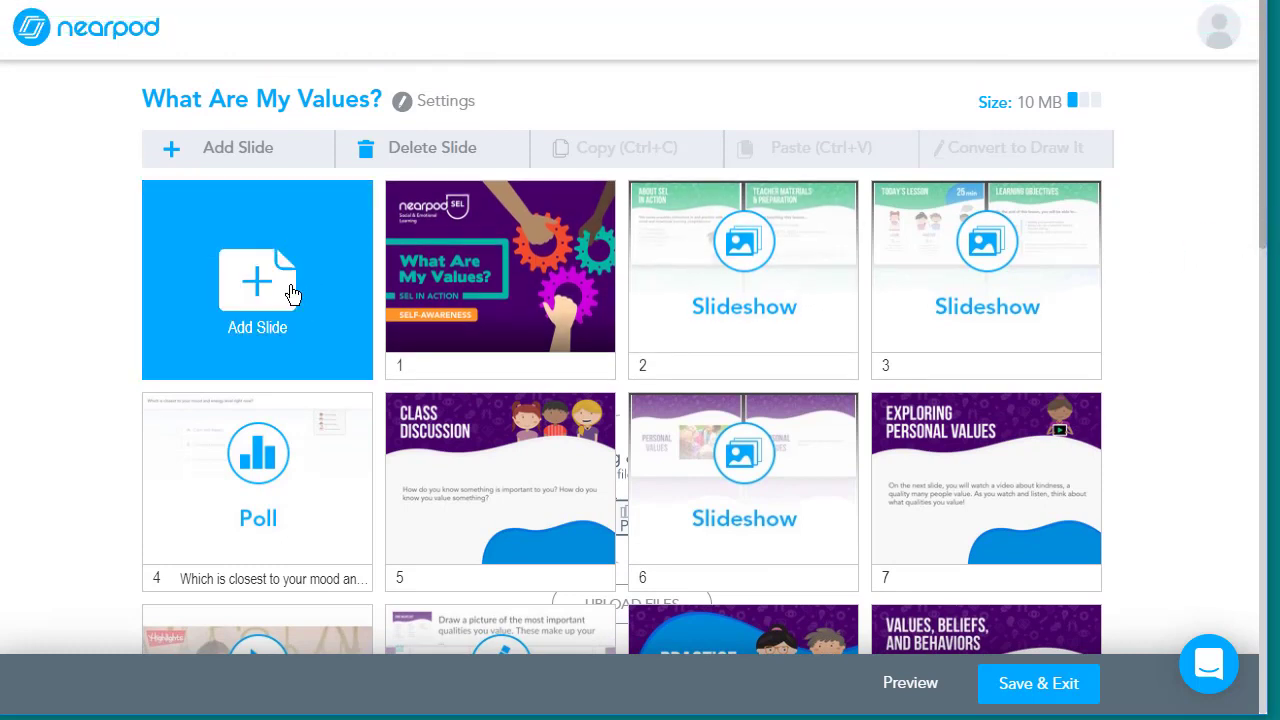
mouse_move(285, 295)
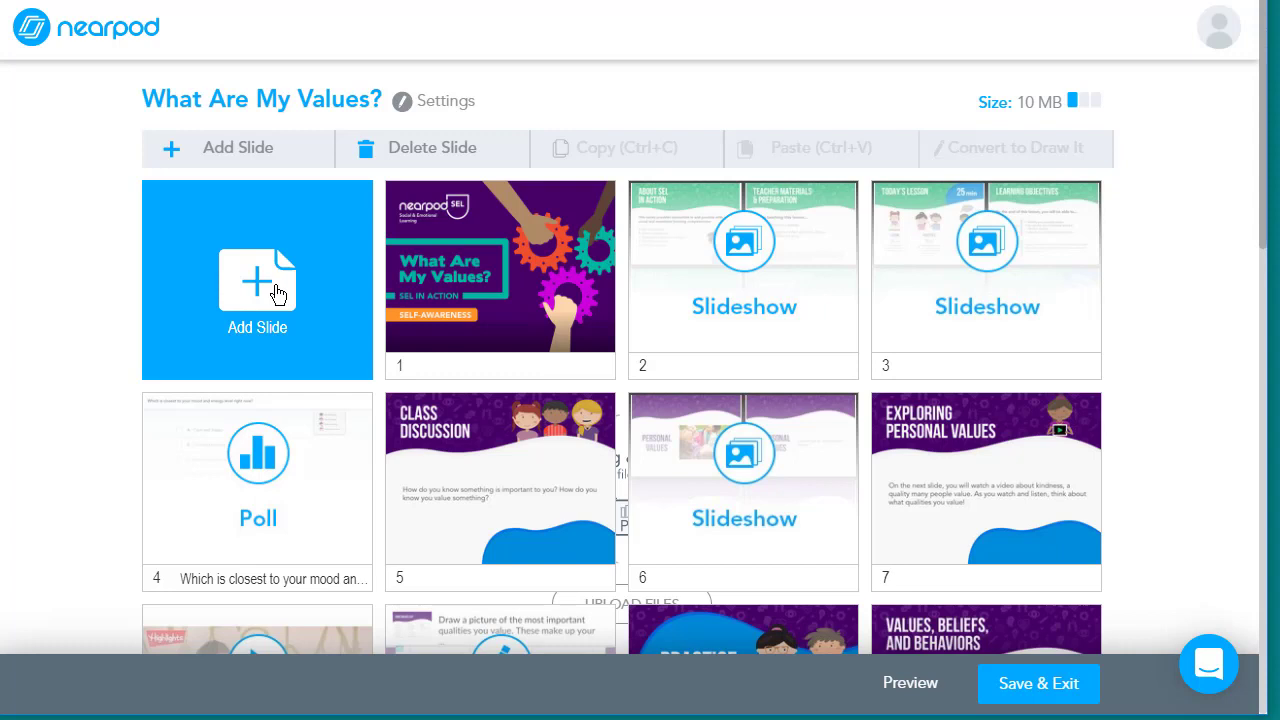
mouse_move(333, 300)
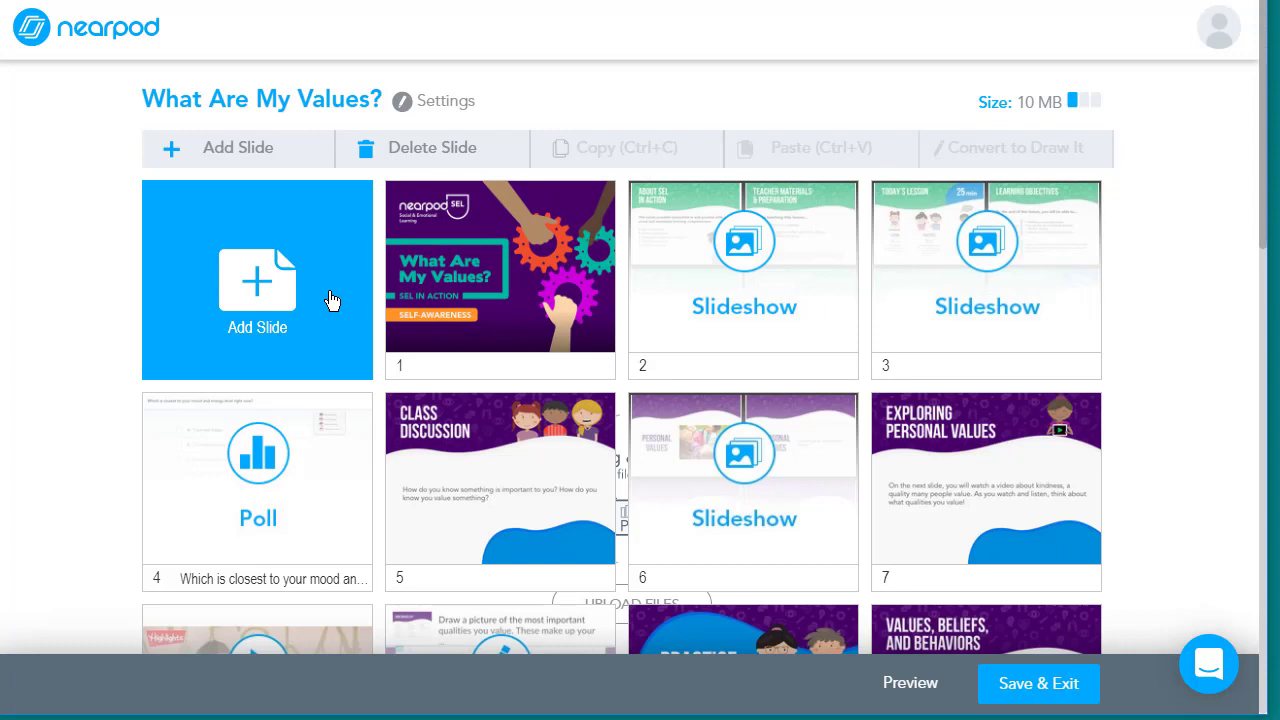
Step: Insert a new Poll activity slide into What Are My Values?
click(500, 277)
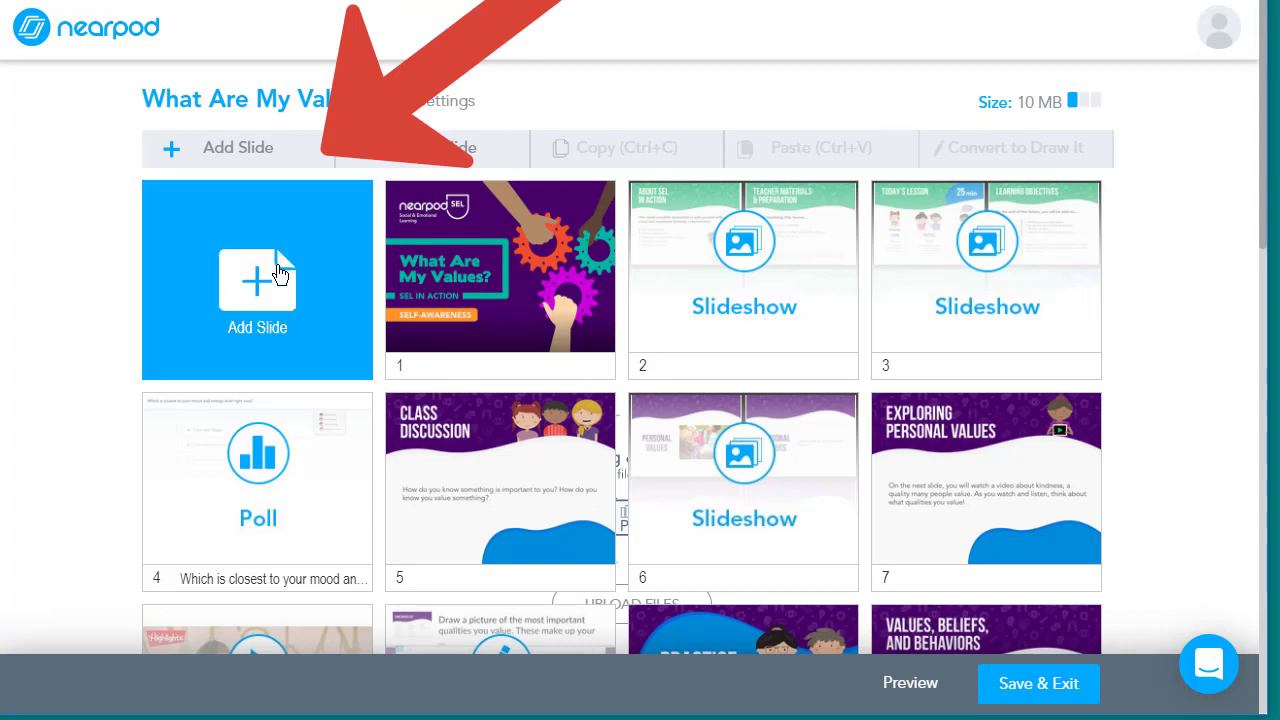
click(257, 280)
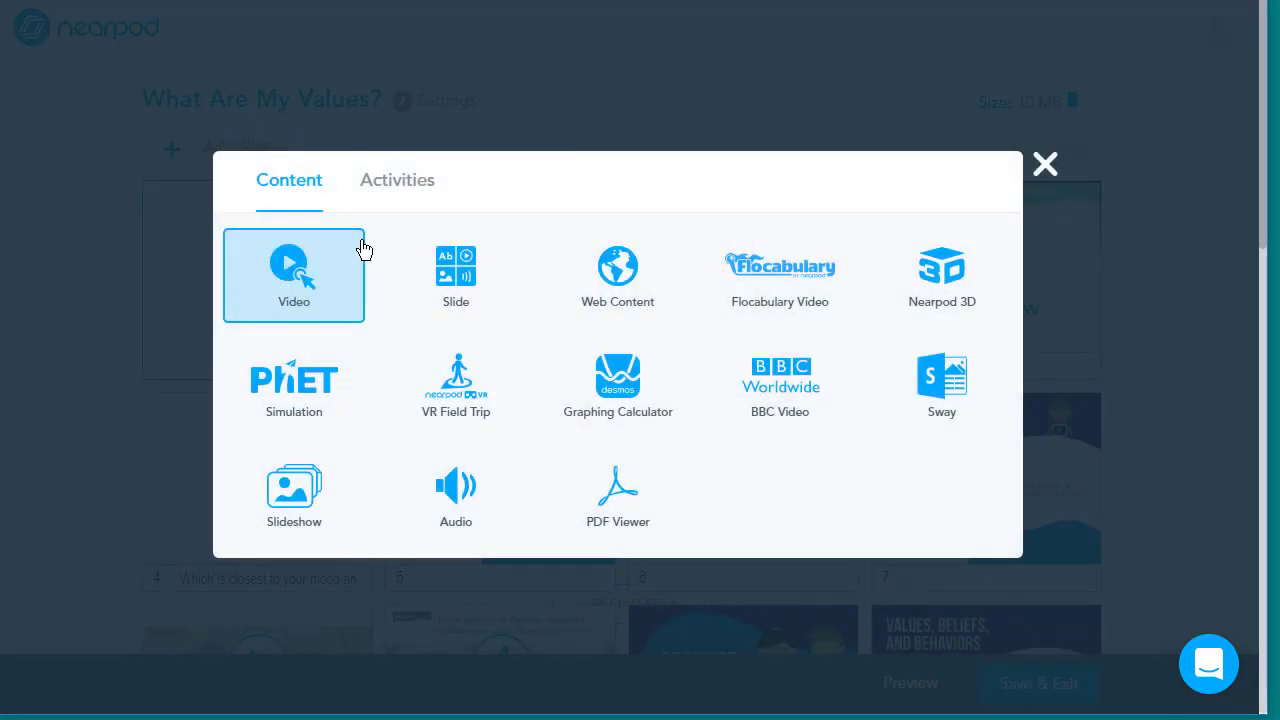
click(397, 180)
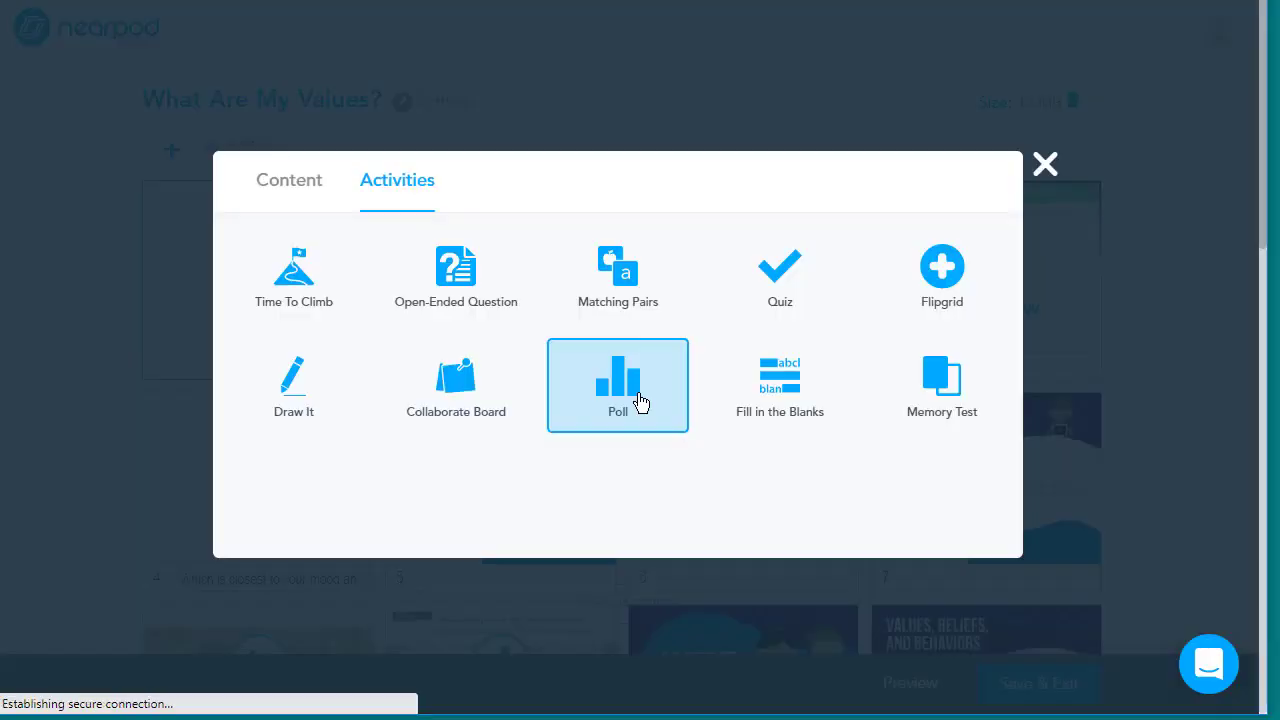
click(617, 385)
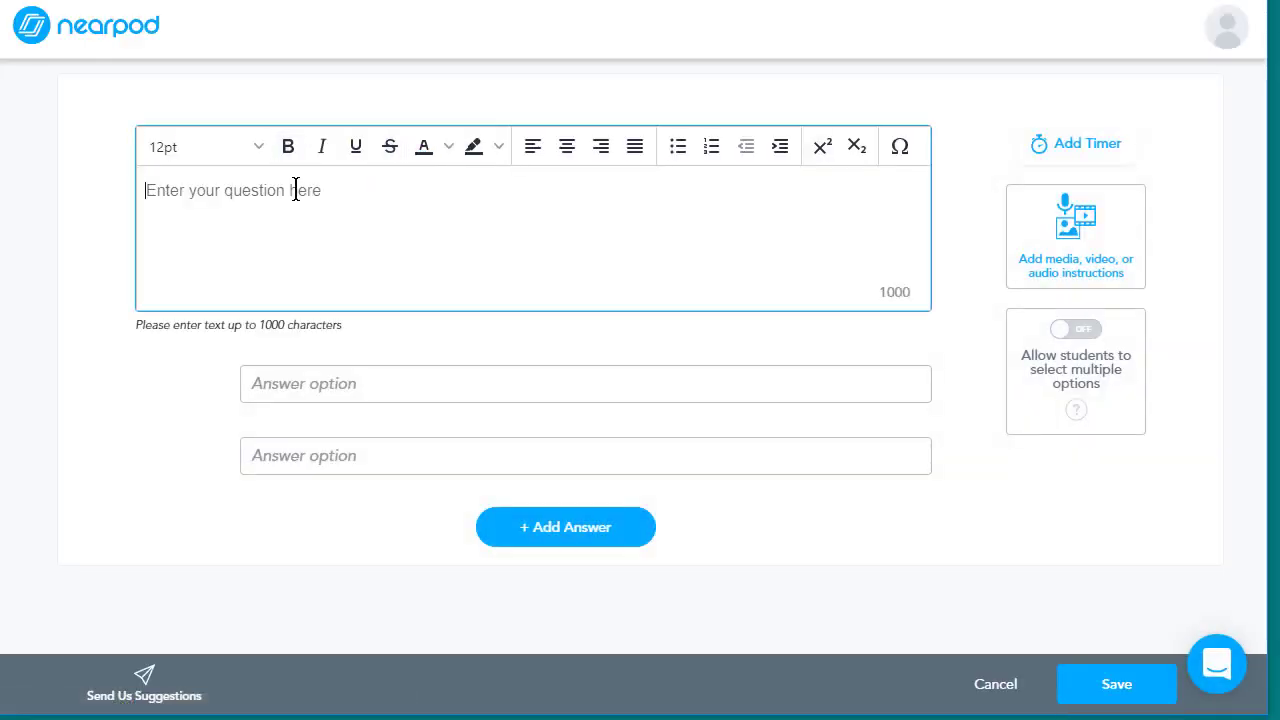
Step: Enter 'How do you make your cereal?' with cereal-first and milk-first answer options
text(How do you make your cereal?)
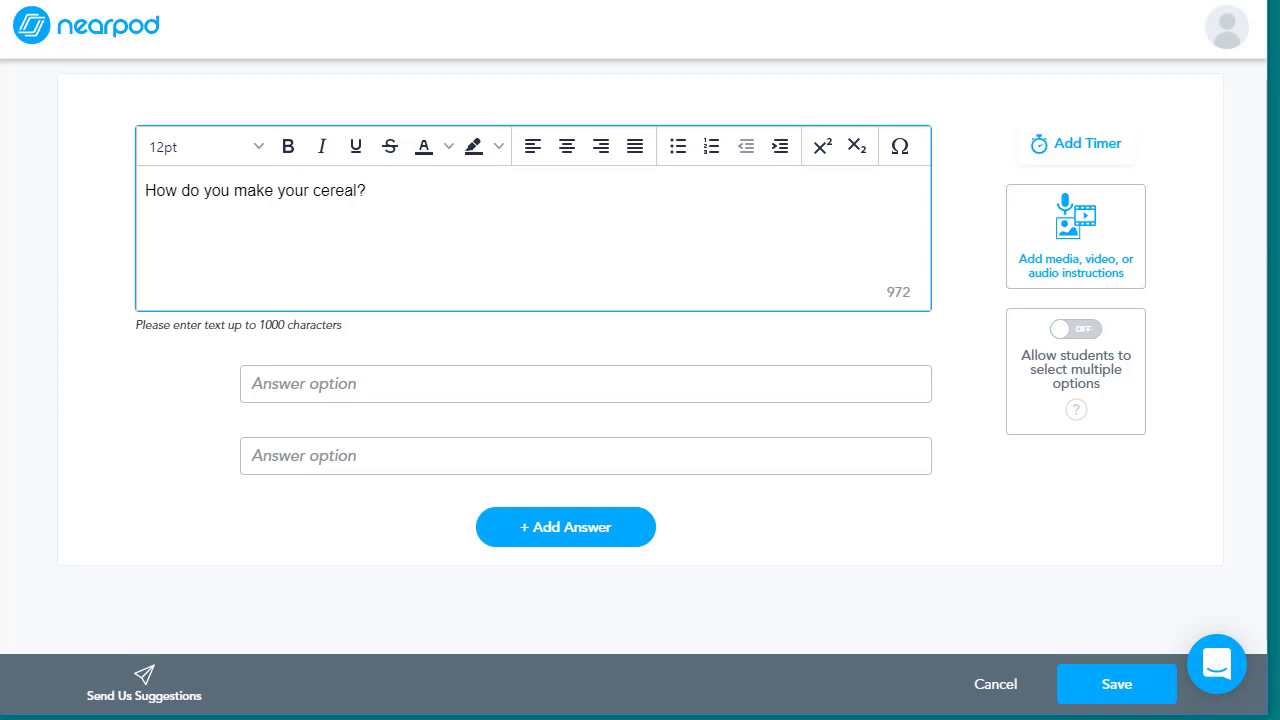
text(add cereal in the bowl first and then pour milk)
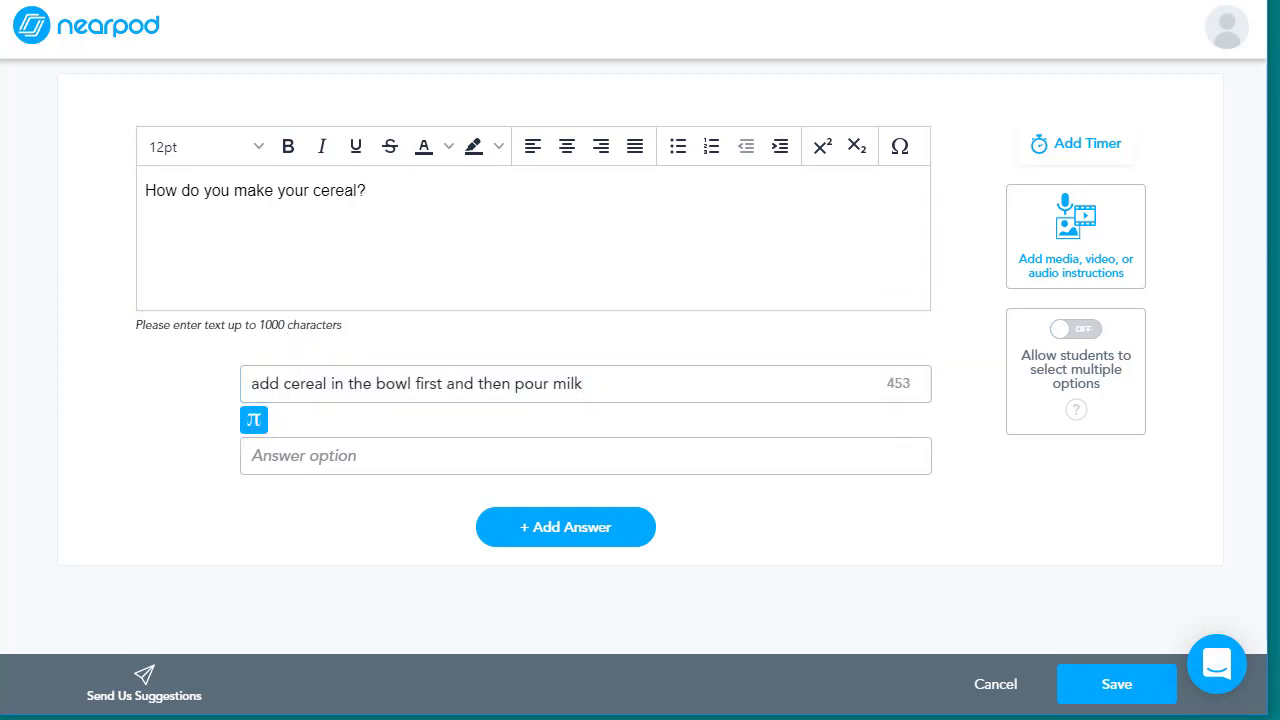
click(585, 455)
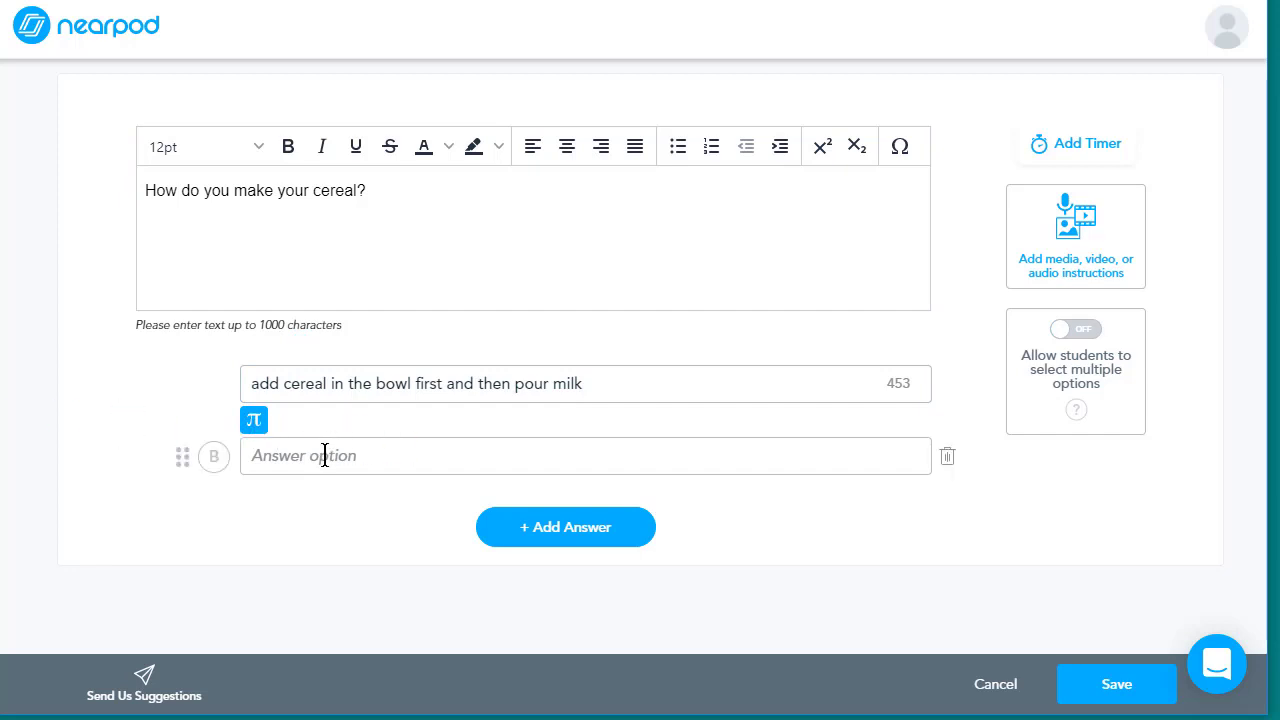
text(pour milk in the bowl first and then add cereal)
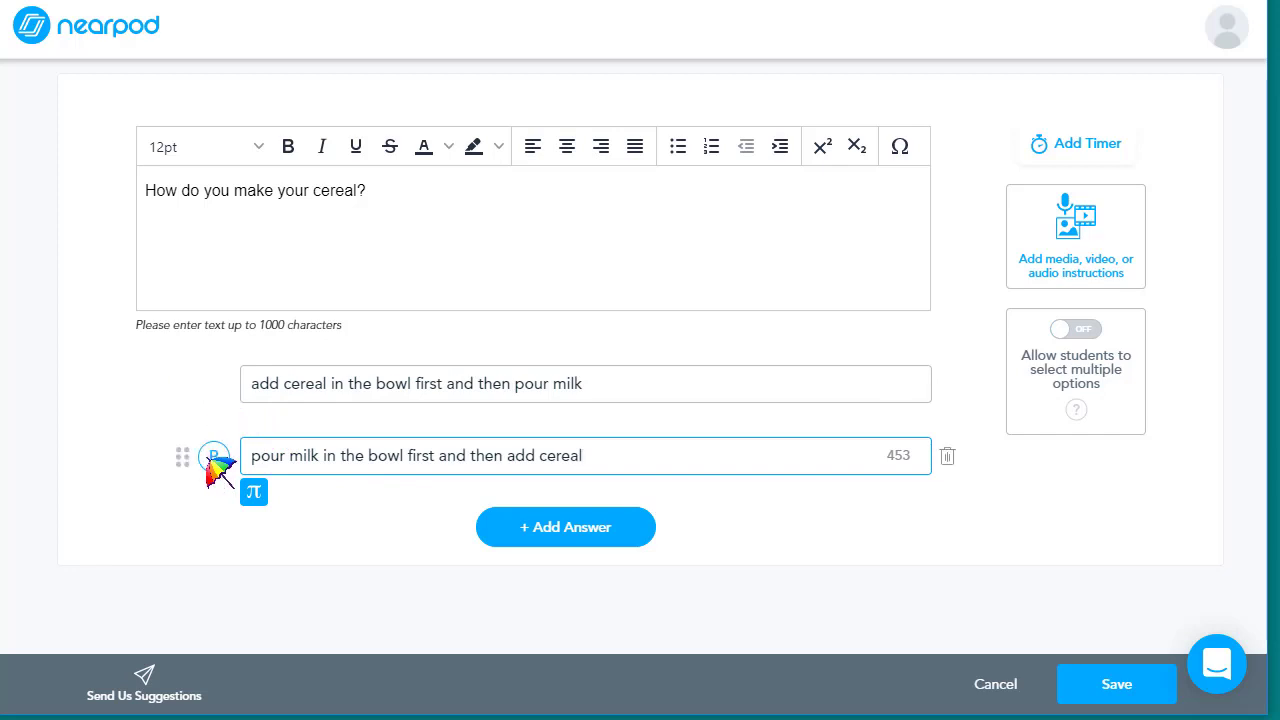
mouse_move(315, 490)
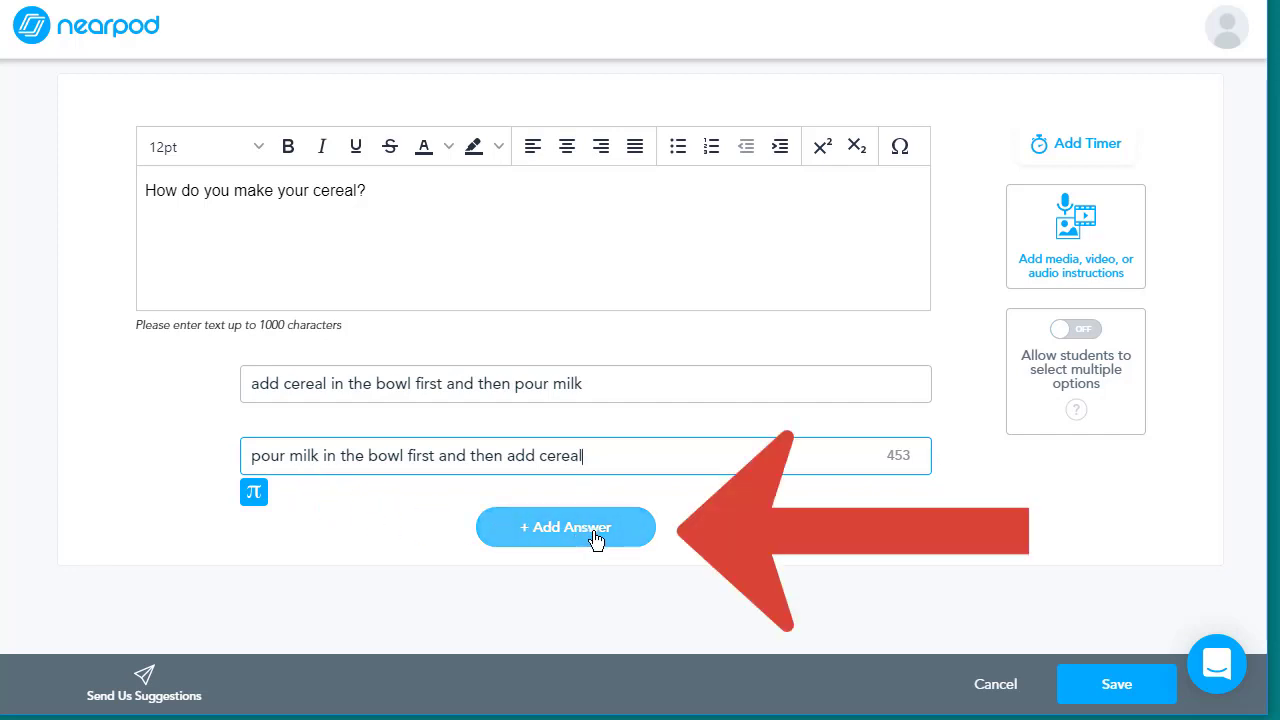
Step: Open the poll's timer option and close it without adding a time limit
click(565, 527)
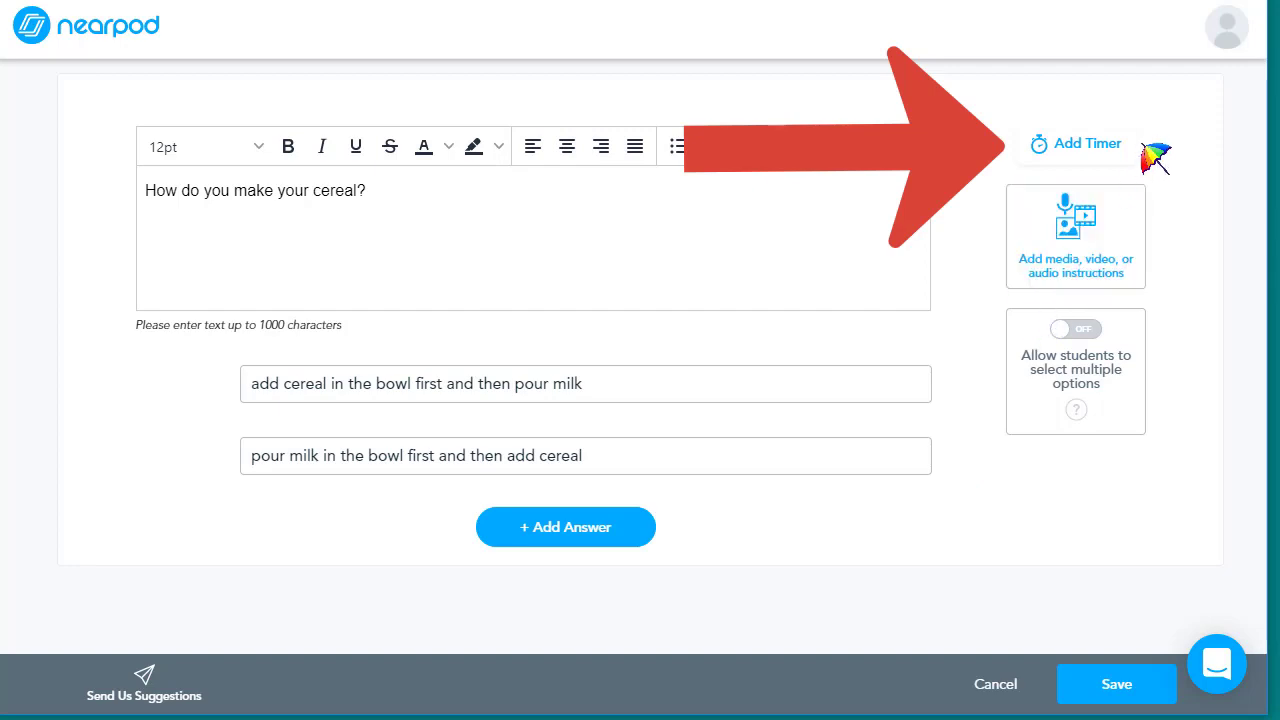
click(1074, 143)
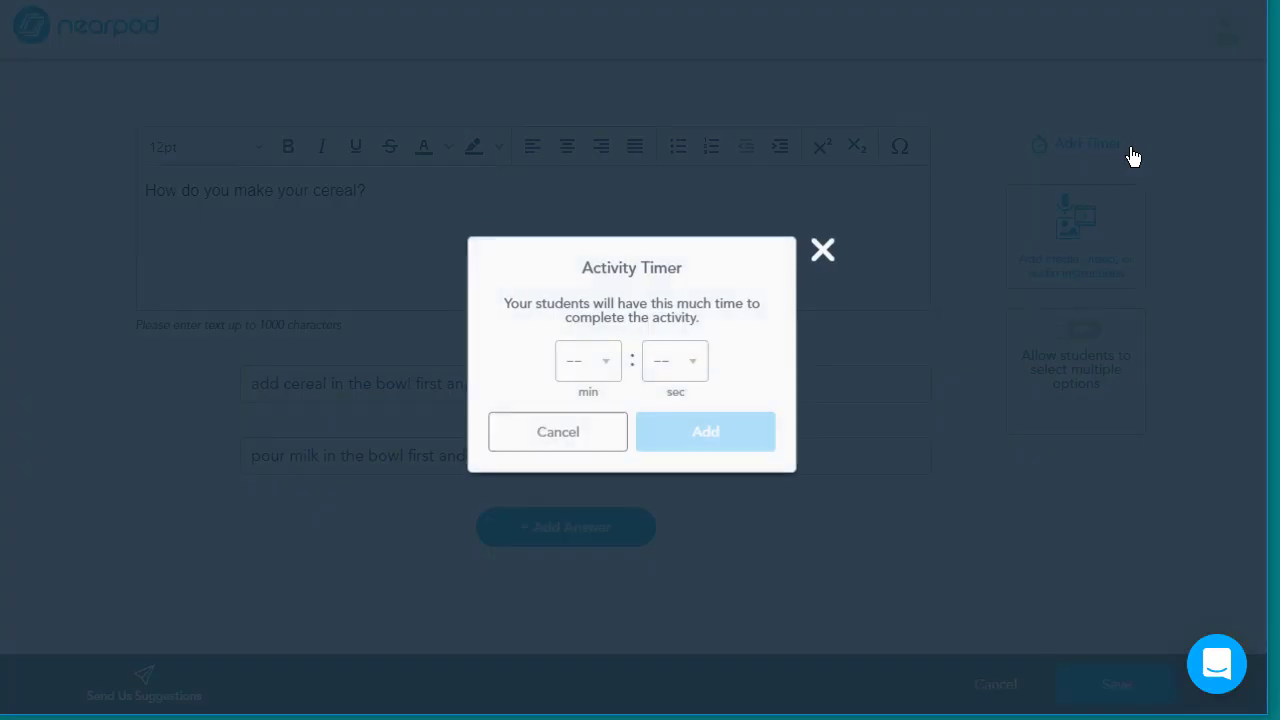
click(587, 361)
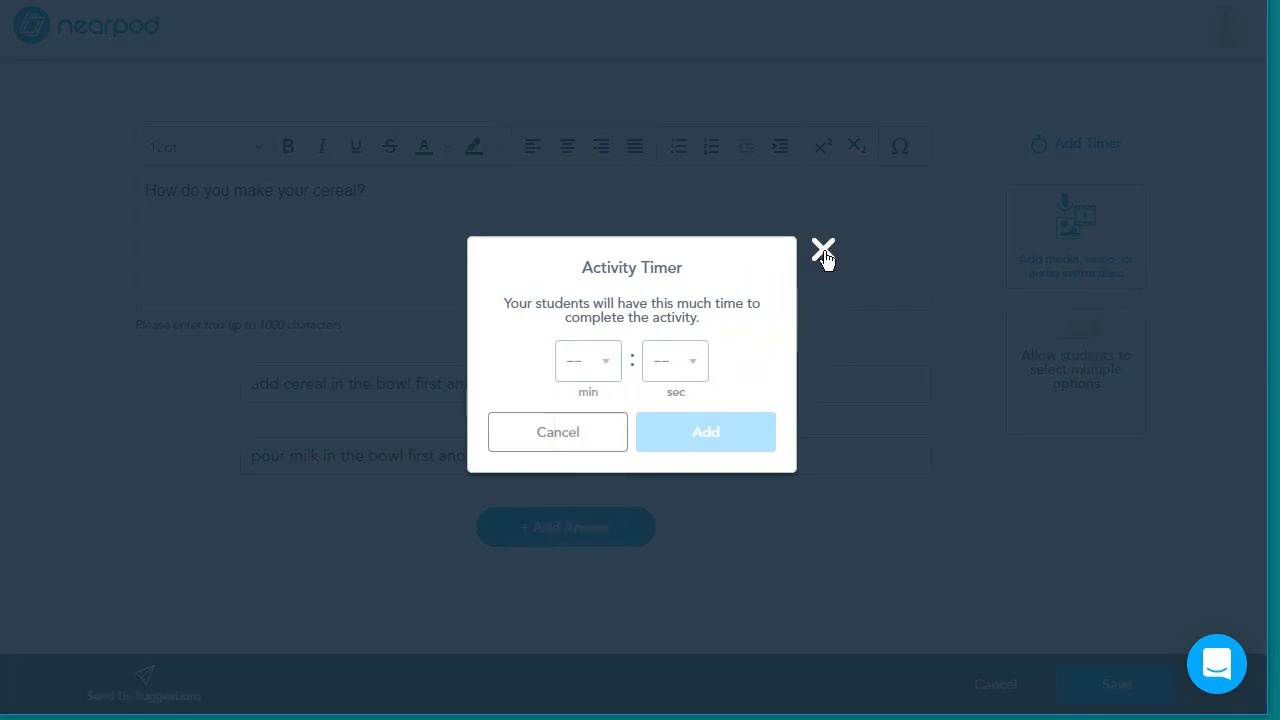
click(822, 250)
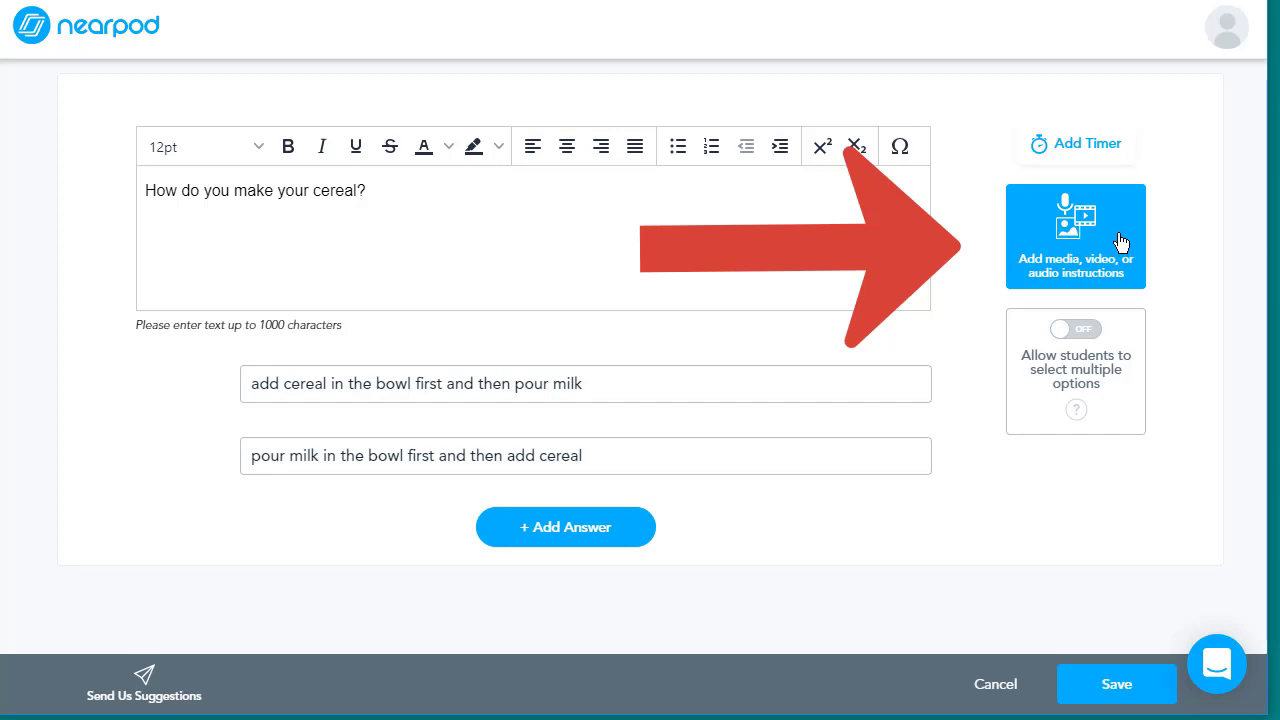
Step: Search images for 'cereal' and attach the raspberry cereal bowl photo to the poll
click(1075, 235)
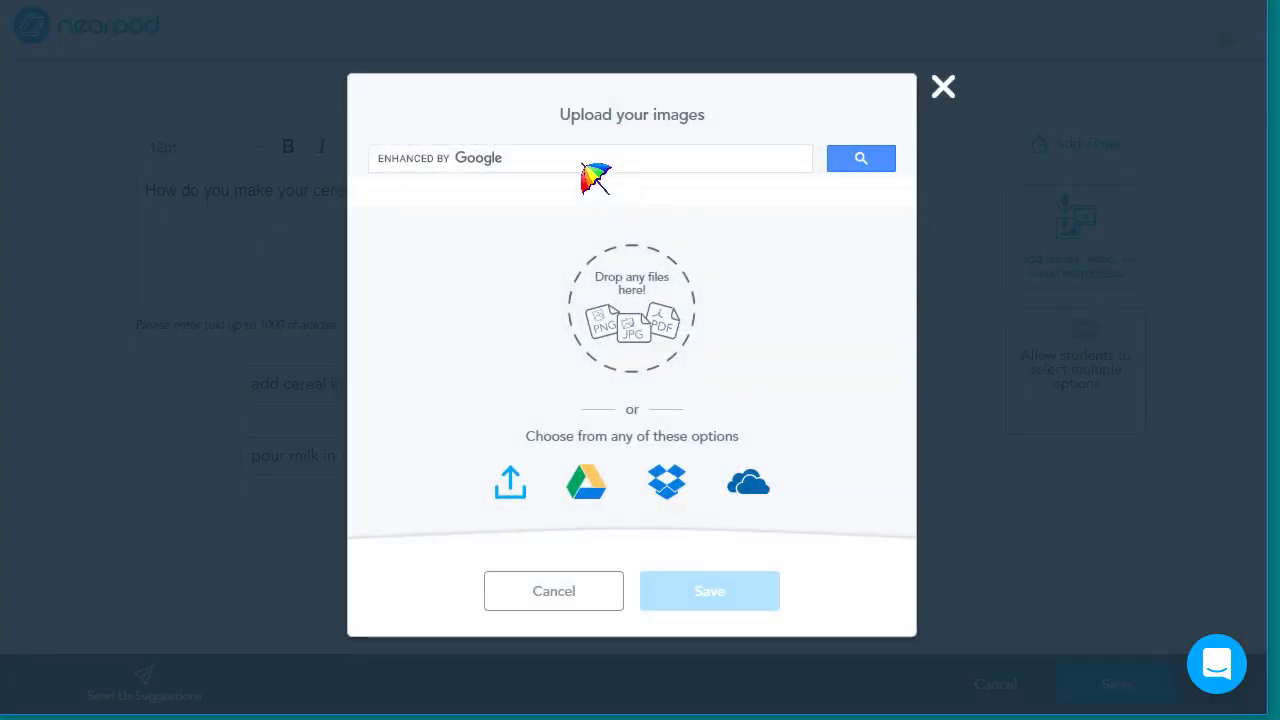
text(cer)
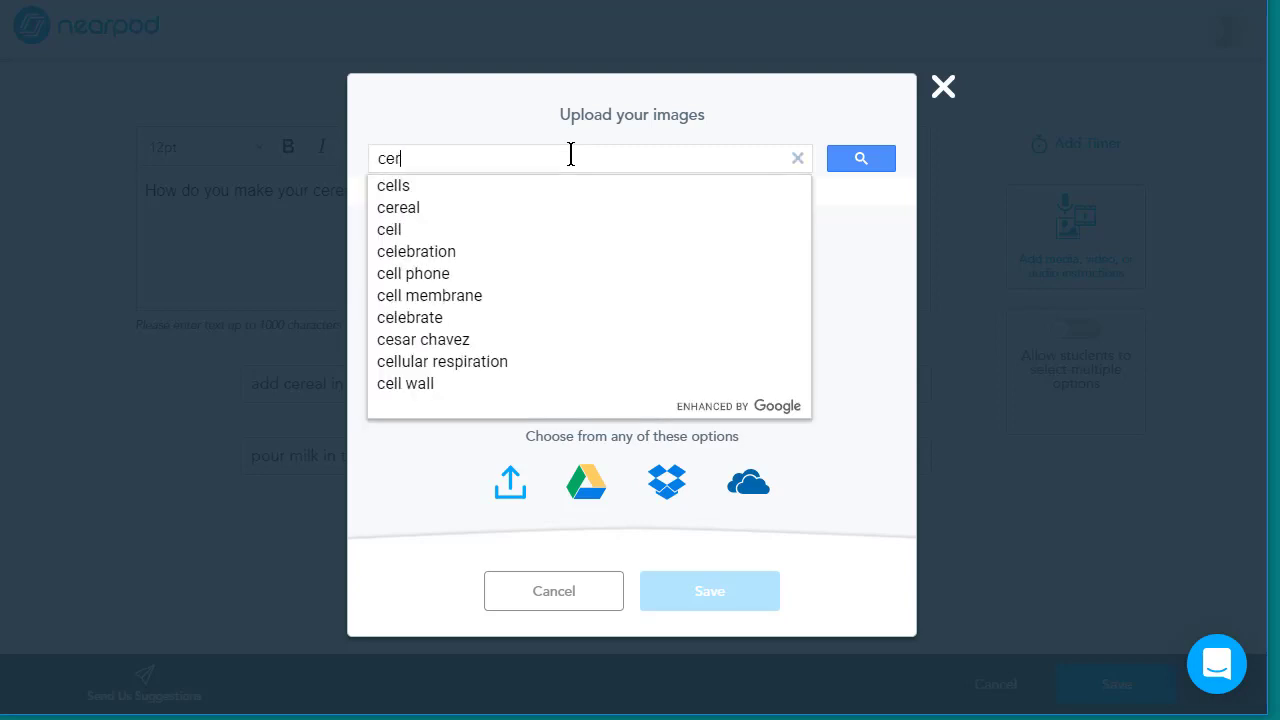
text(eal)
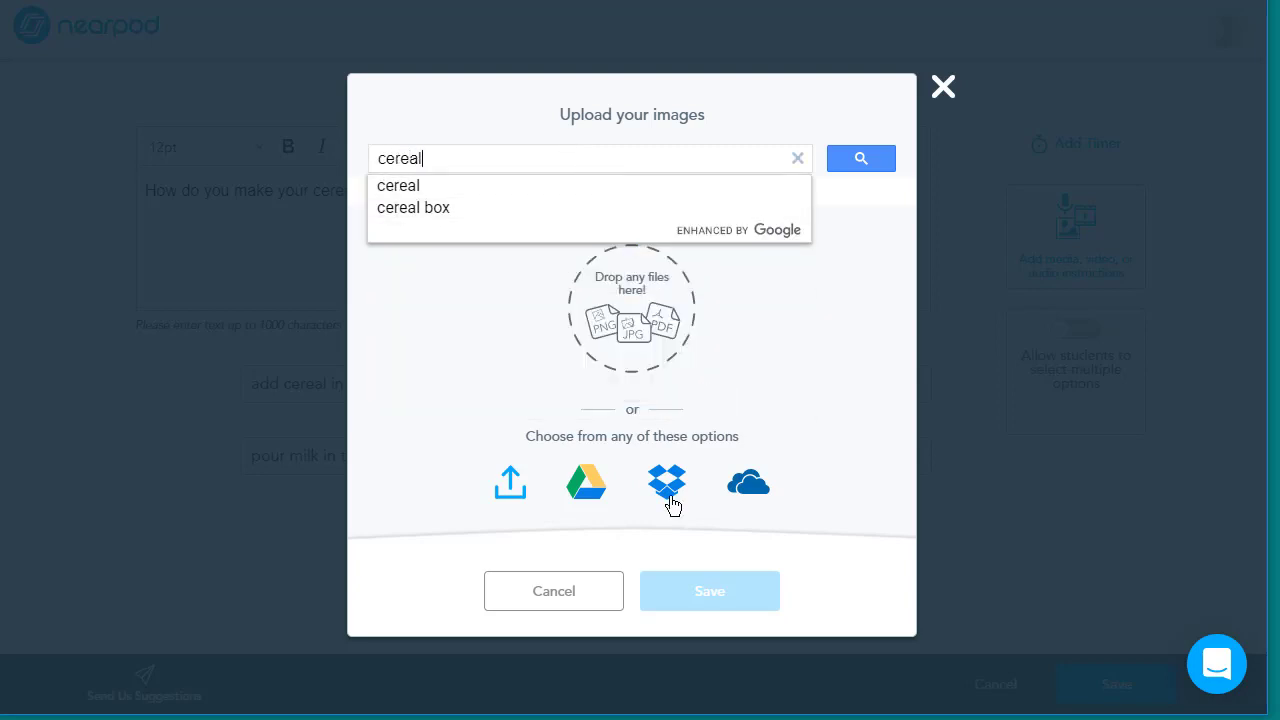
mouse_move(510, 483)
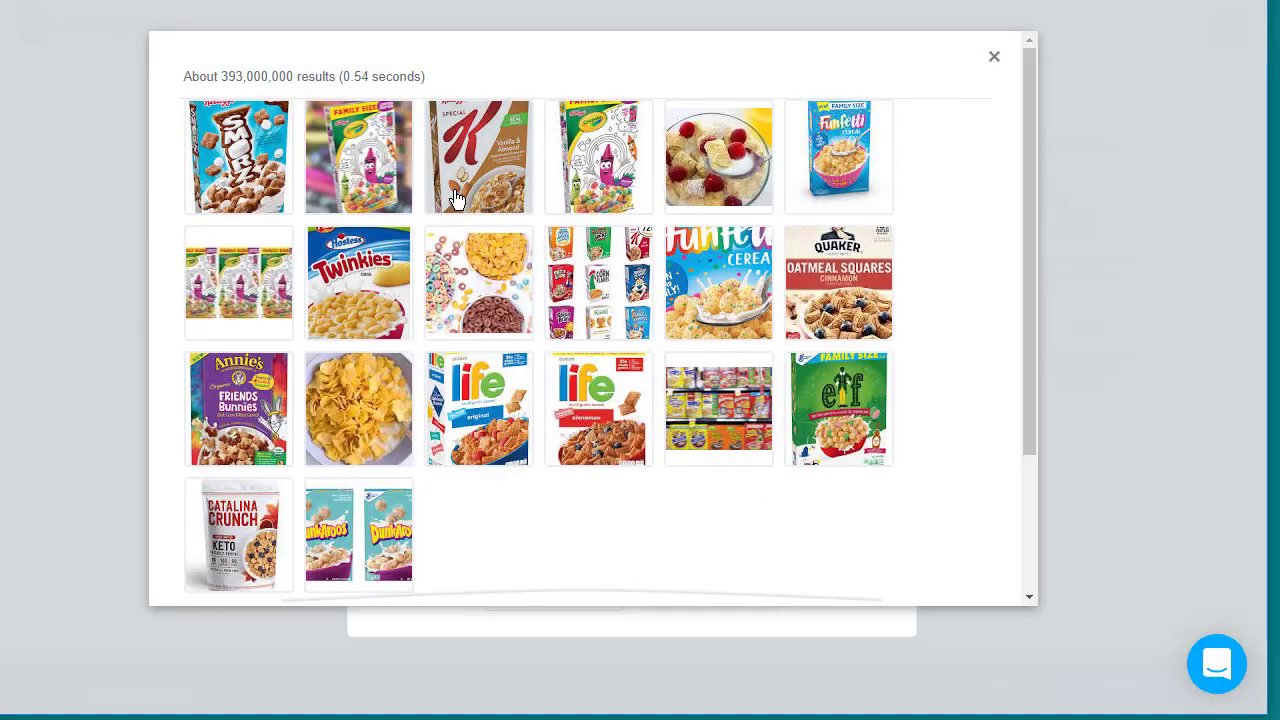
mouse_move(745, 170)
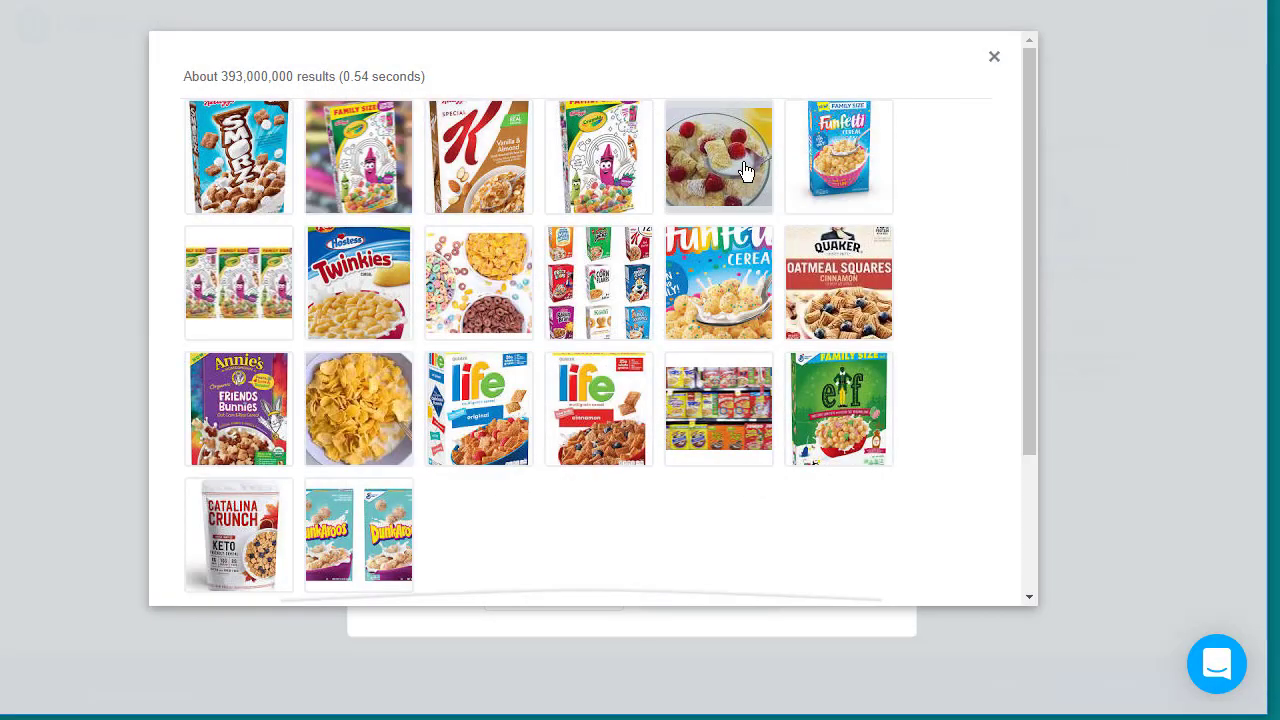
click(718, 156)
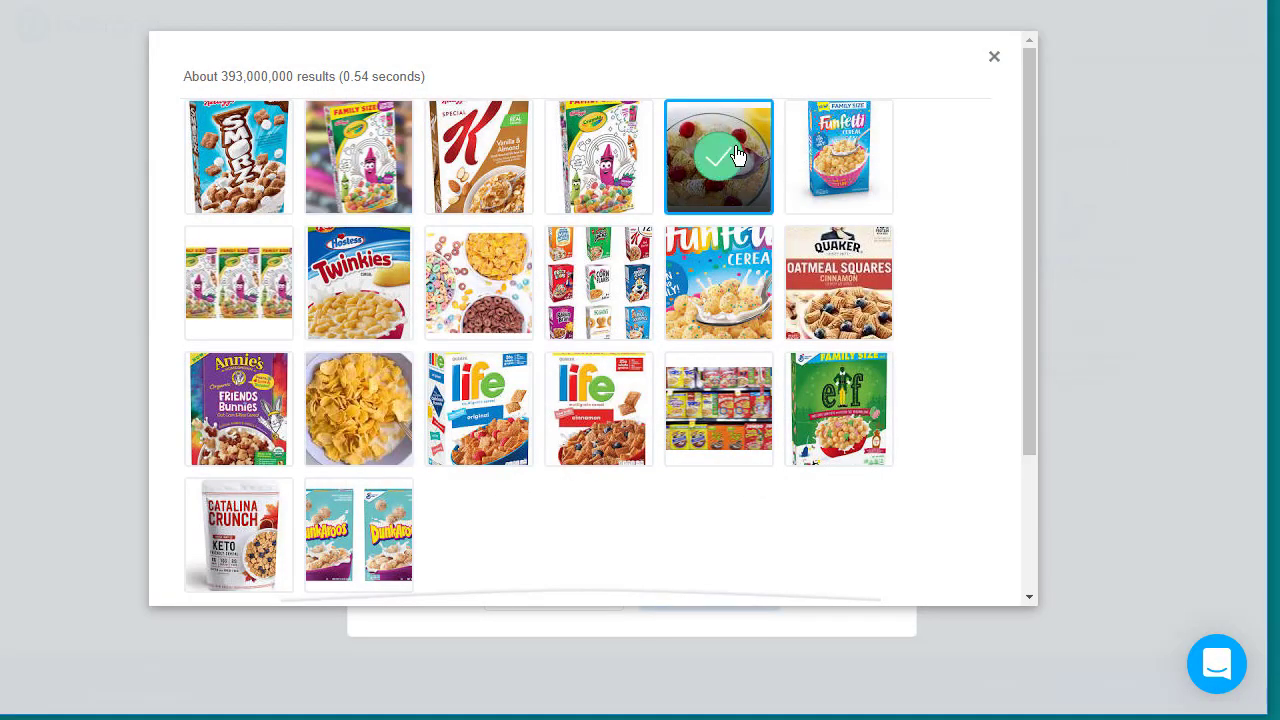
scroll(down, 3)
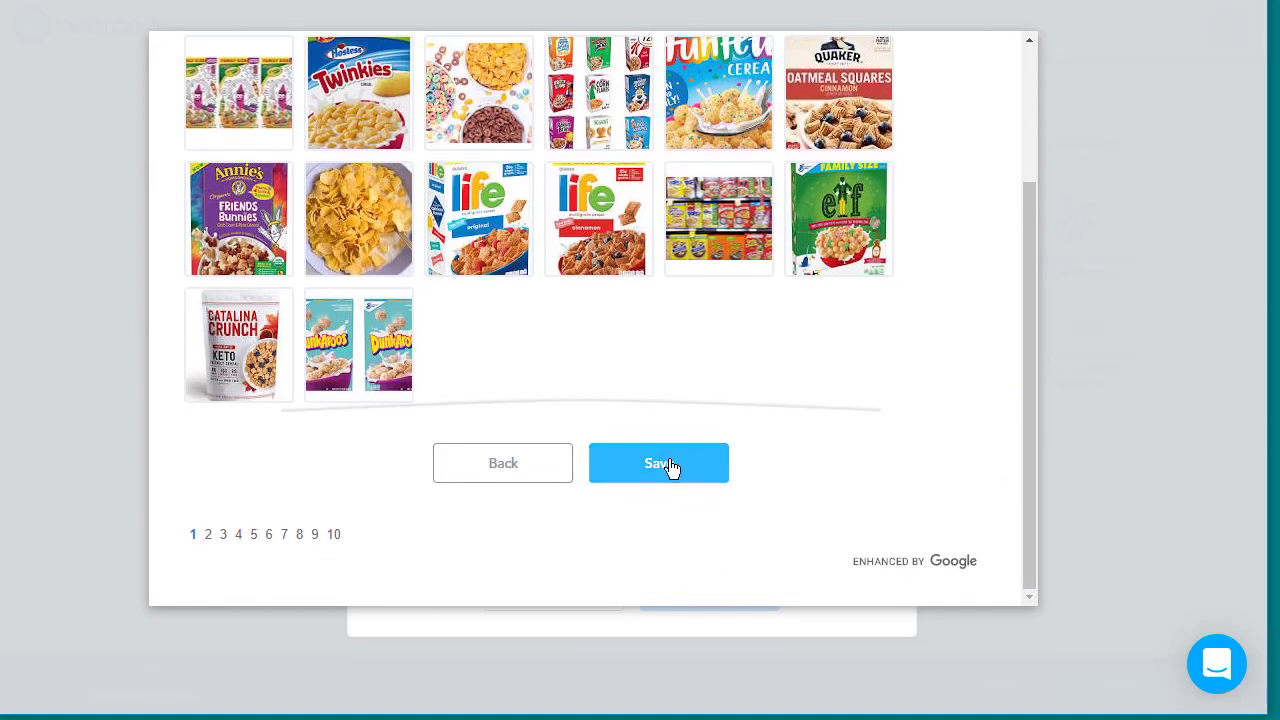
click(658, 462)
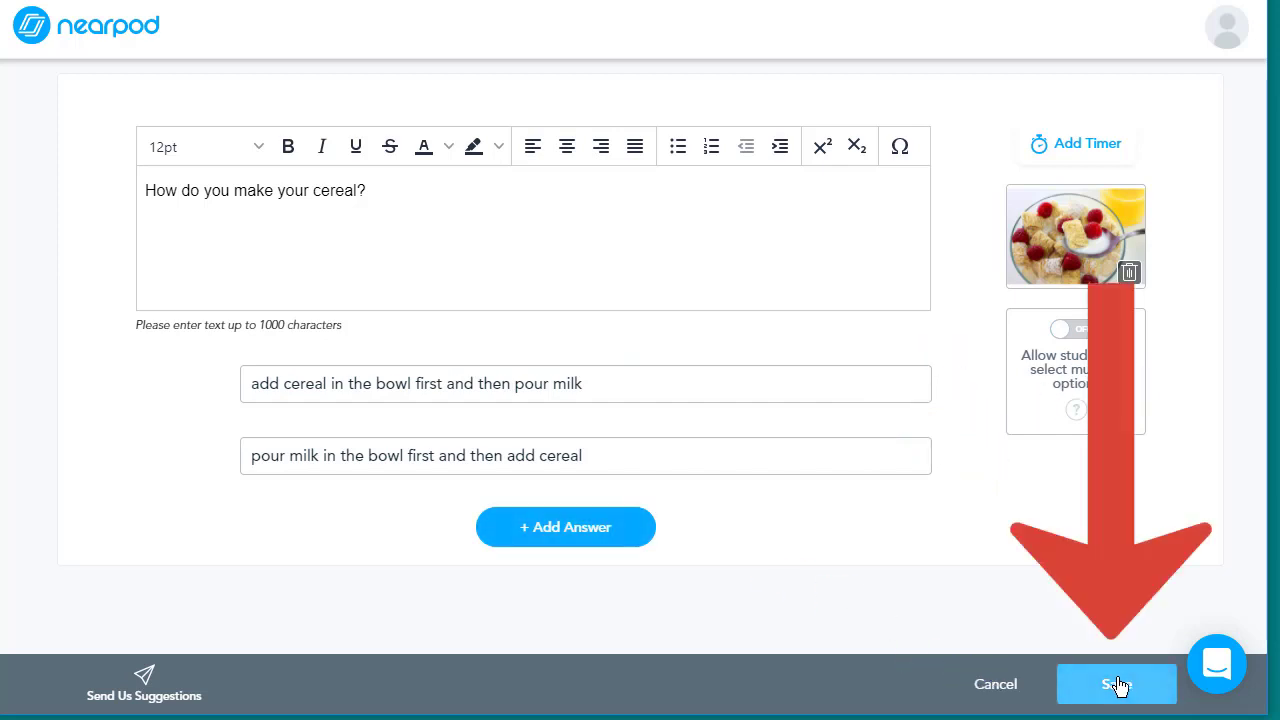
Step: Save the cereal poll and check it appears as slide 1 in the grid
click(1116, 684)
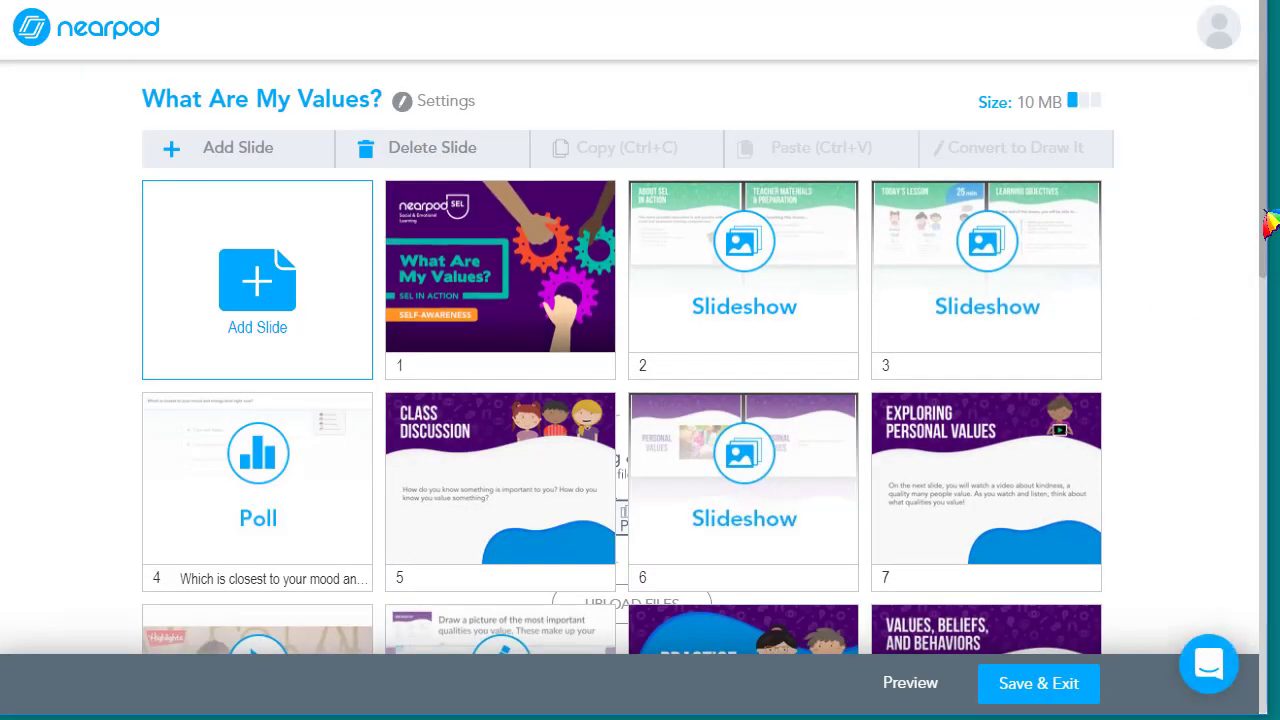
scroll(down, 3)
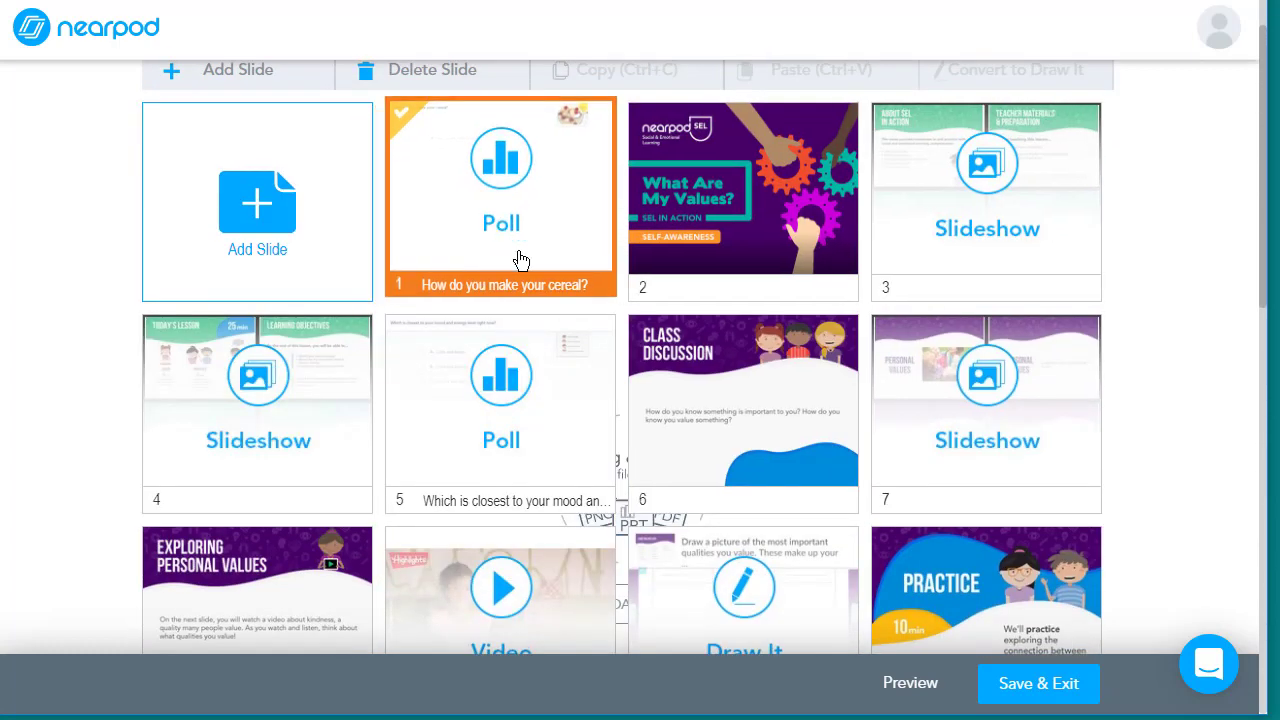
mouse_move(475, 238)
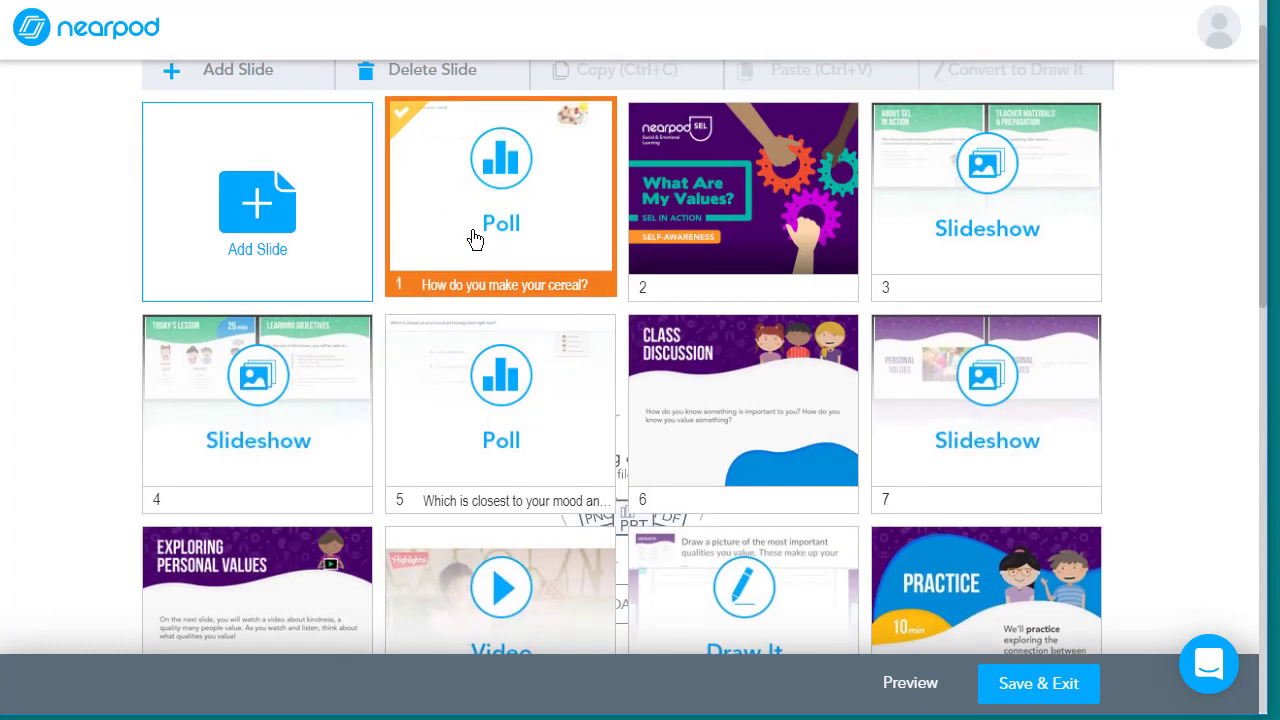
mouse_move(387, 184)
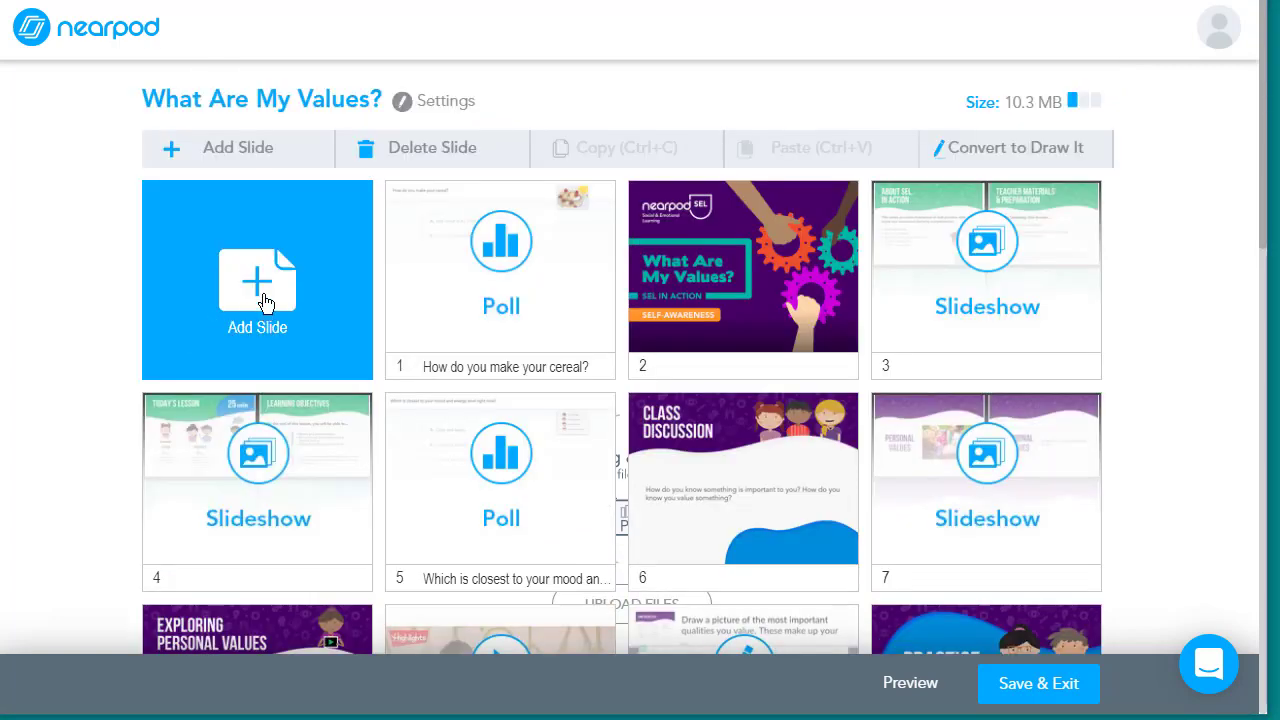
Step: Add a yellow Collaborate Board titled 'What is your best quality or strength?' and save it
click(257, 290)
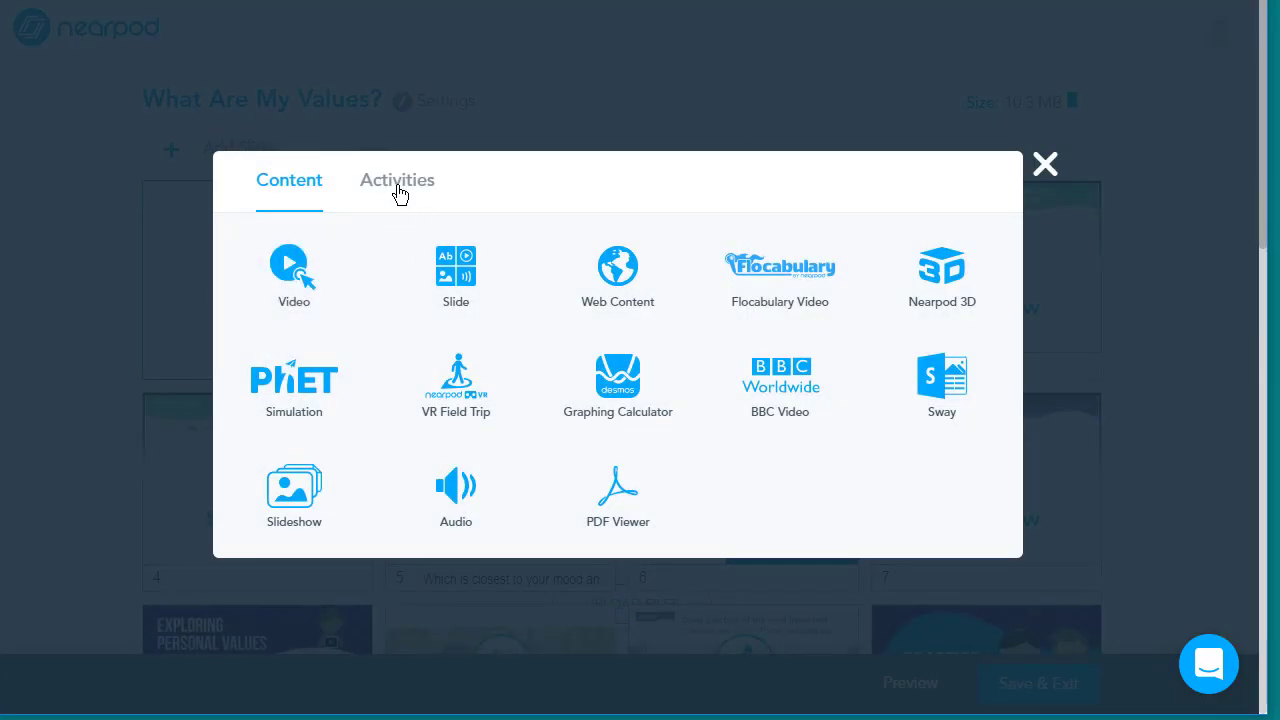
click(396, 180)
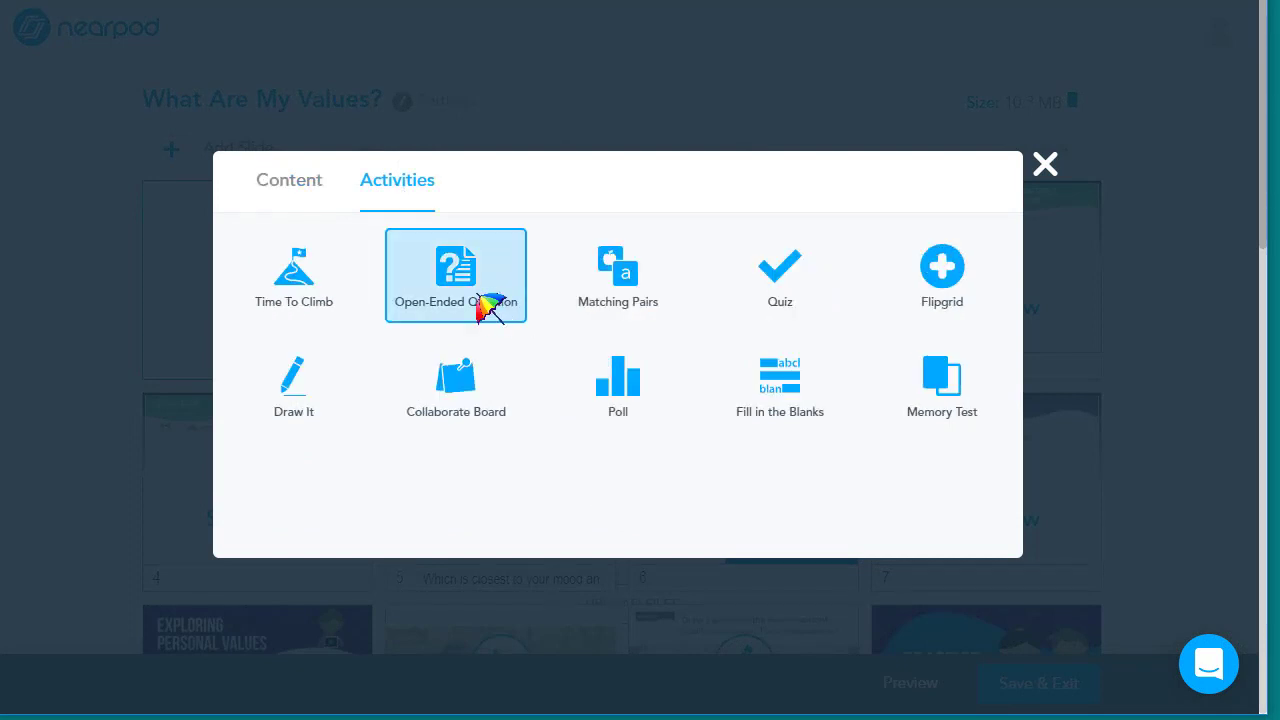
mouse_move(470, 300)
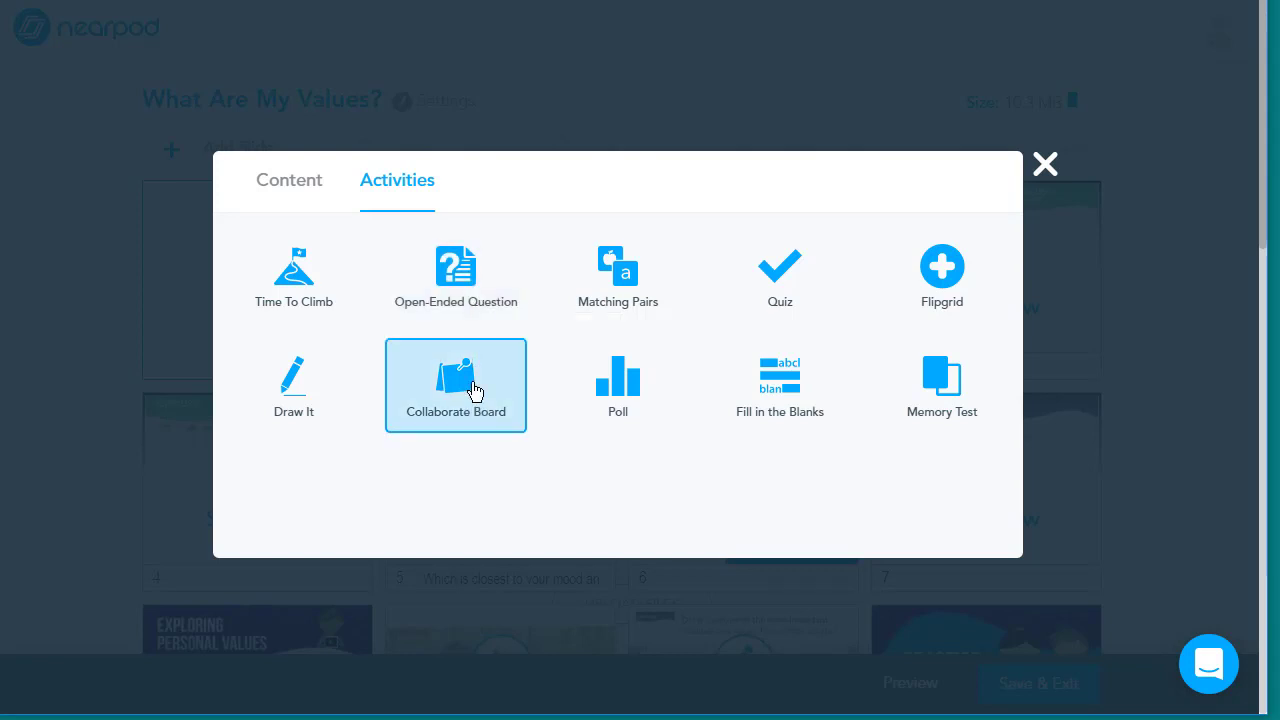
click(455, 385)
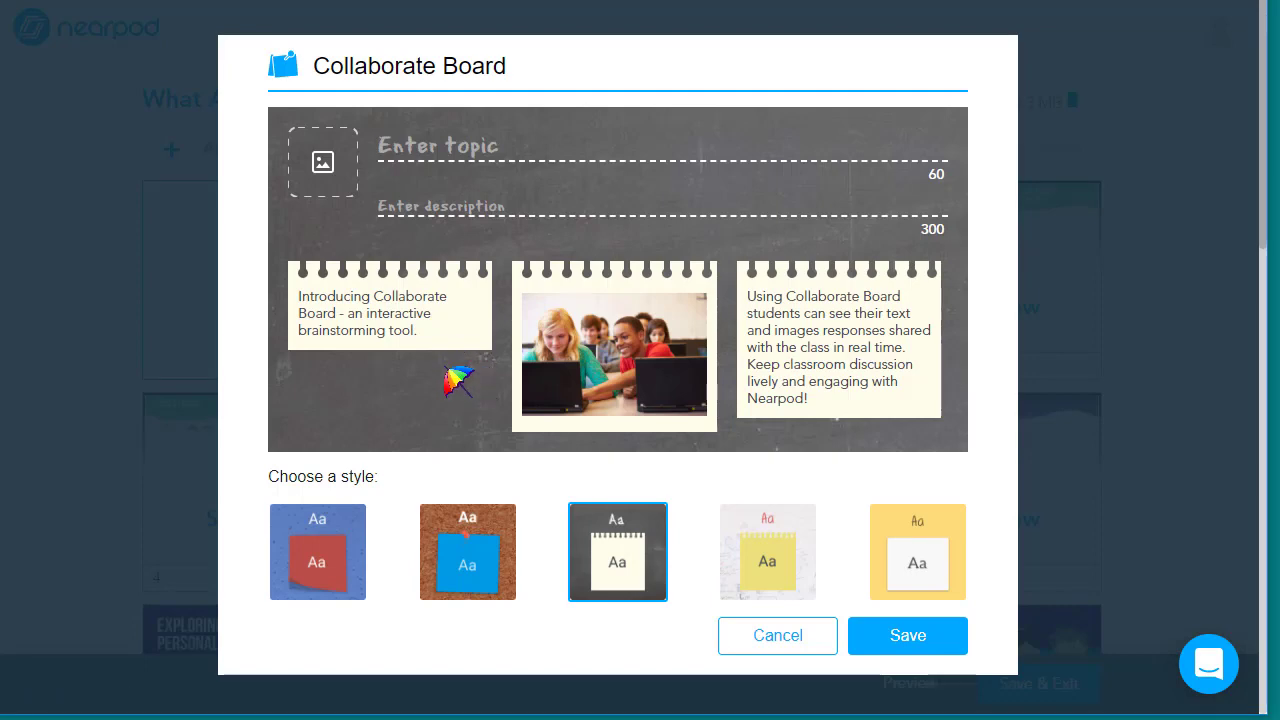
click(467, 551)
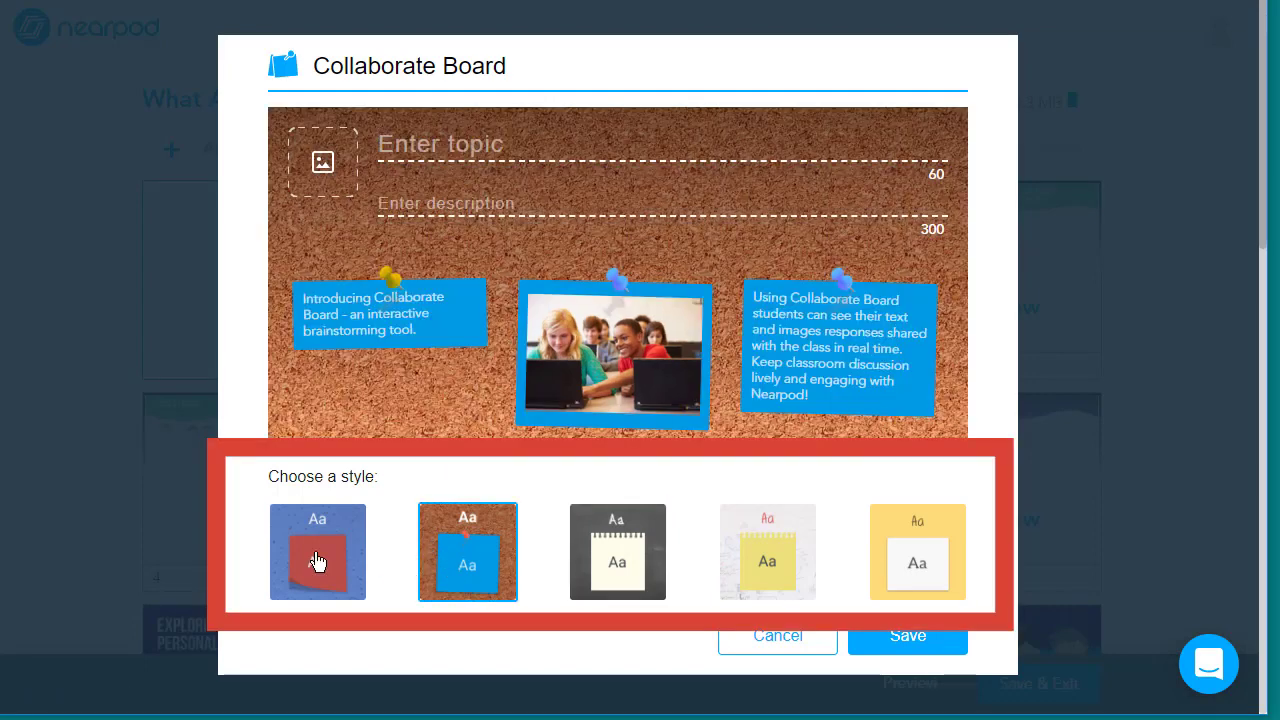
click(617, 551)
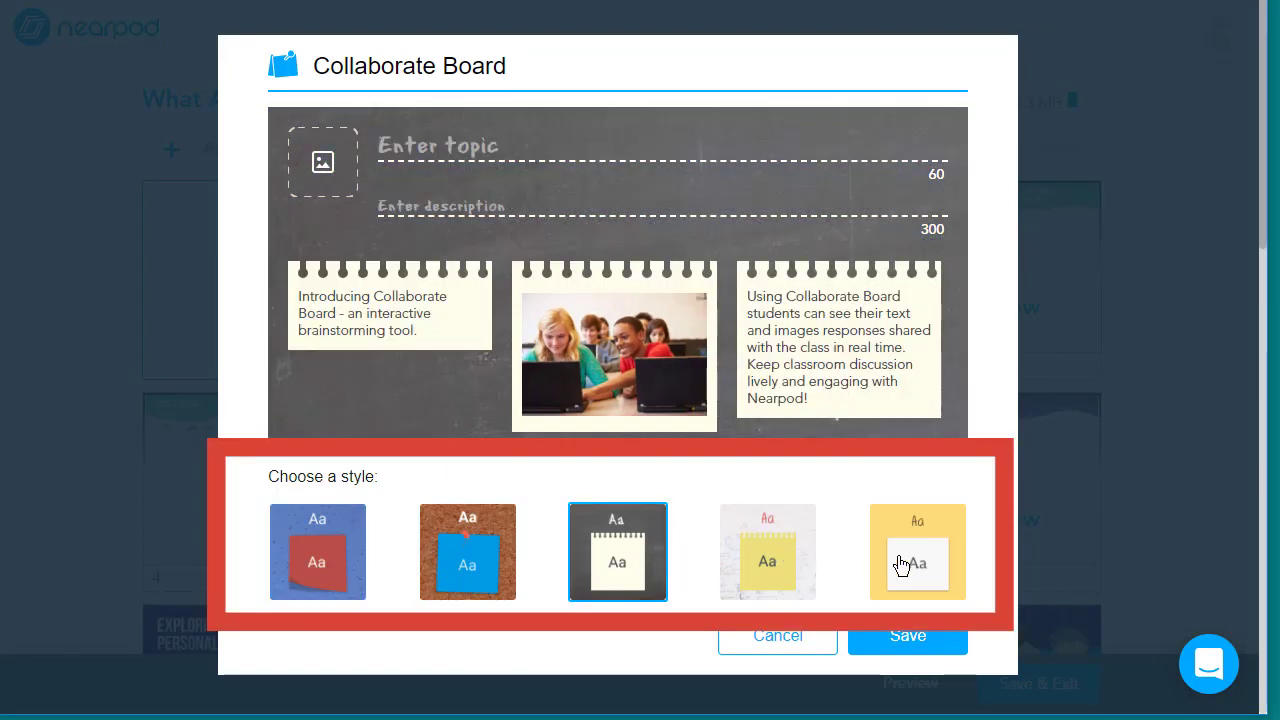
click(917, 551)
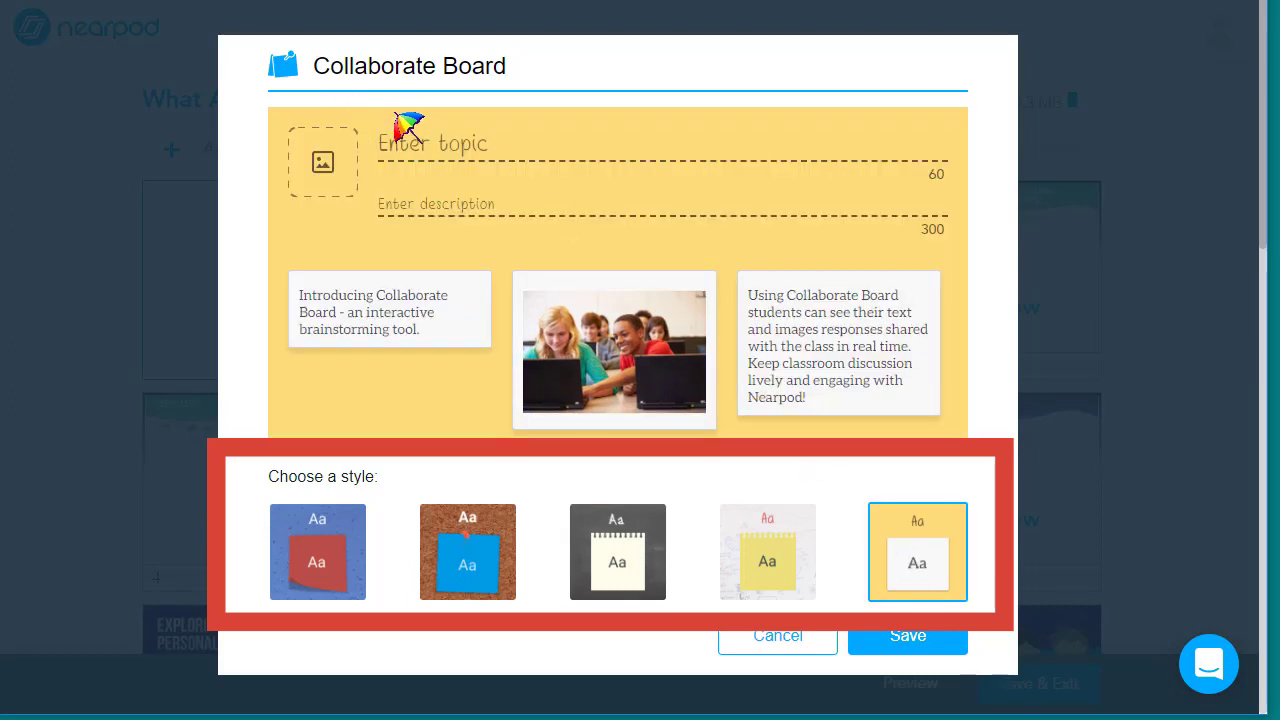
text(What is your best quality or strength?)
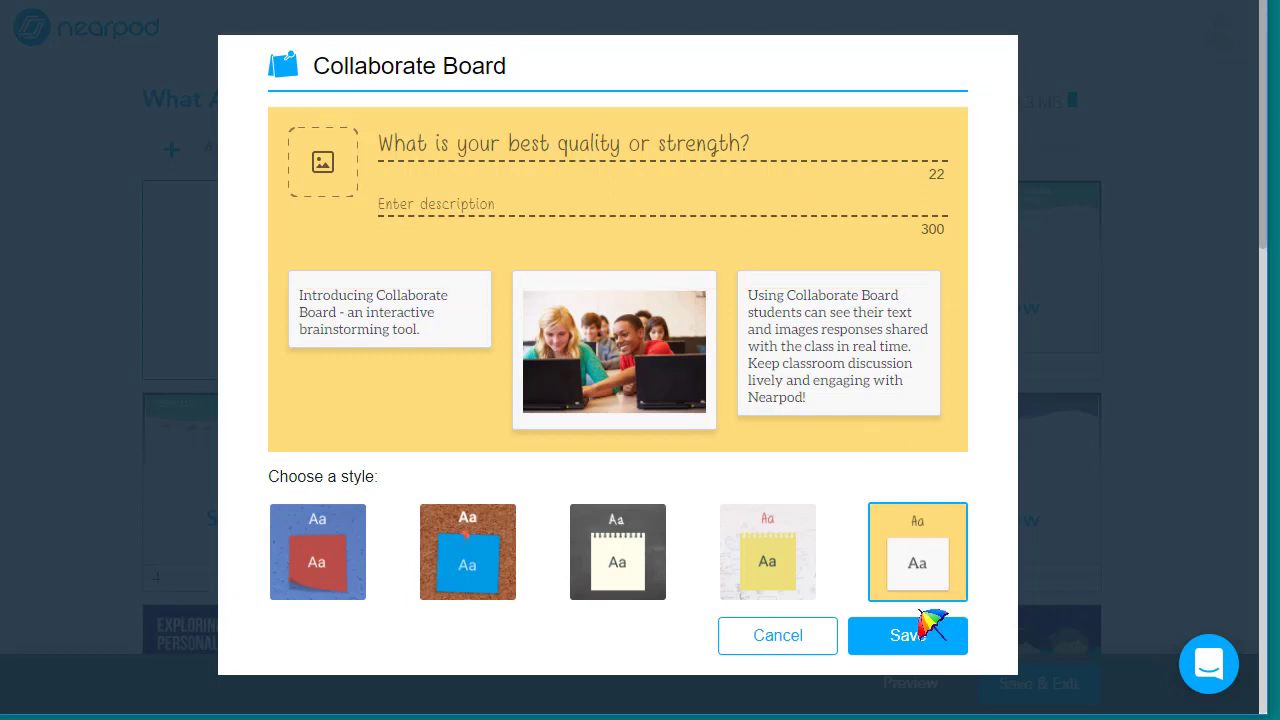
click(907, 635)
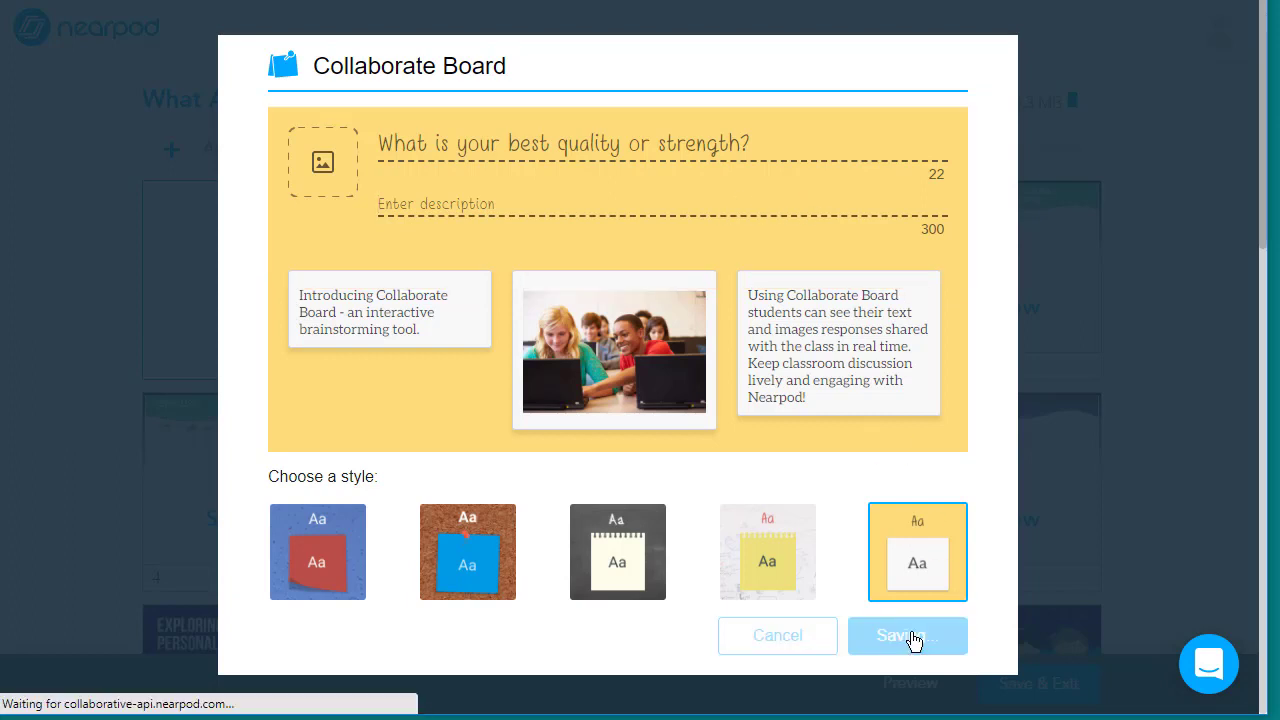
click(907, 635)
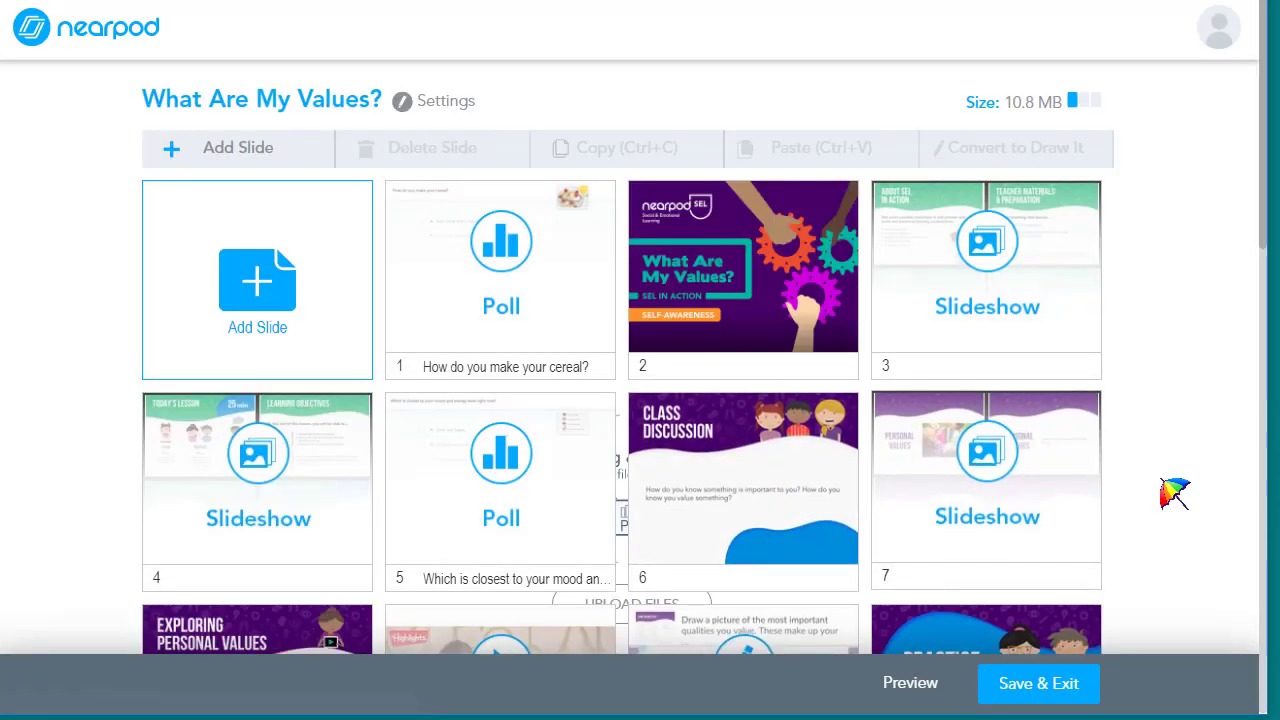
Step: Scroll the slide grid to confirm the Collaborate Board sits as slide 3
scroll(down, 3)
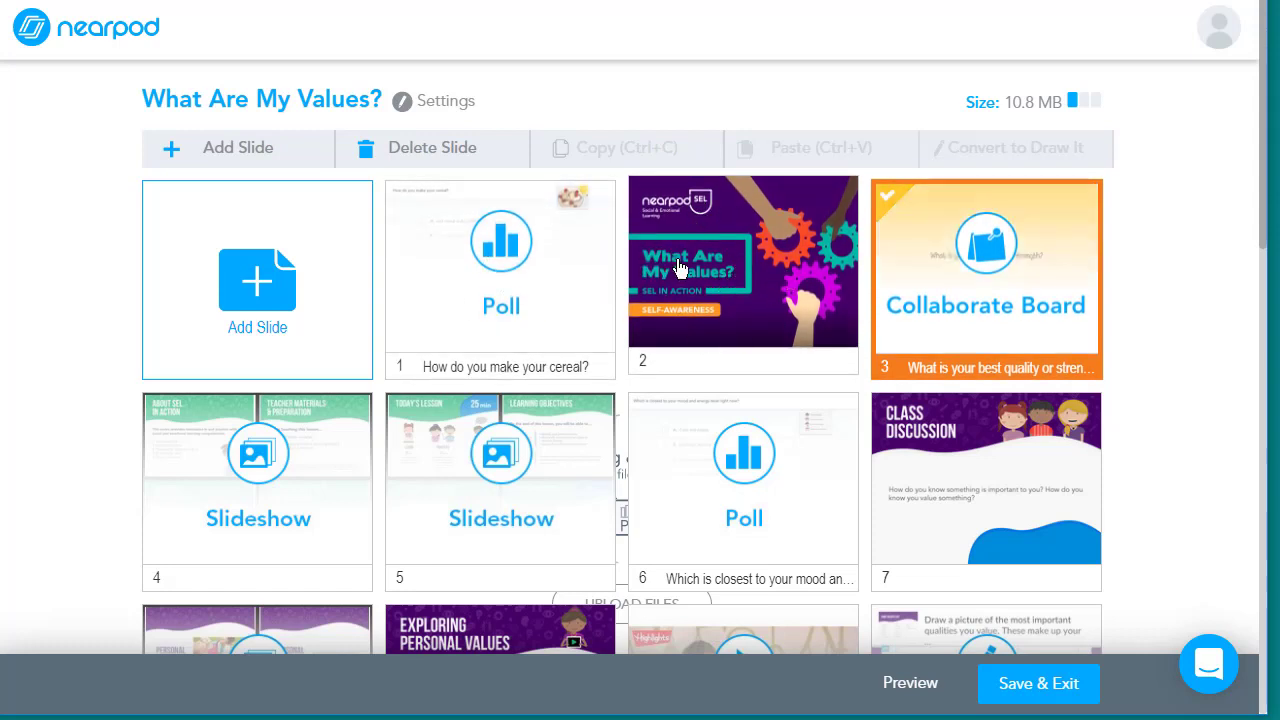
mouse_move(780, 248)
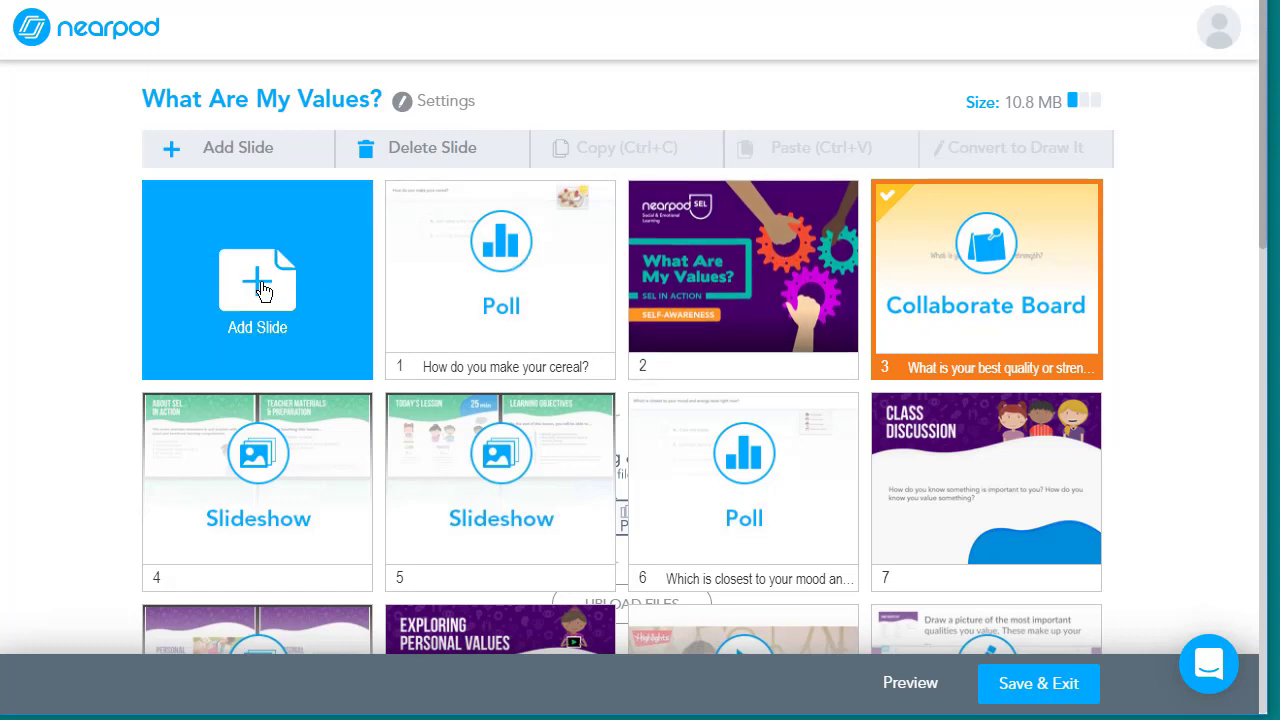
Step: Add a new content Slide and scroll the Themes panel to the green theme
click(257, 280)
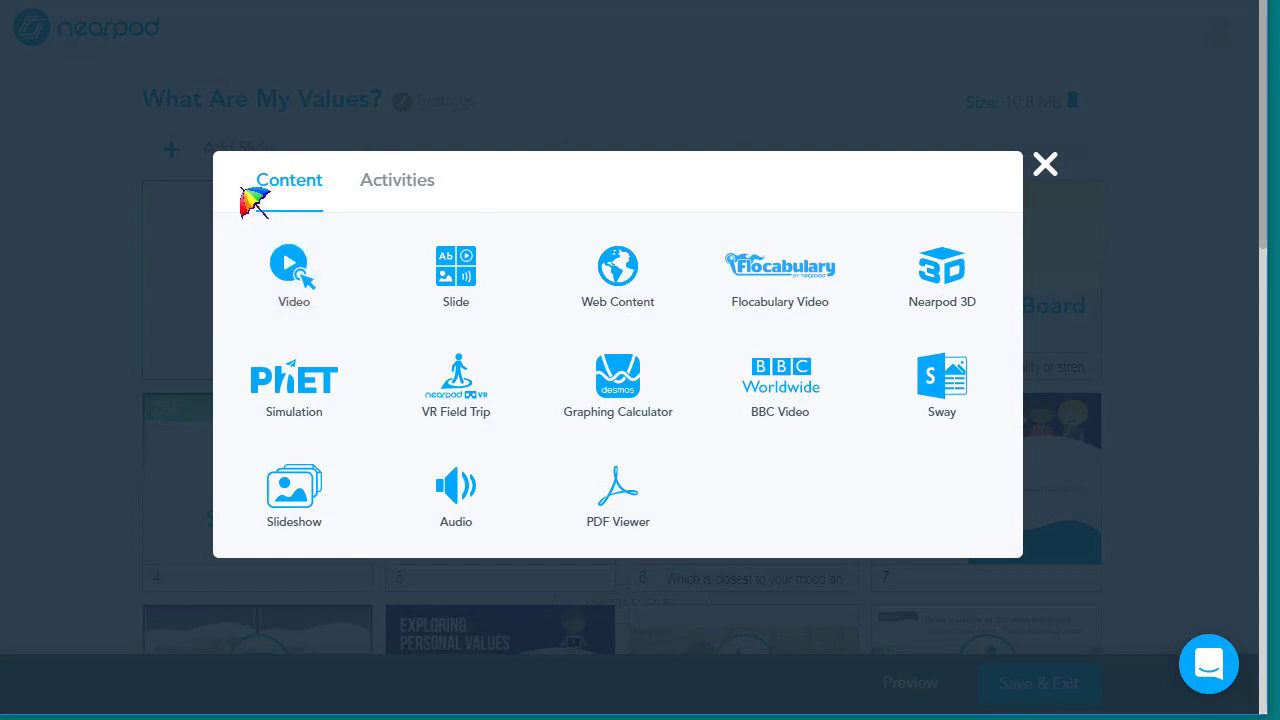
mouse_move(270, 210)
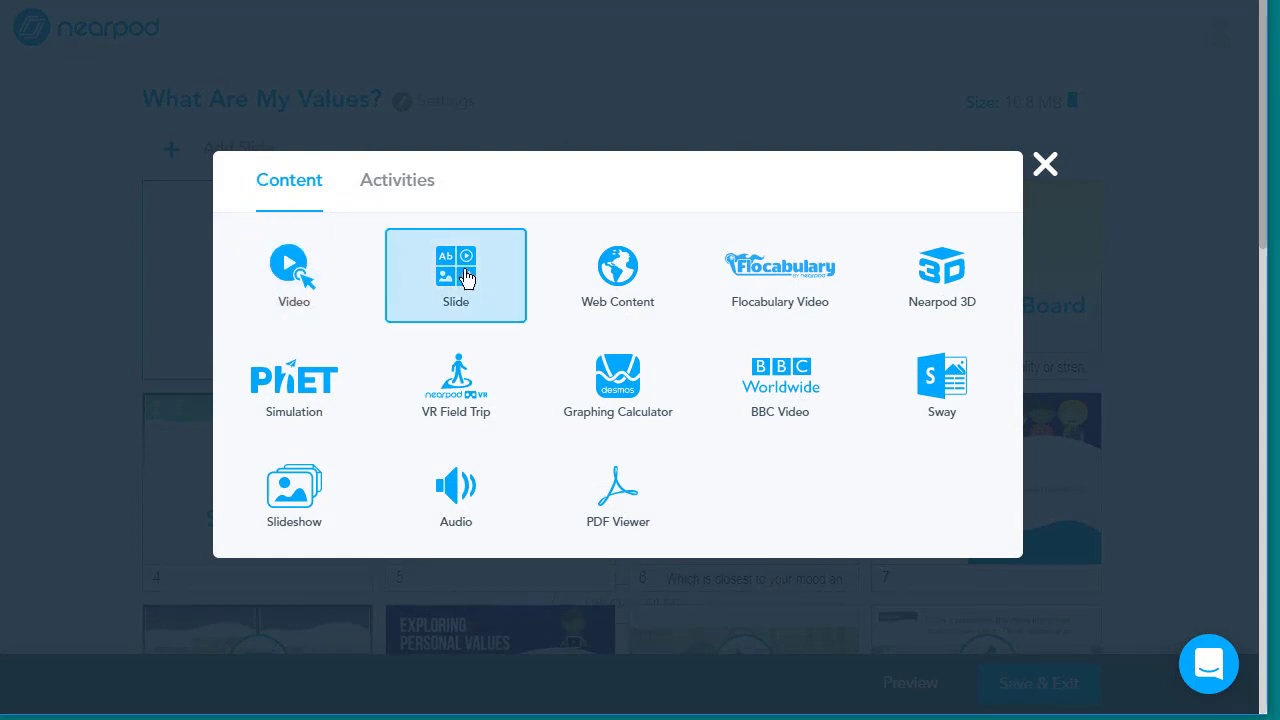
click(455, 275)
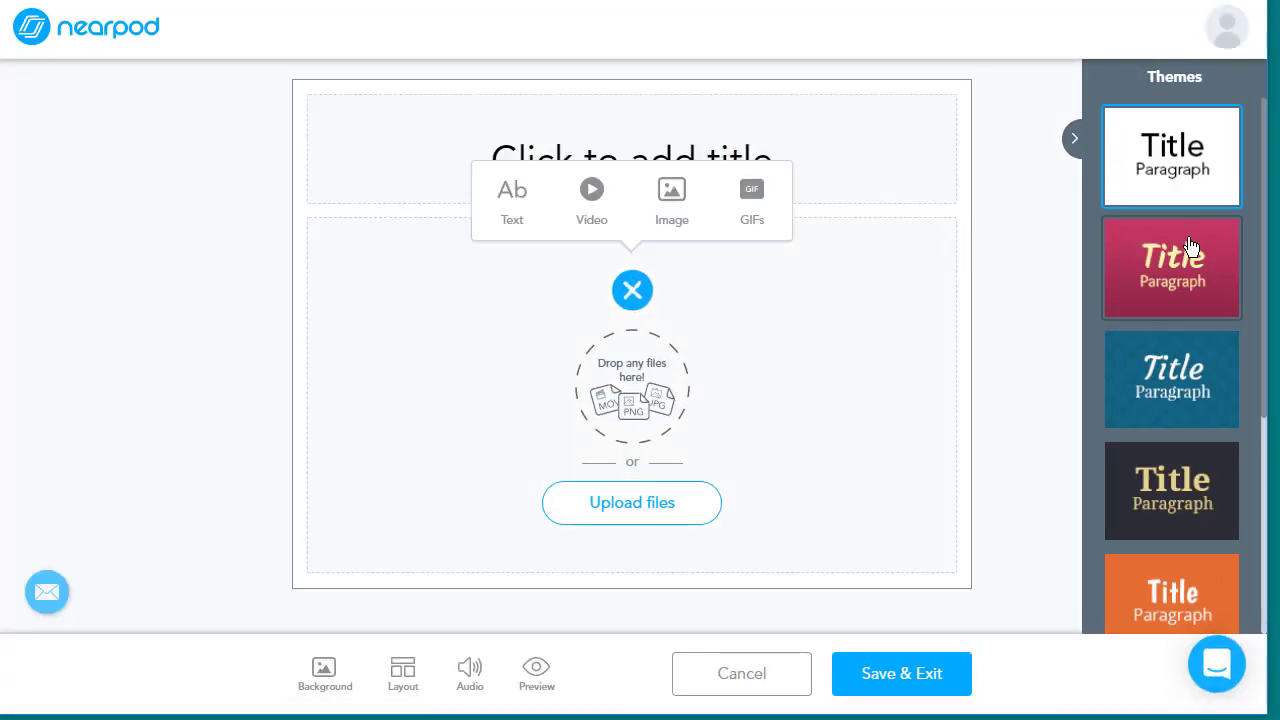
scroll(down, 3)
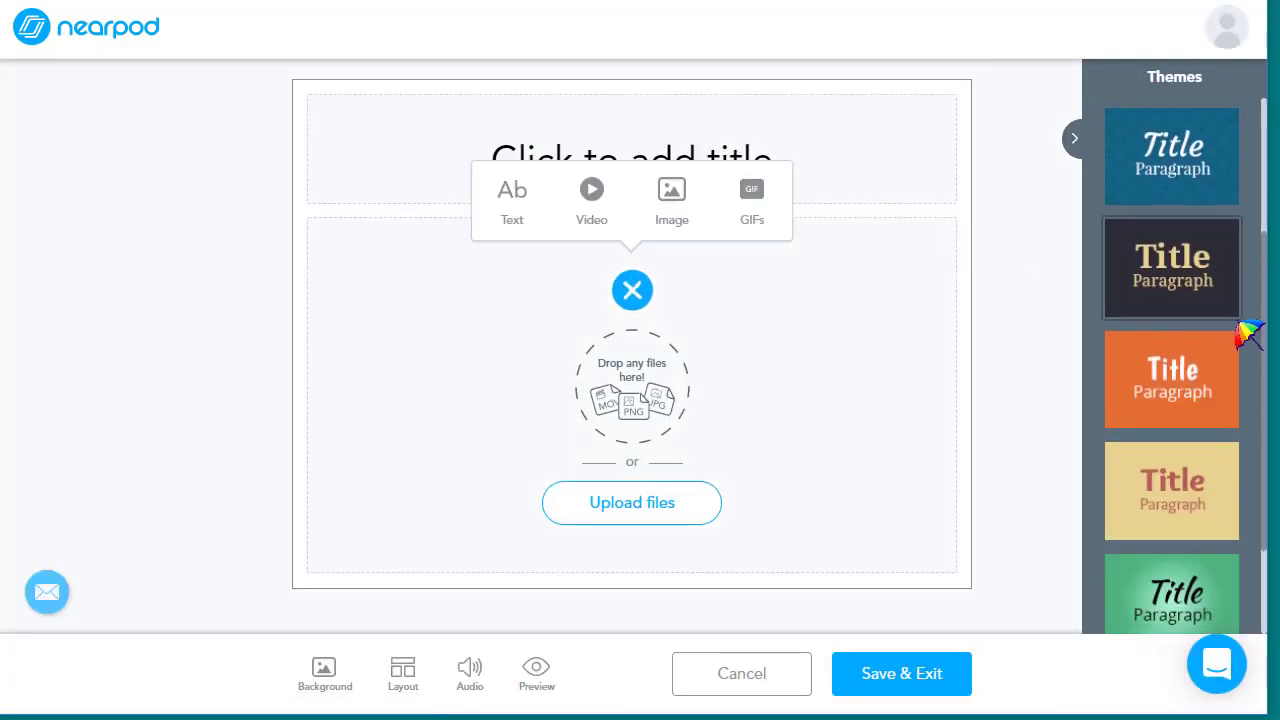
scroll(down, 3)
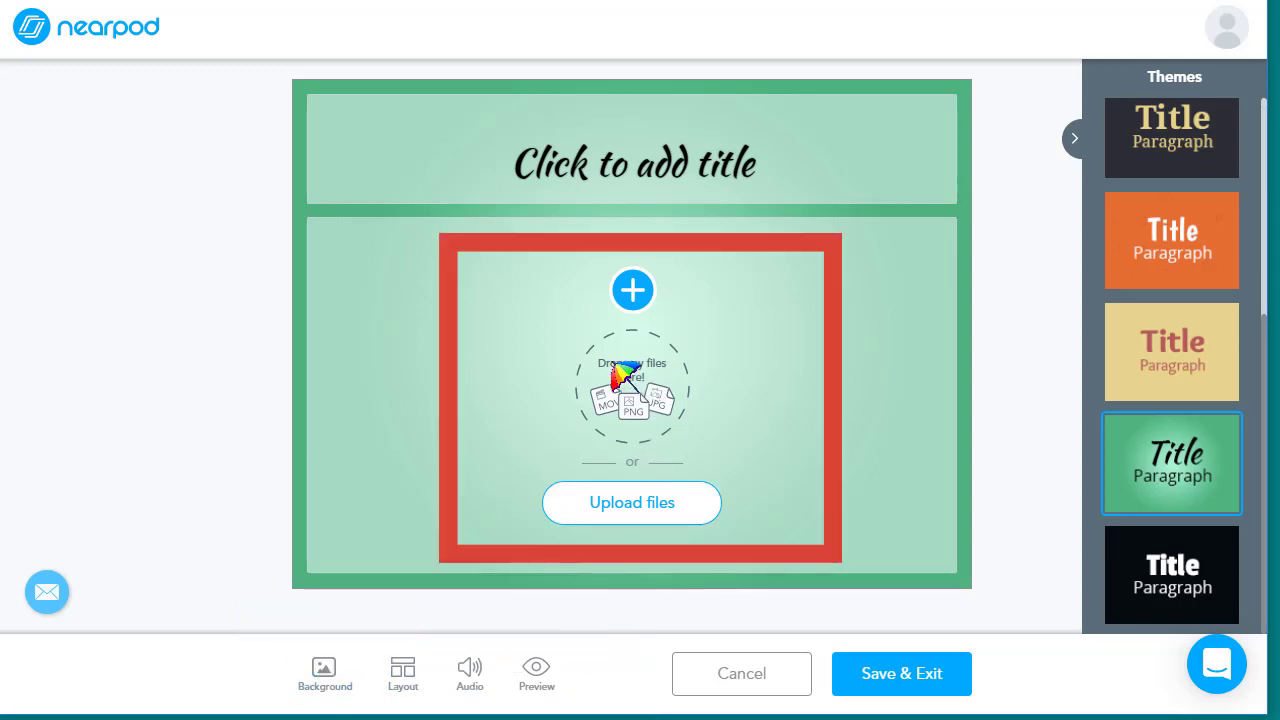
mouse_move(645, 415)
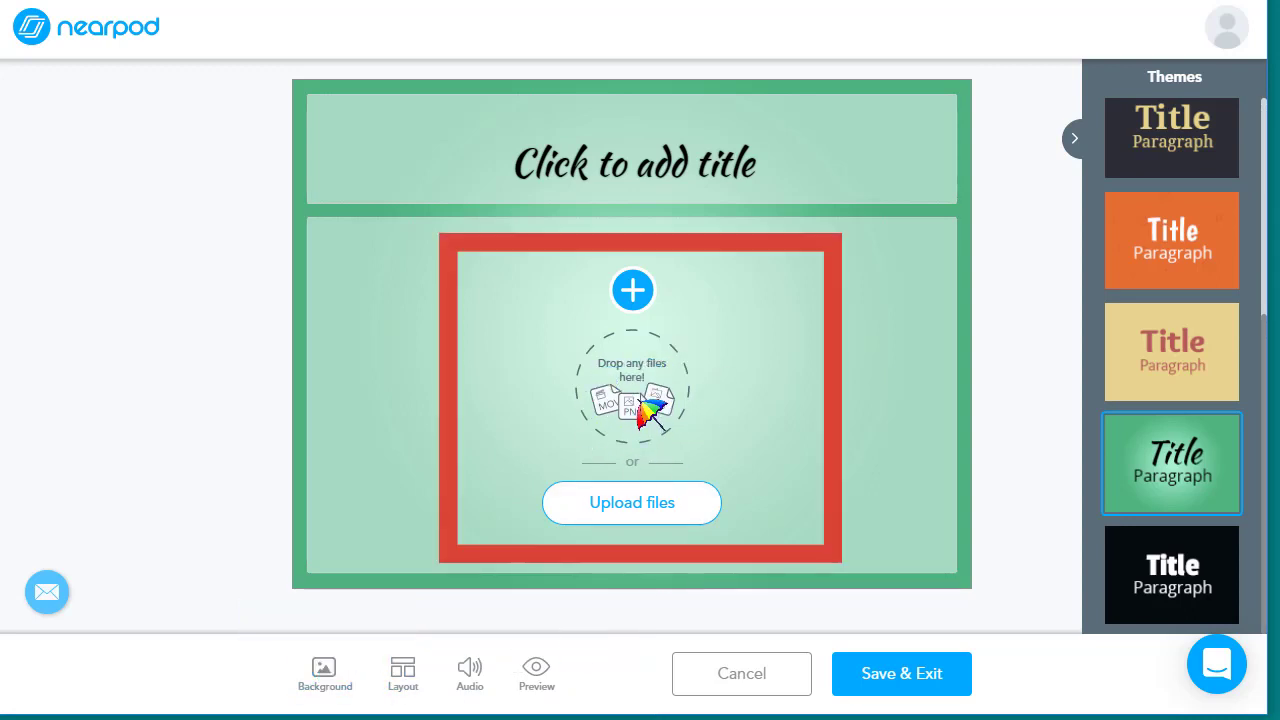
mouse_move(632, 290)
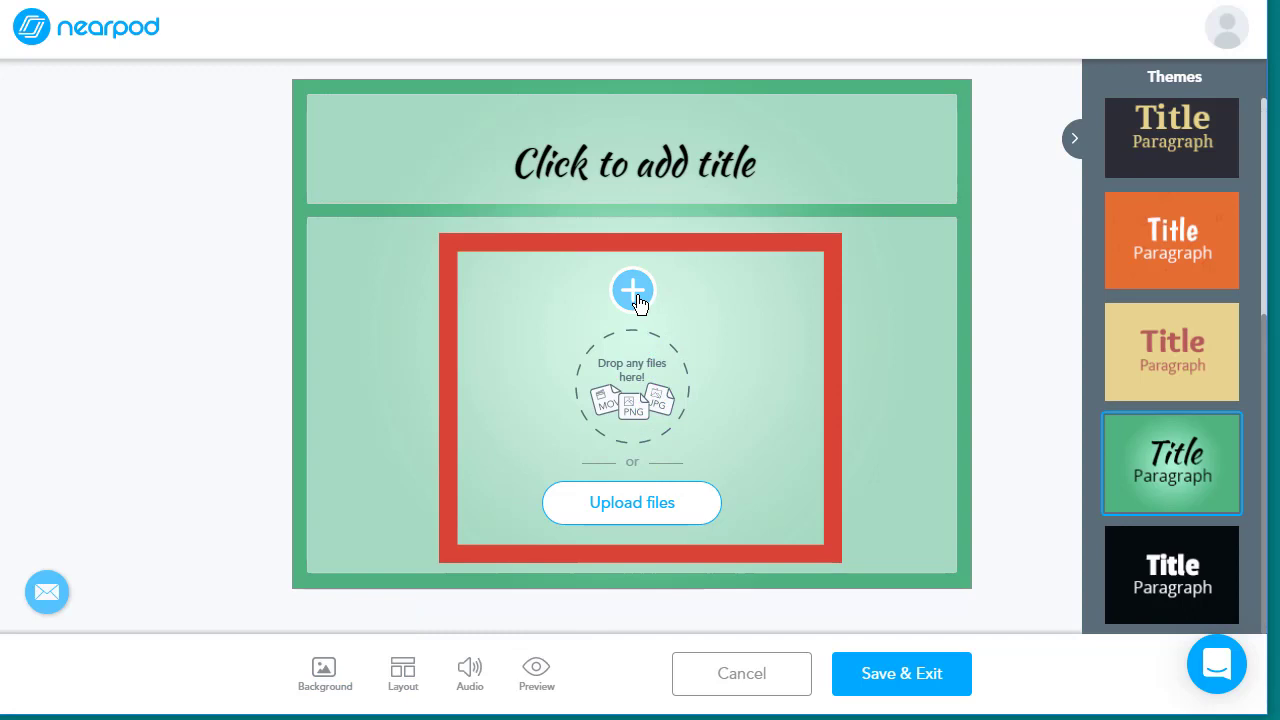
Step: Upload the two-heads word-collage image to the slide and title it 'SEL'
click(632, 290)
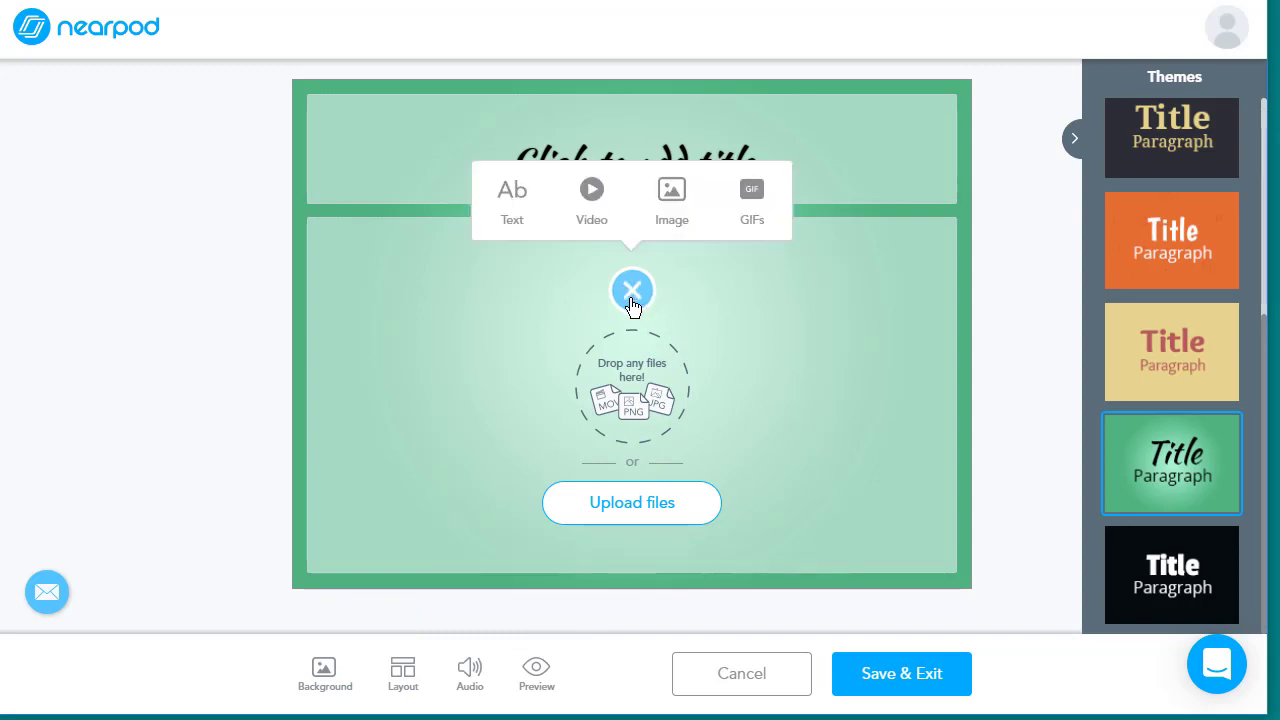
mouse_move(592, 200)
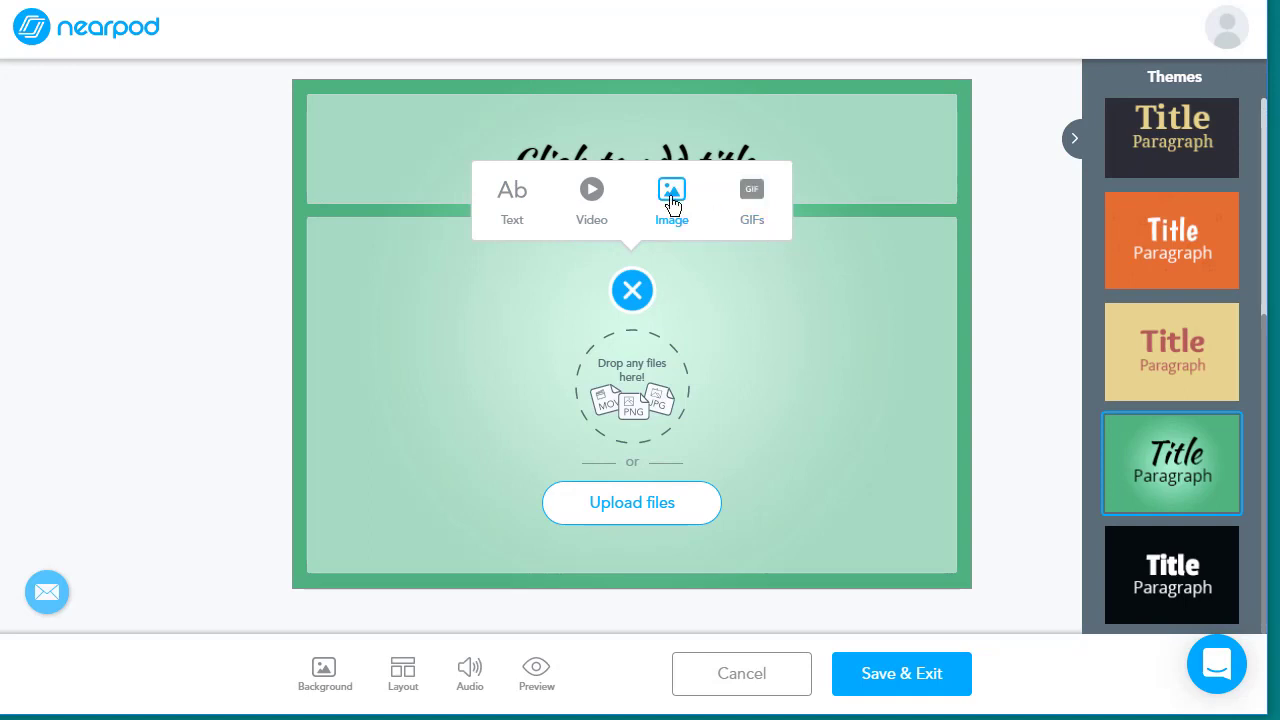
click(631, 502)
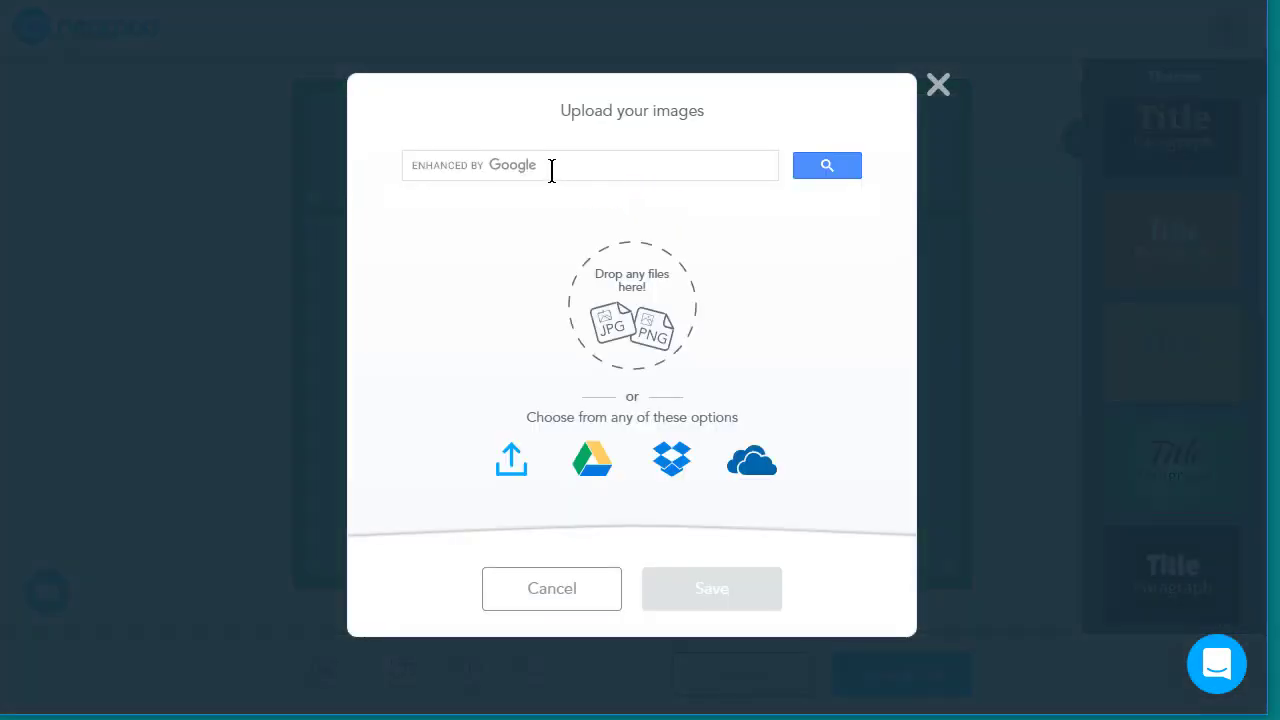
mouse_move(511, 460)
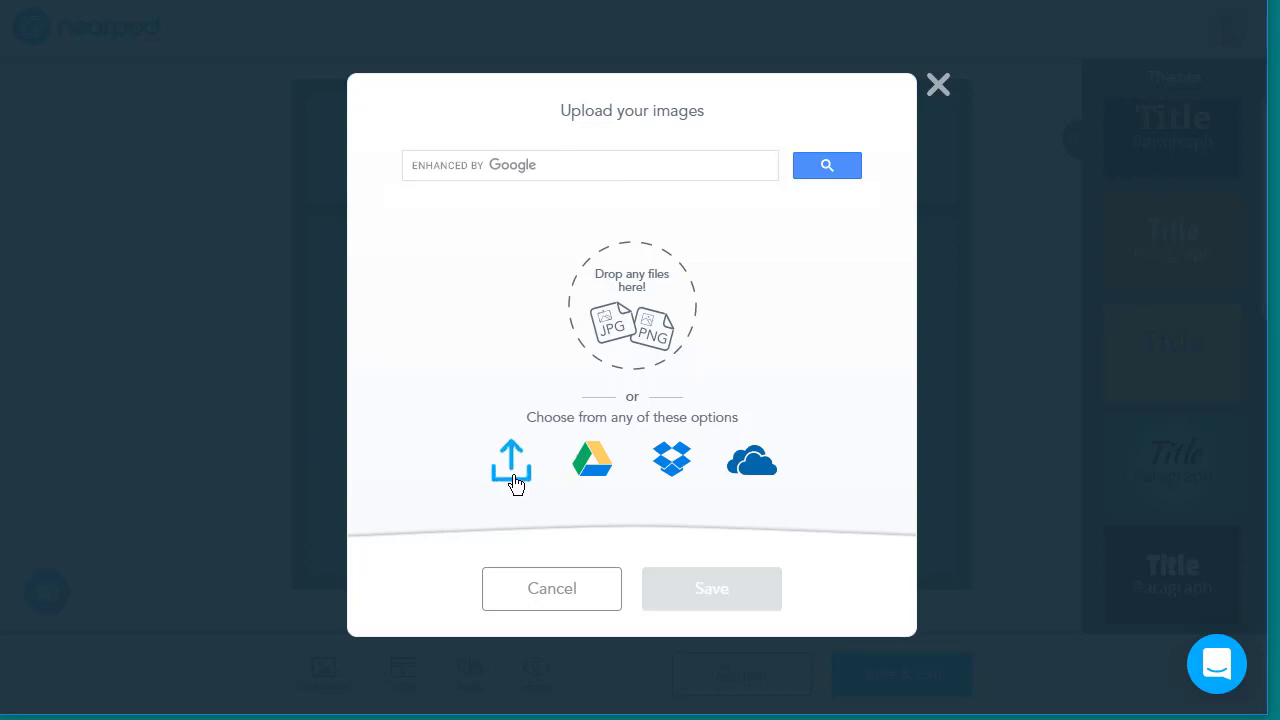
mouse_move(543, 483)
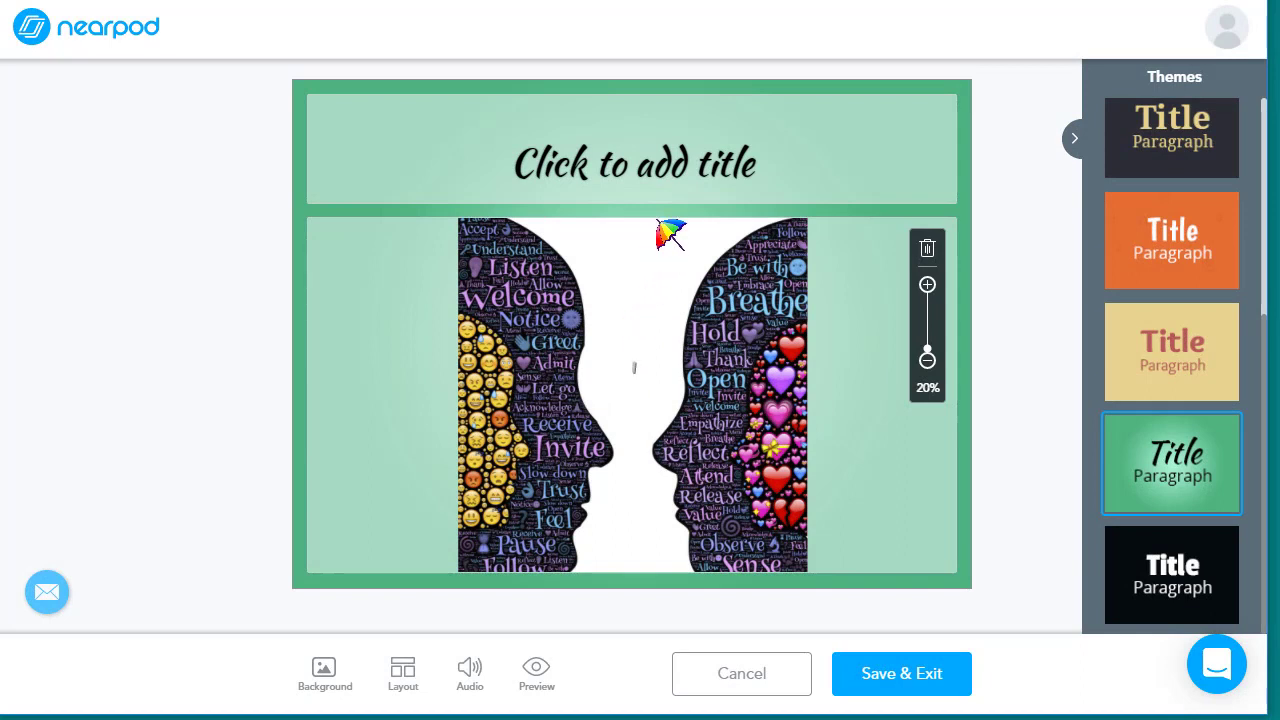
text(SE)
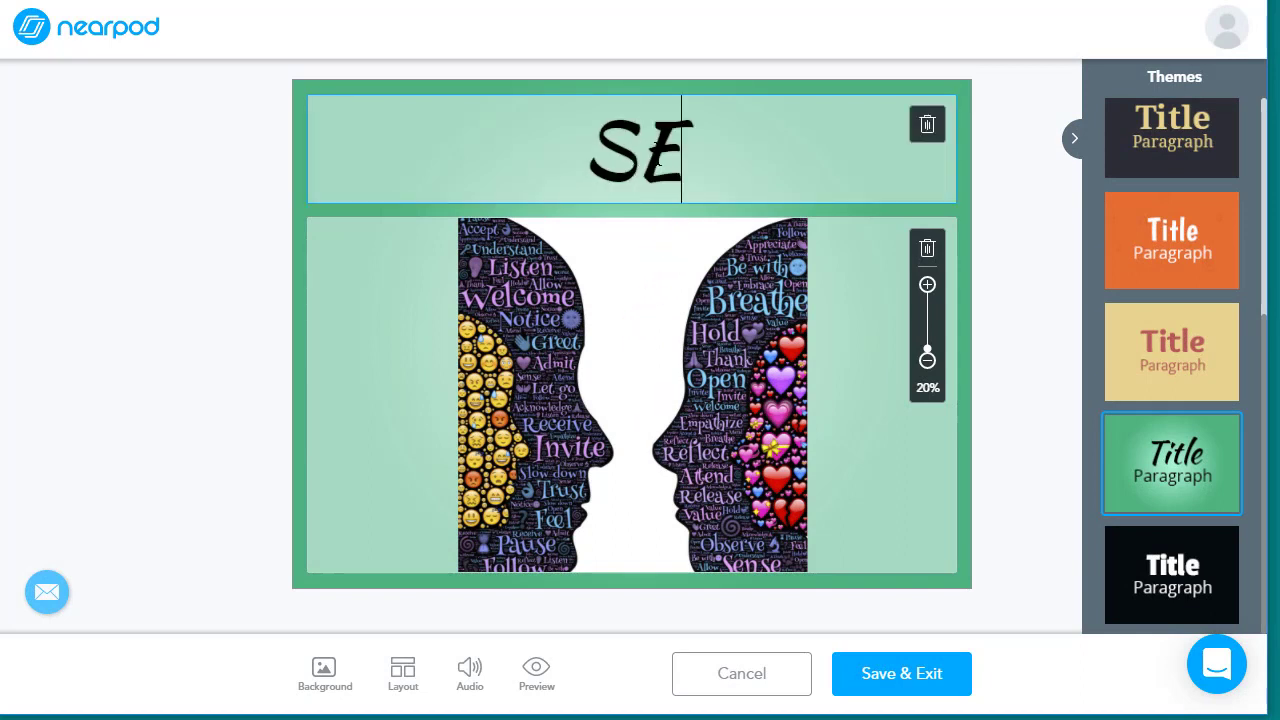
text(L)
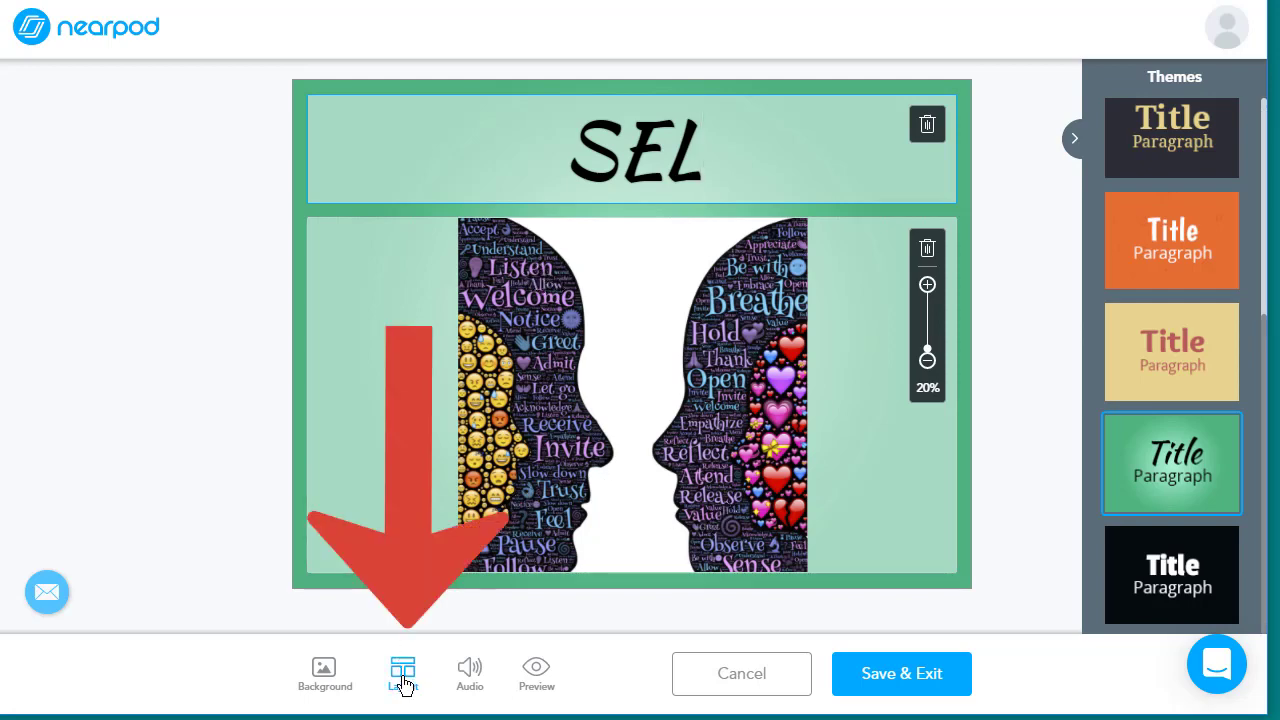
Step: Review the Layout options, then show the Audio File and Audio Recording choices
click(403, 673)
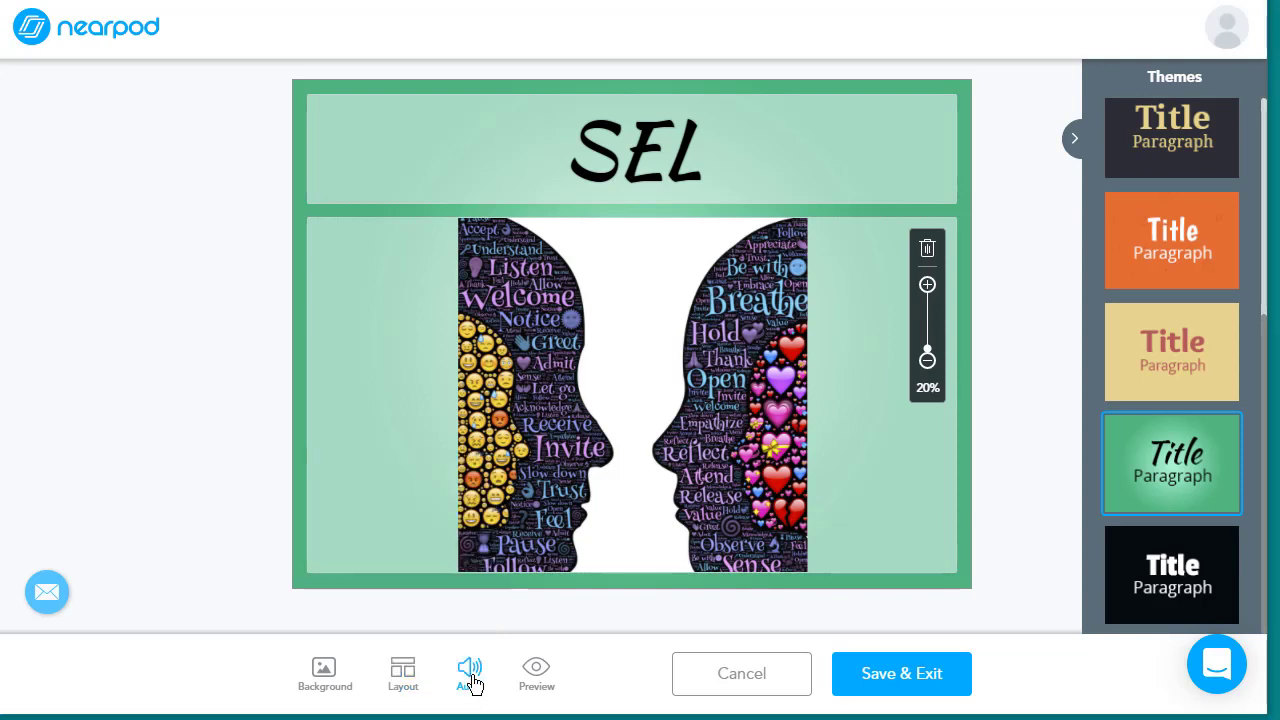
click(469, 673)
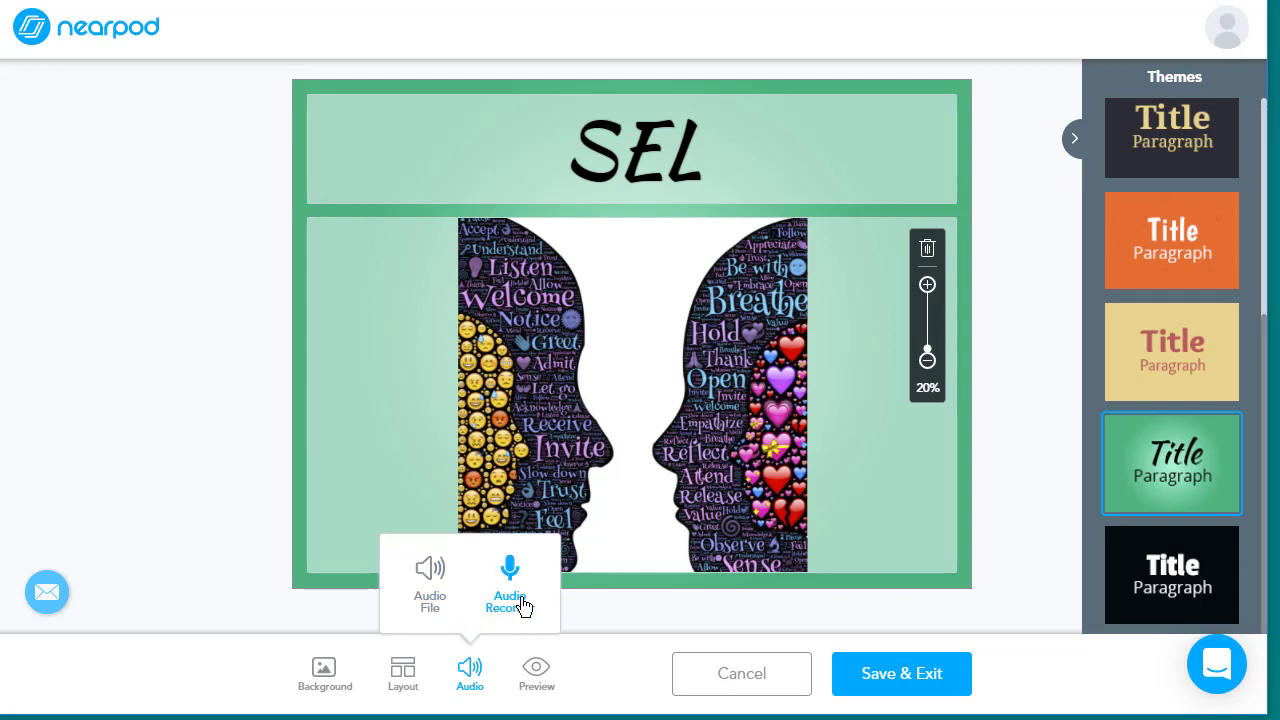
Step: Record a 9-second voice narration, save it to the SEL slide, and play it back
click(509, 583)
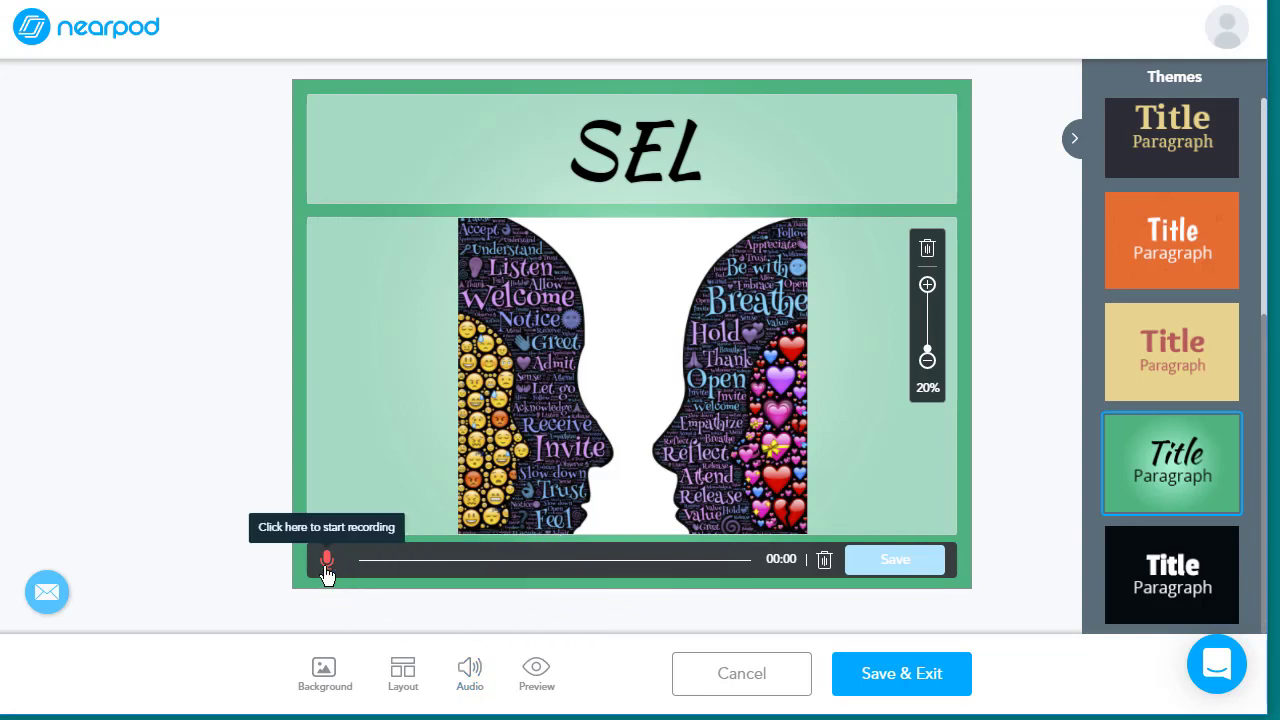
click(327, 559)
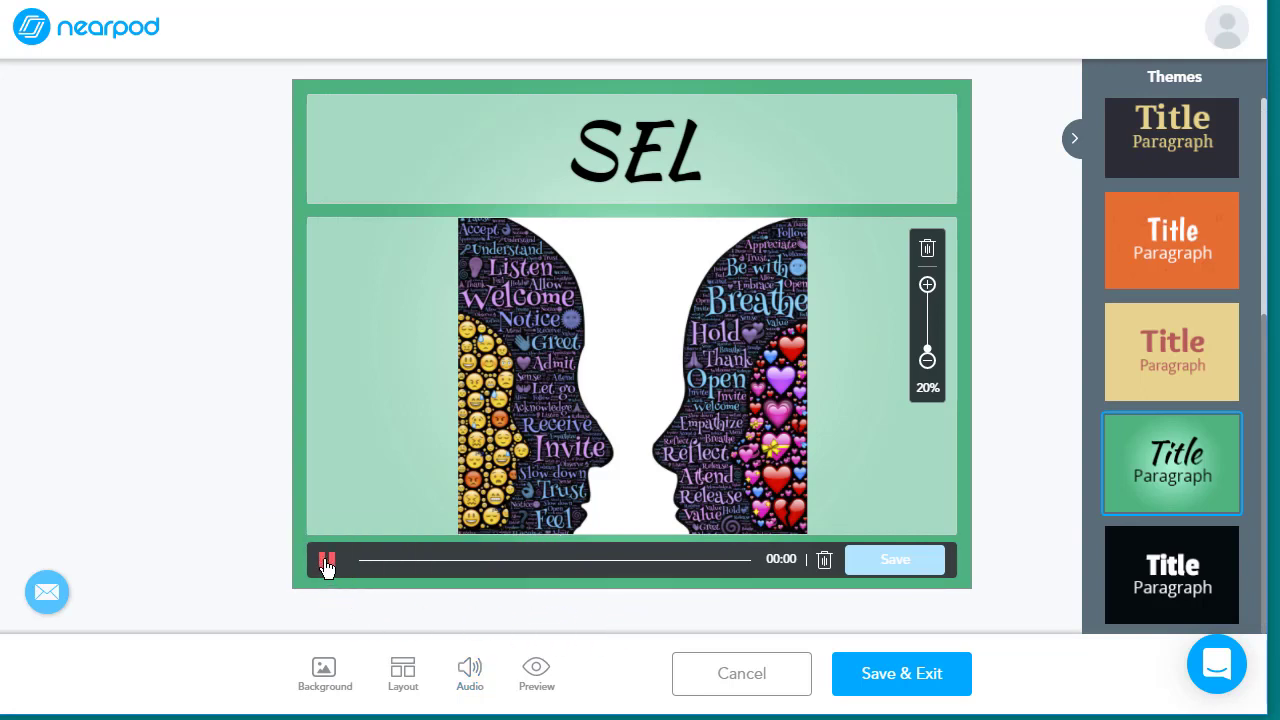
click(327, 559)
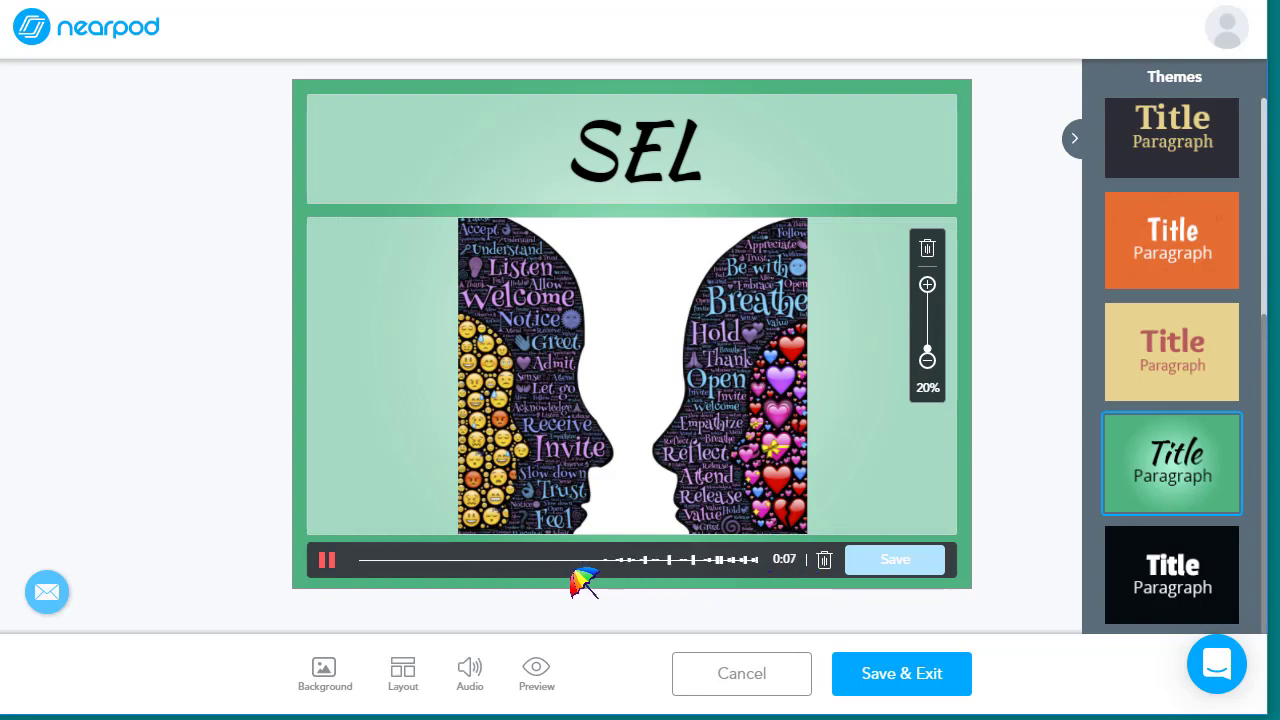
click(326, 559)
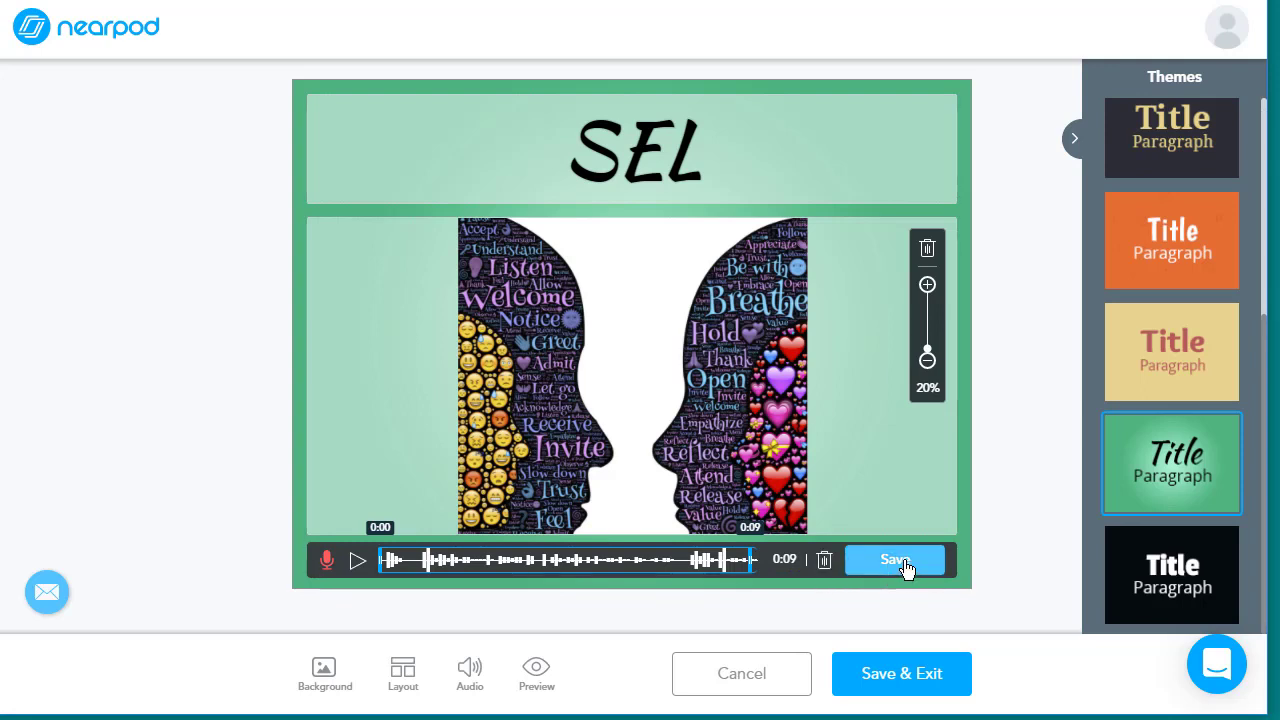
click(893, 559)
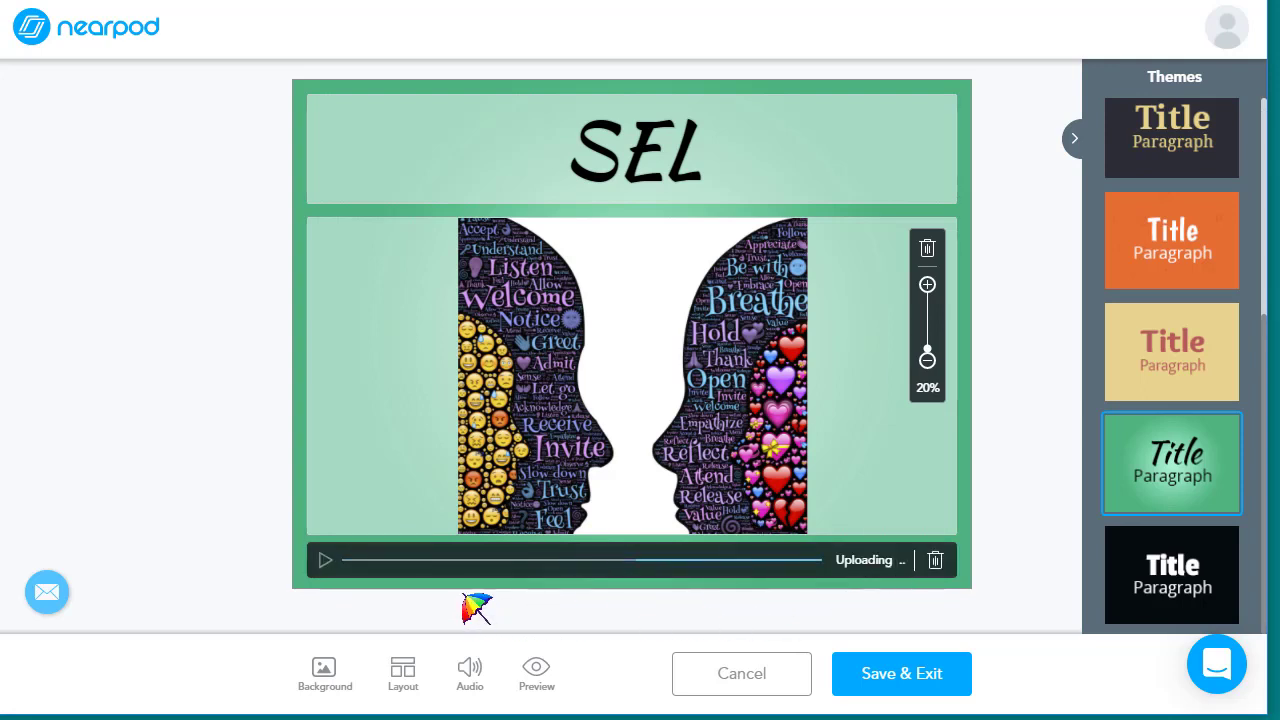
mouse_move(538, 608)
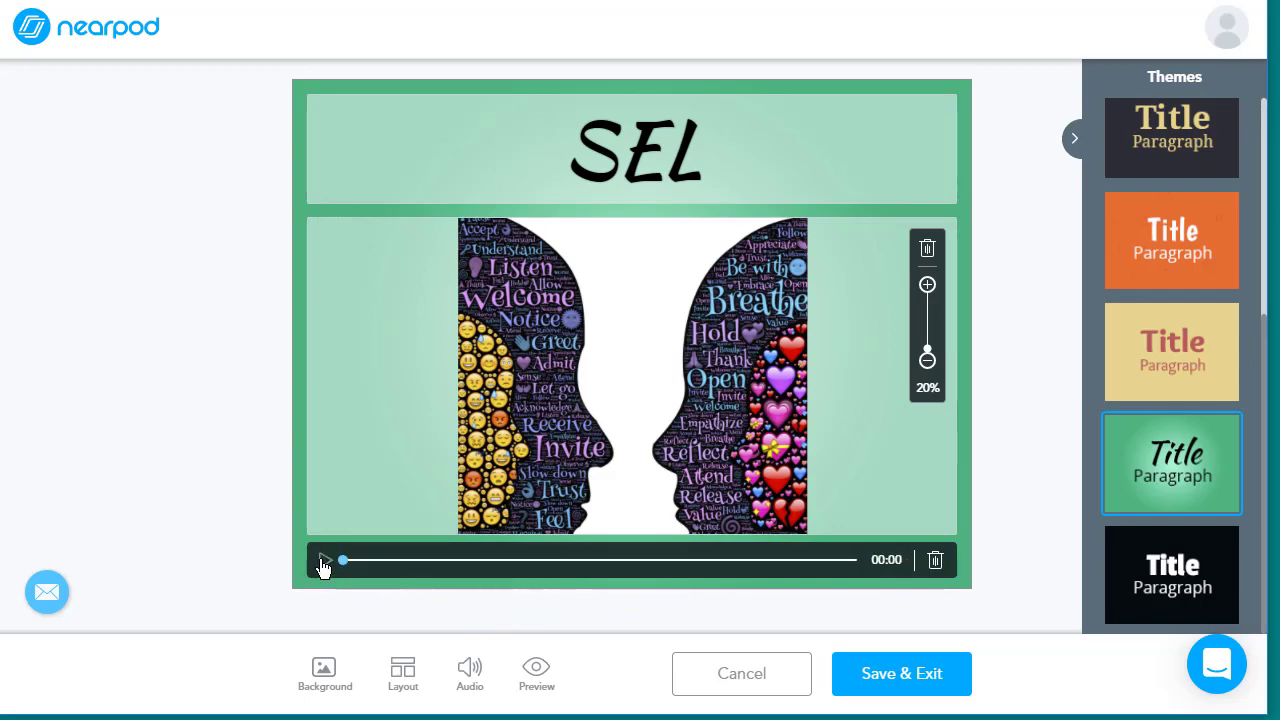
click(322, 560)
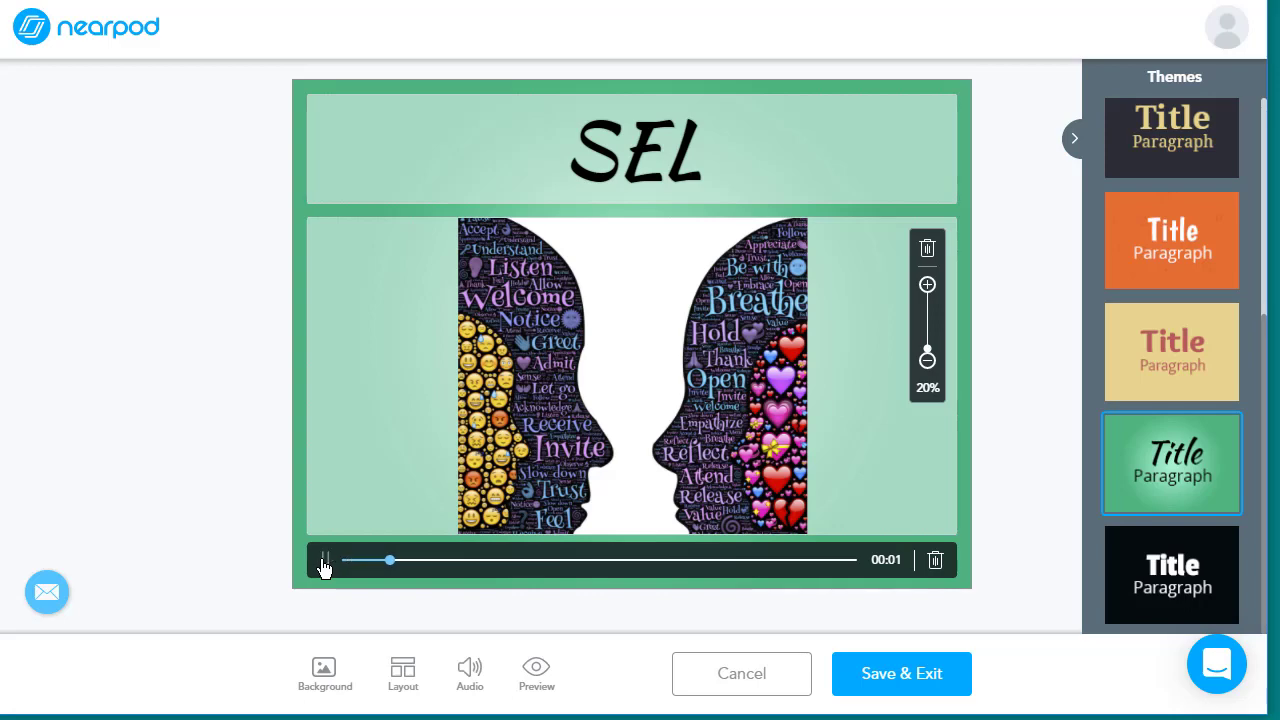
click(325, 560)
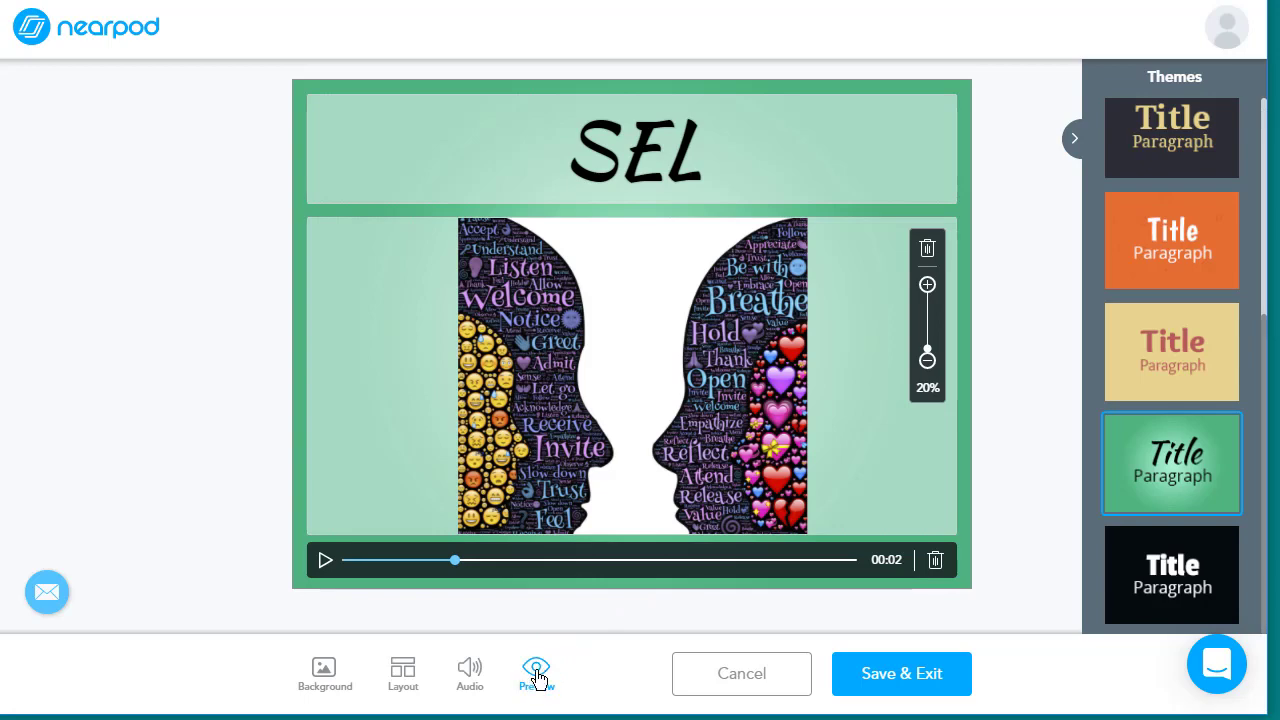
click(536, 673)
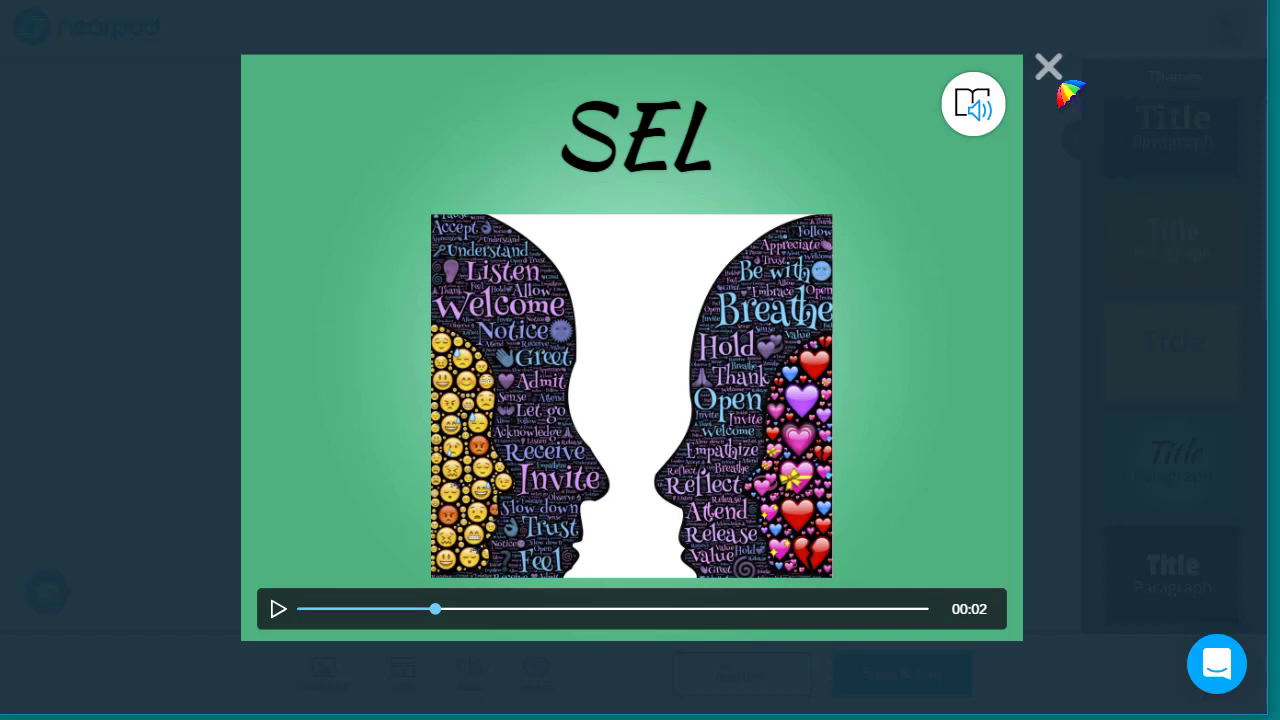
click(1048, 66)
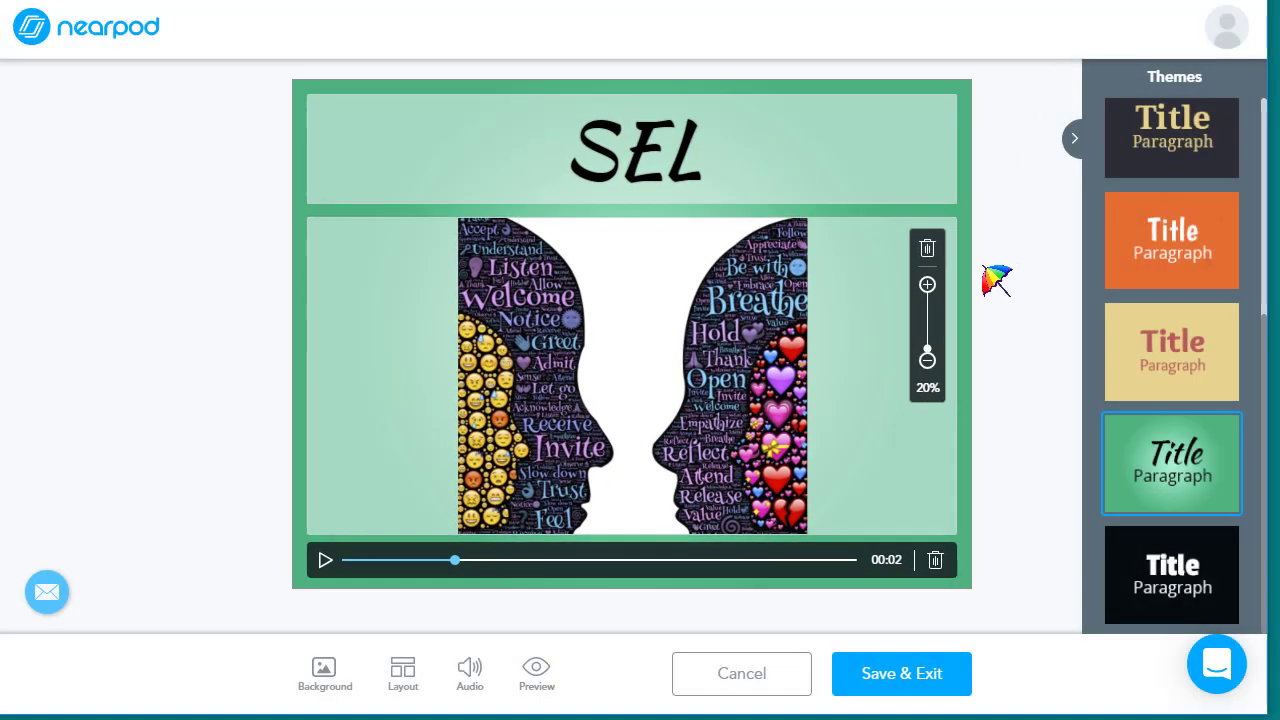
mouse_move(1007, 517)
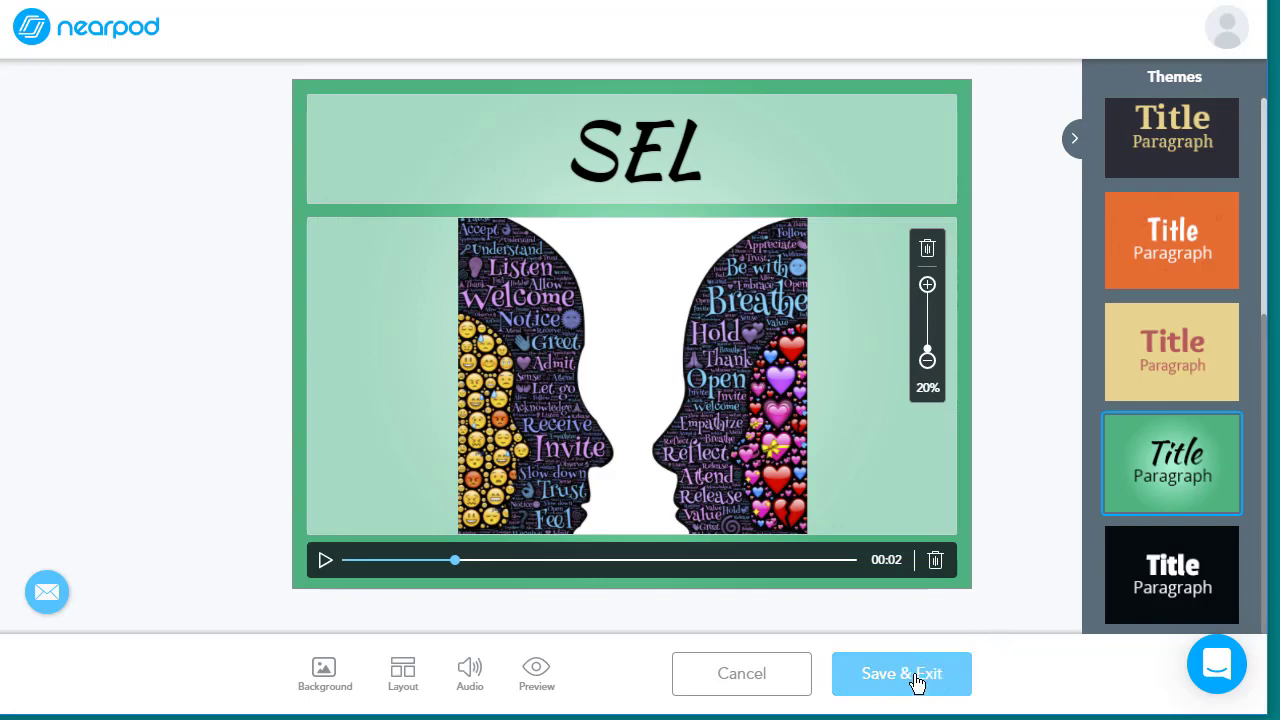
Step: Save and exit the SEL slide, applying its green theme to all lesson slides
click(1171, 463)
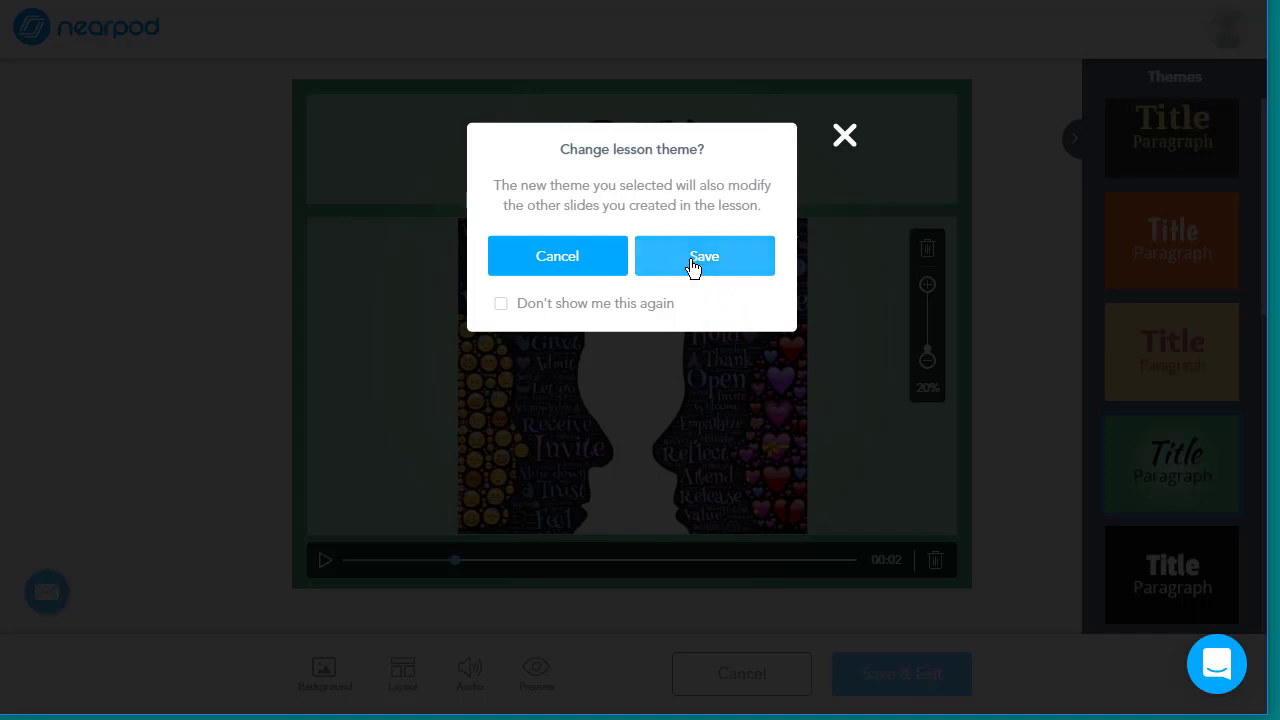
click(703, 255)
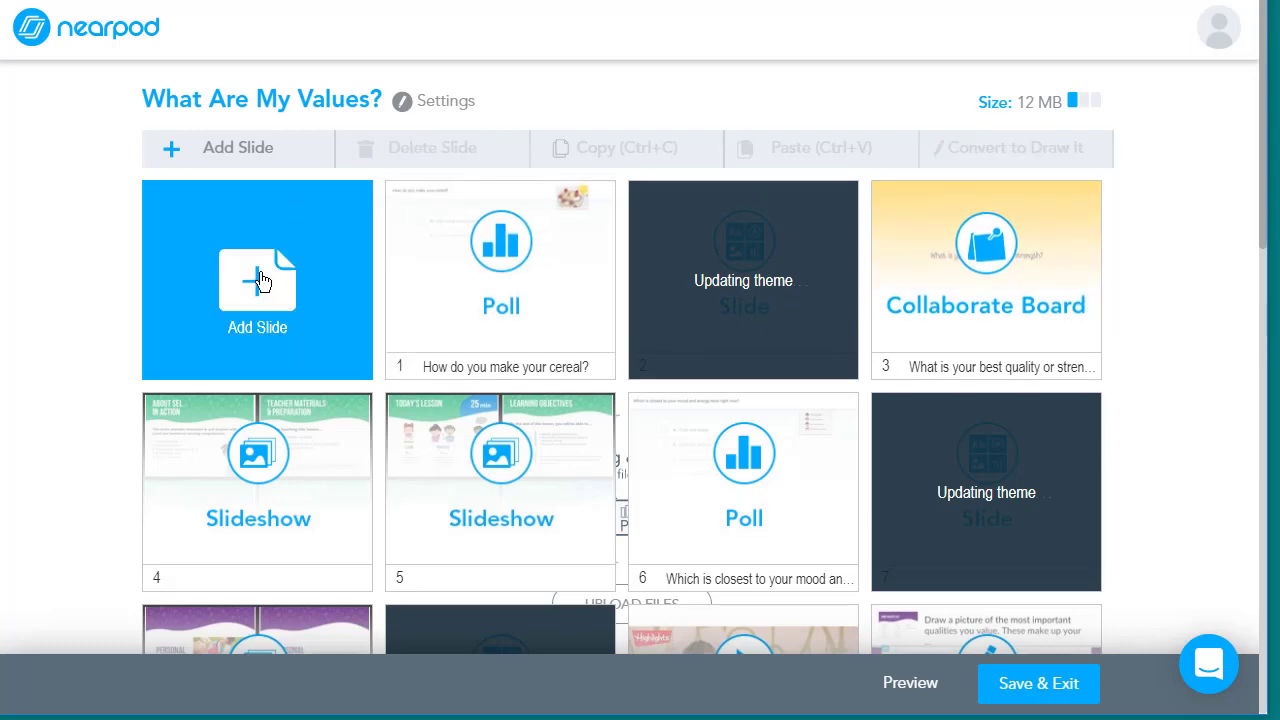
click(257, 280)
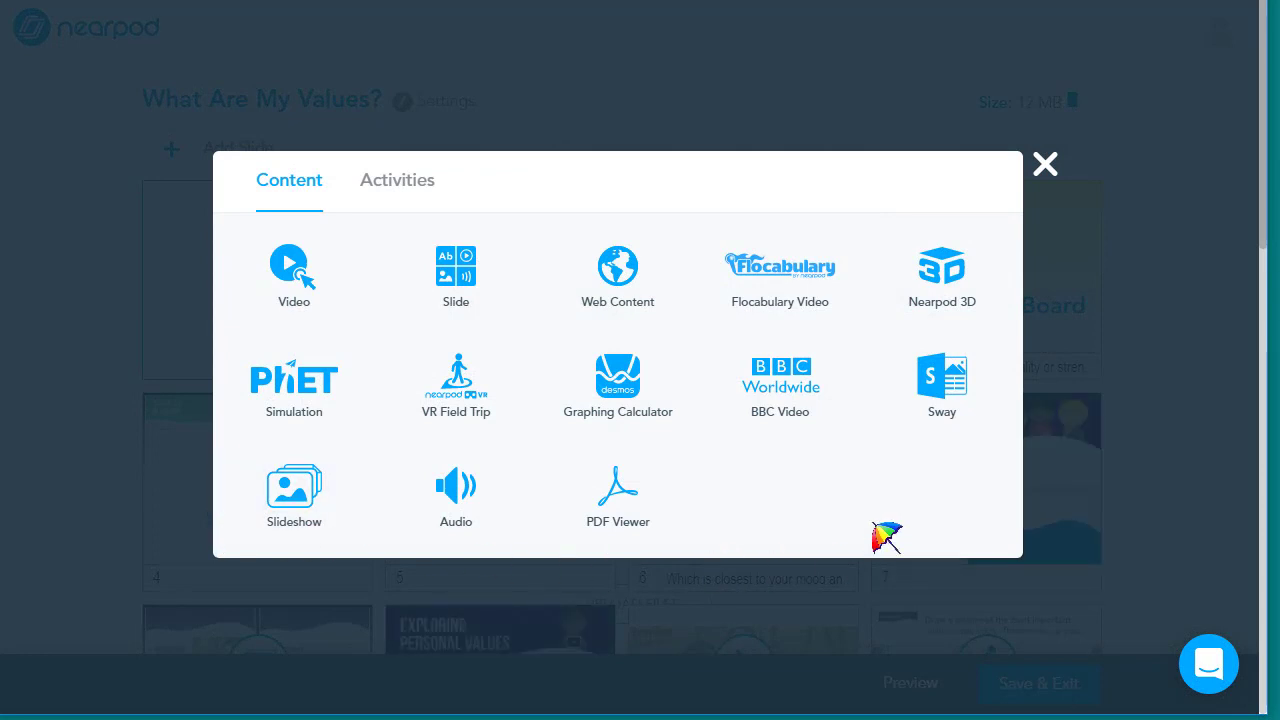
mouse_move(880, 295)
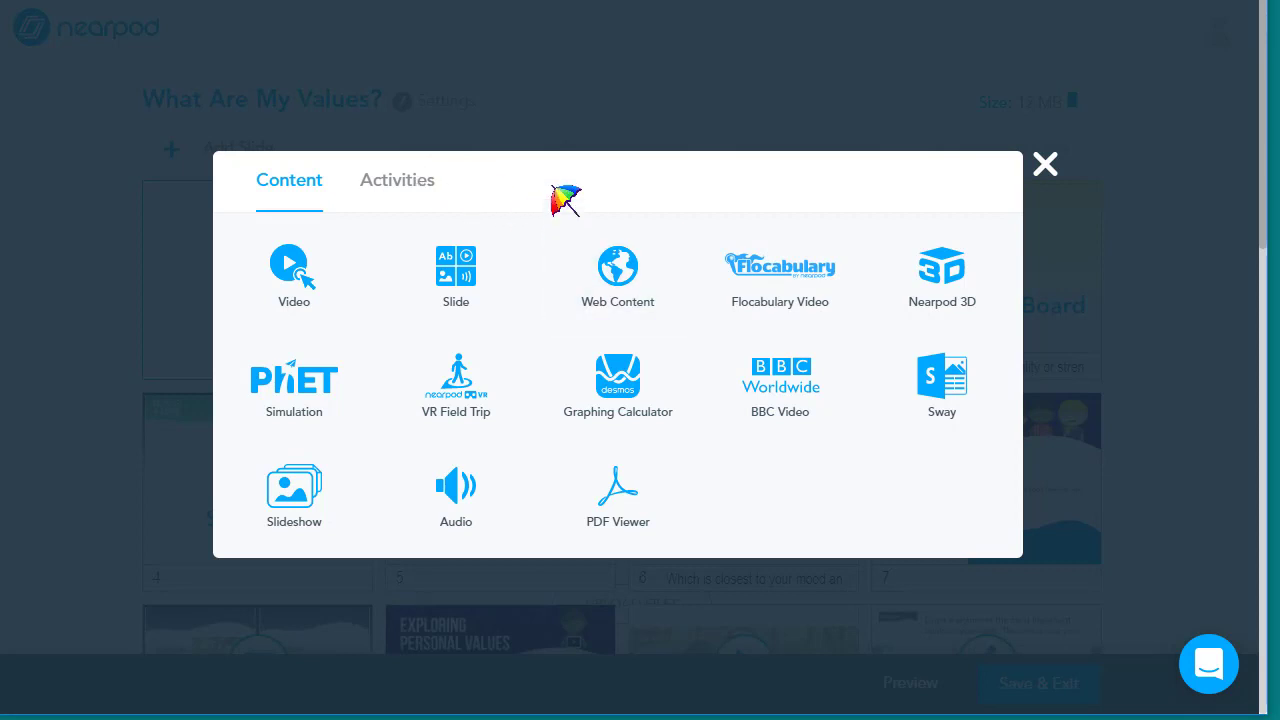
mouse_move(297, 193)
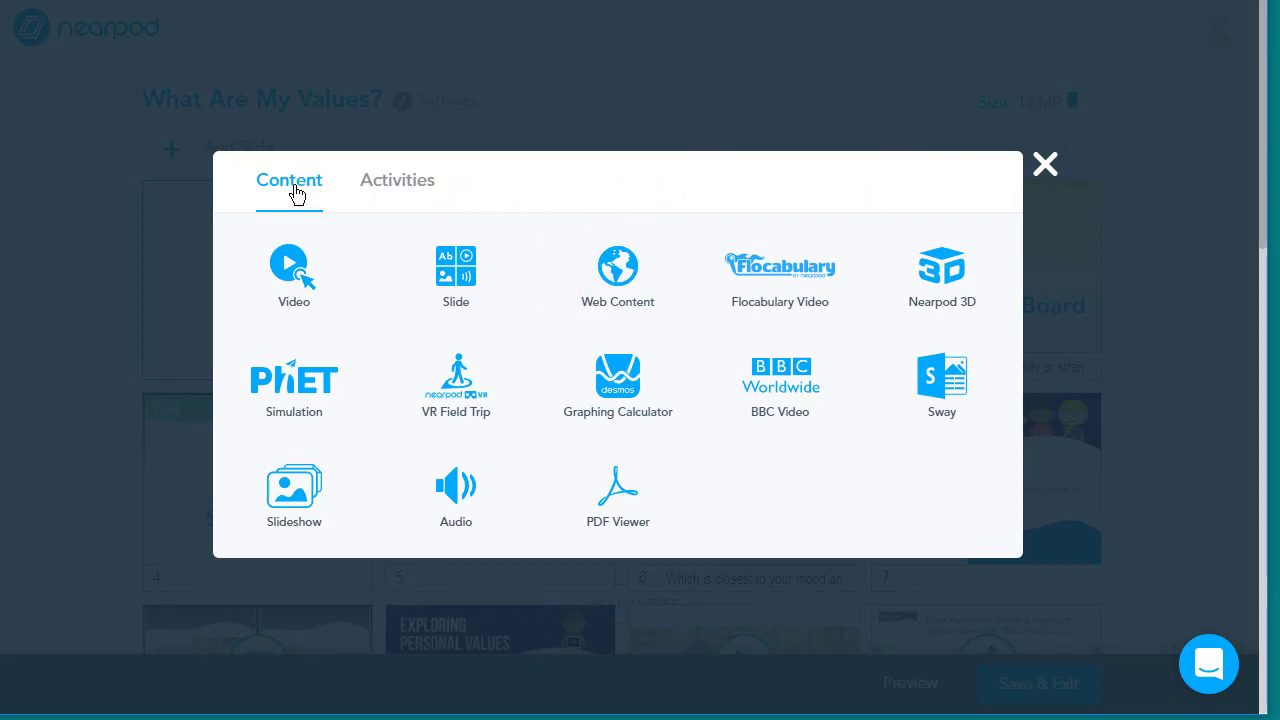
click(397, 180)
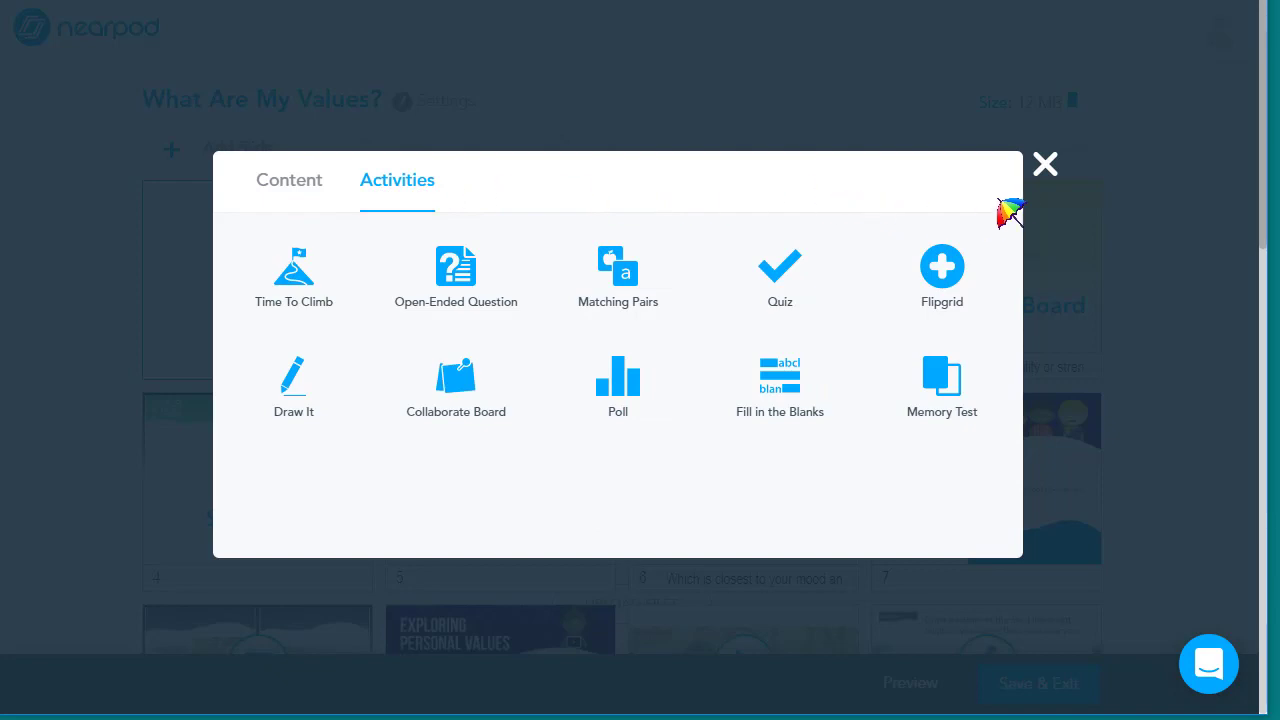
click(1044, 163)
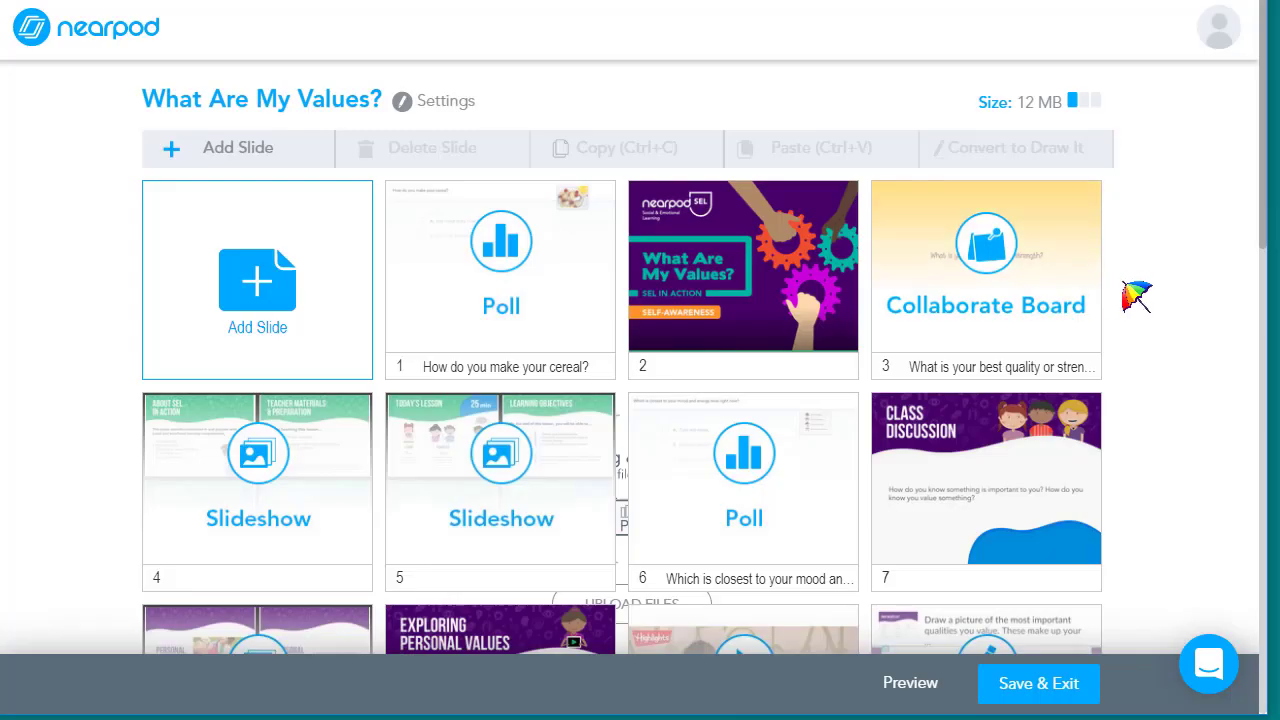
mouse_move(1150, 262)
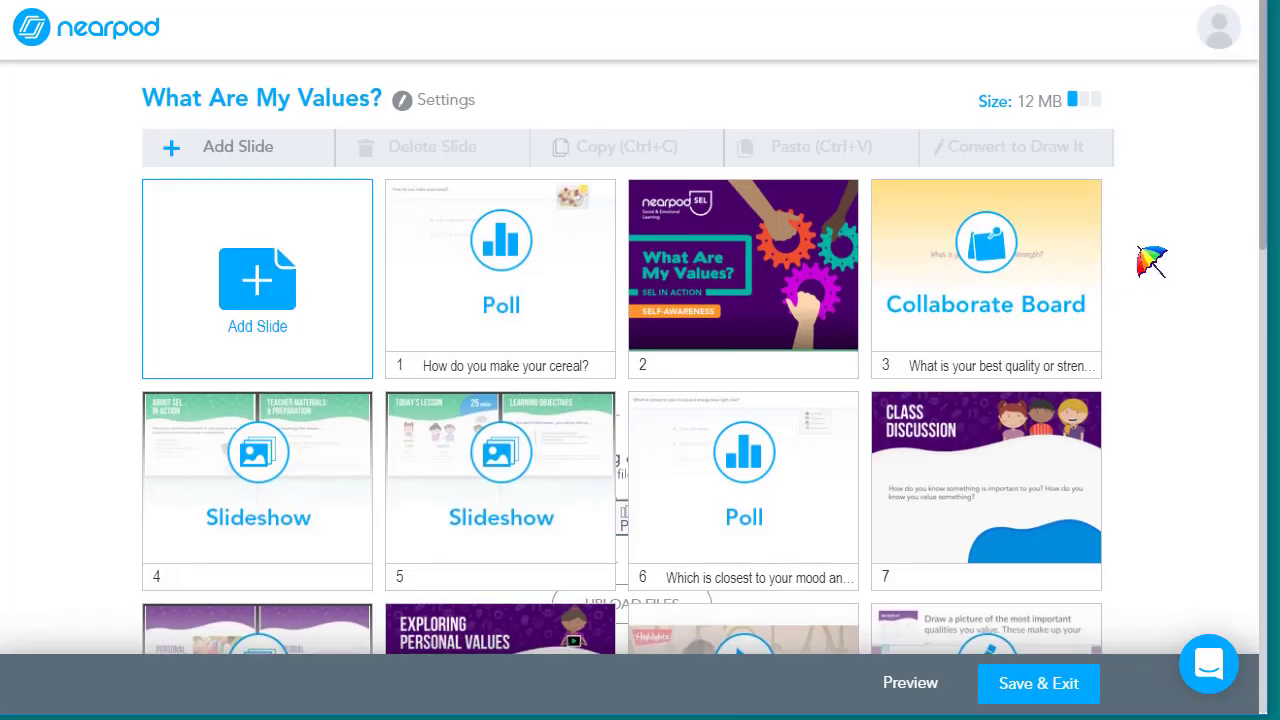
scroll(down, 3)
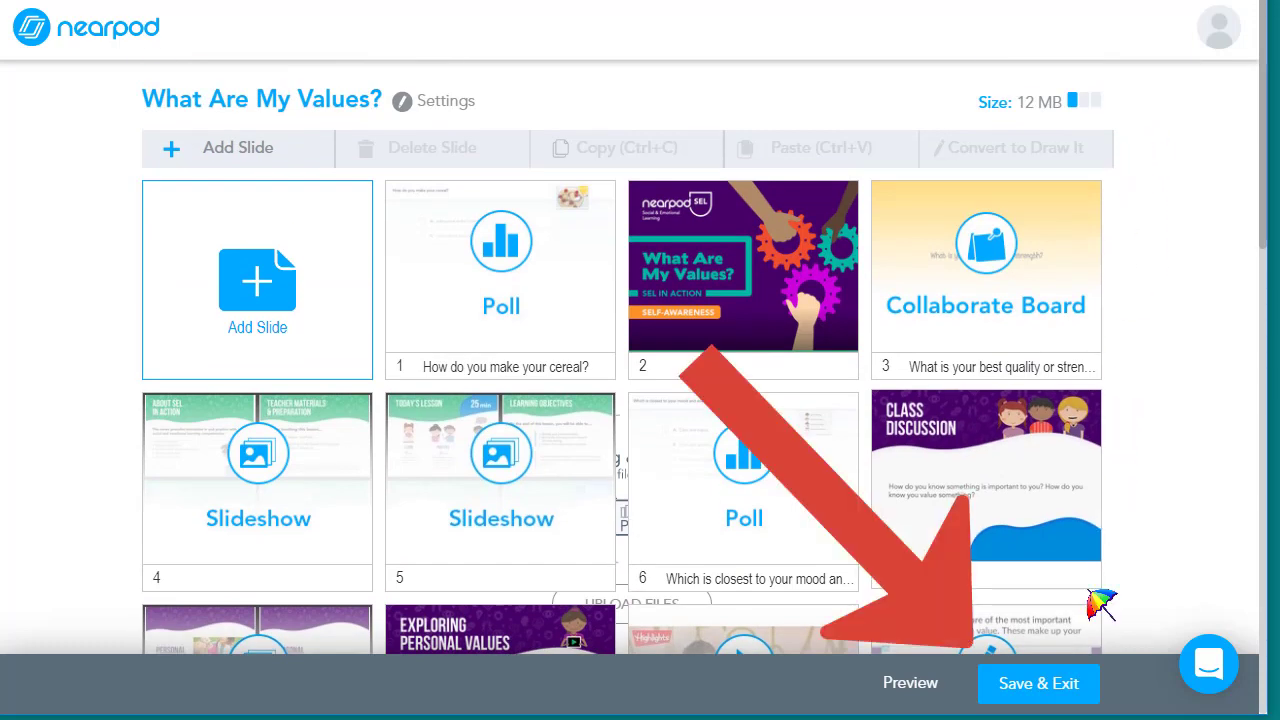
Step: Save and close the lesson, then find the What Are My Values? card in My Library
click(1038, 683)
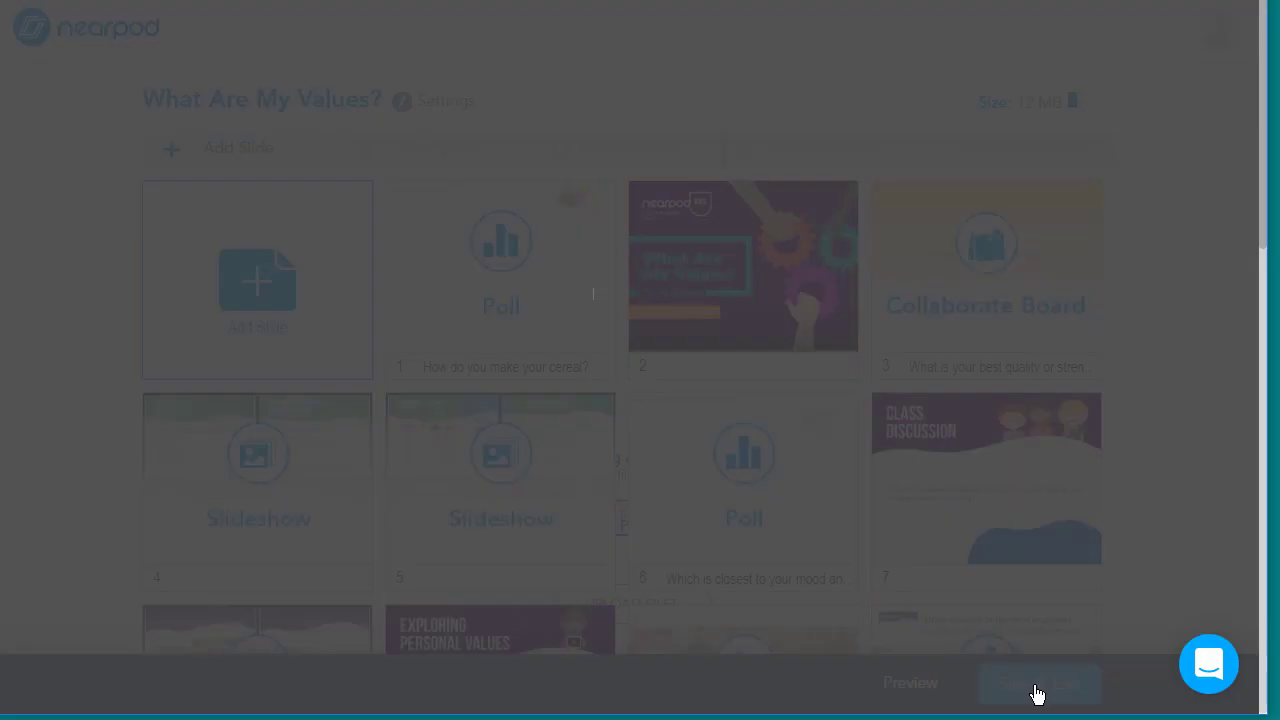
click(1037, 683)
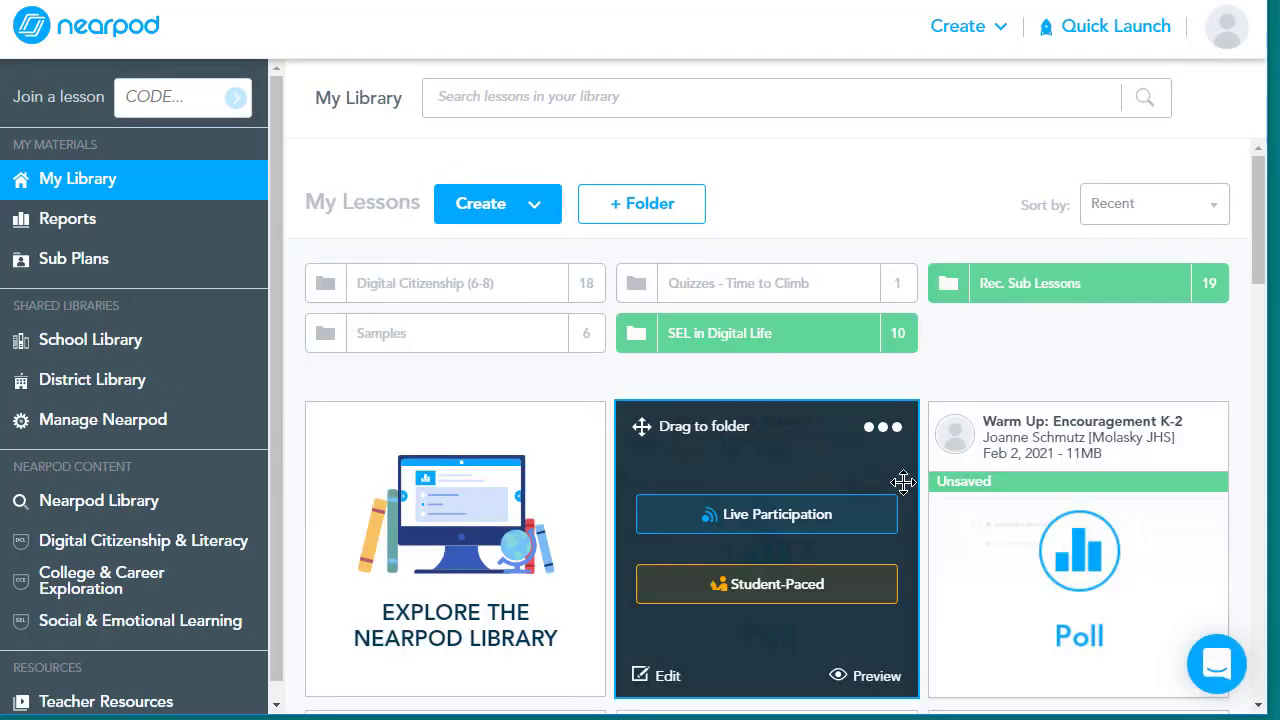
scroll(down, 3)
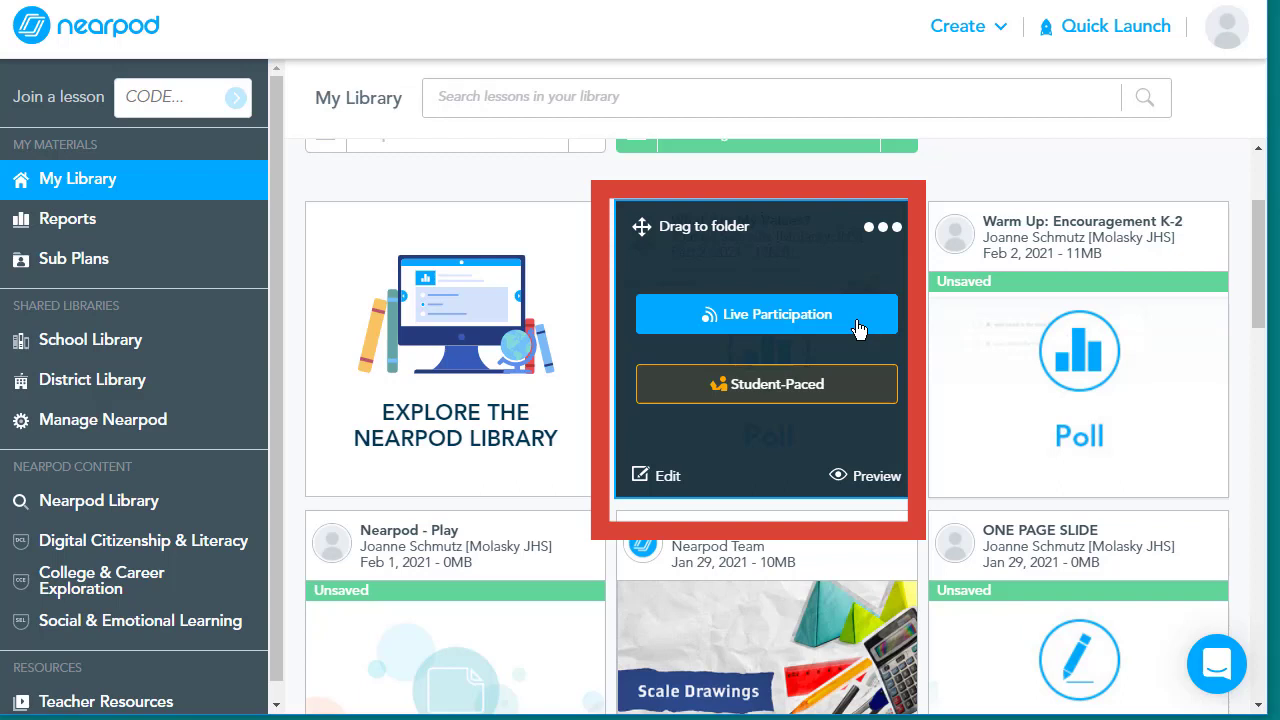
mouse_move(855, 388)
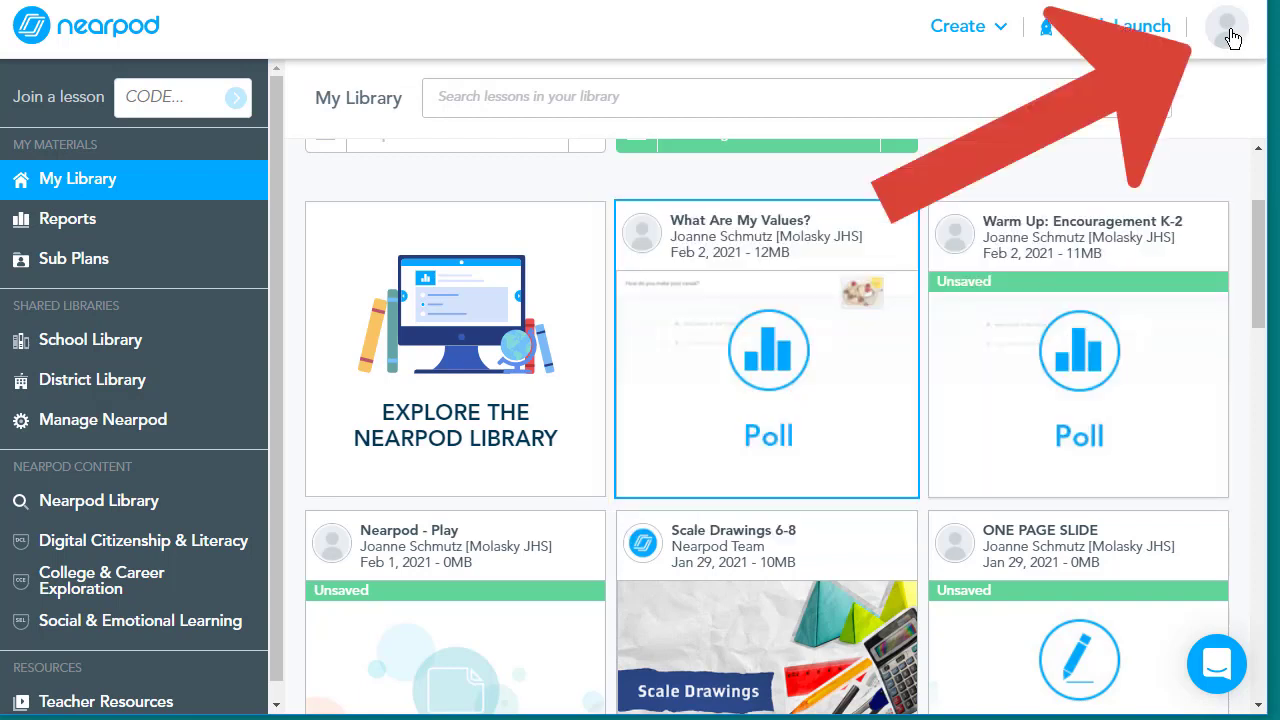
Step: Open Lesson Settings from the profile menu and scroll to the student-paced Advanced options
click(1227, 26)
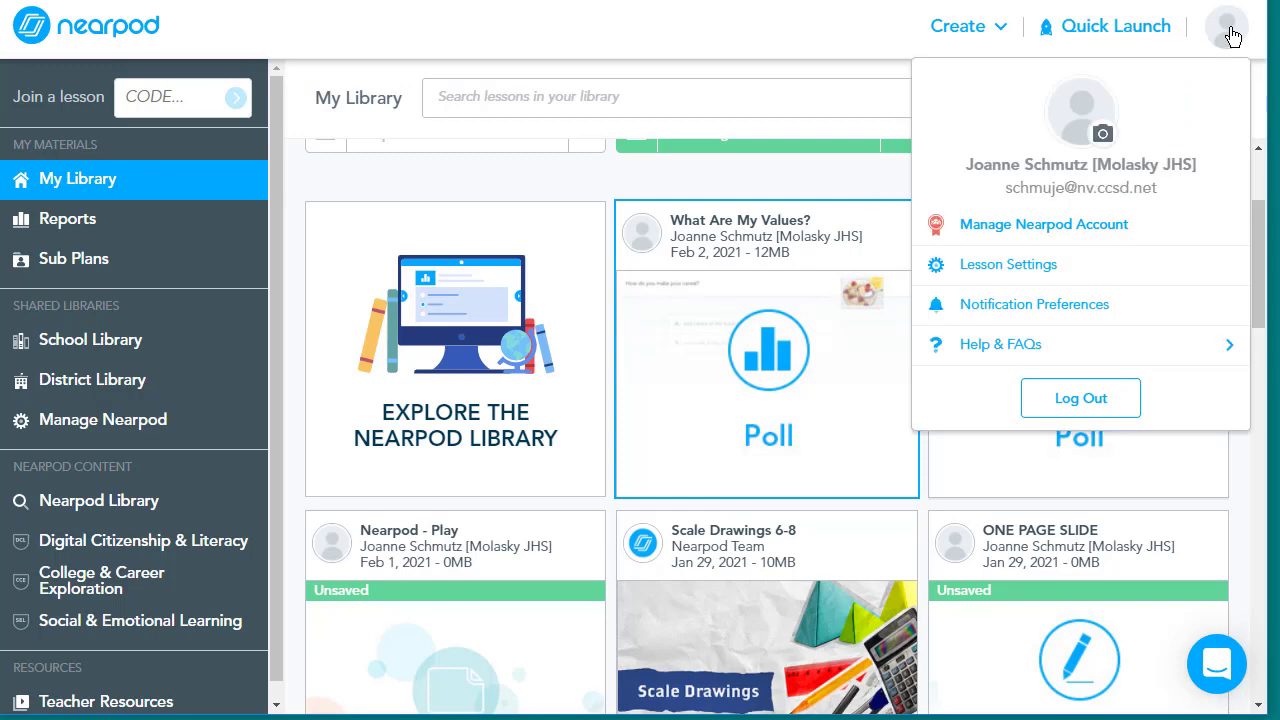
mouse_move(1030, 275)
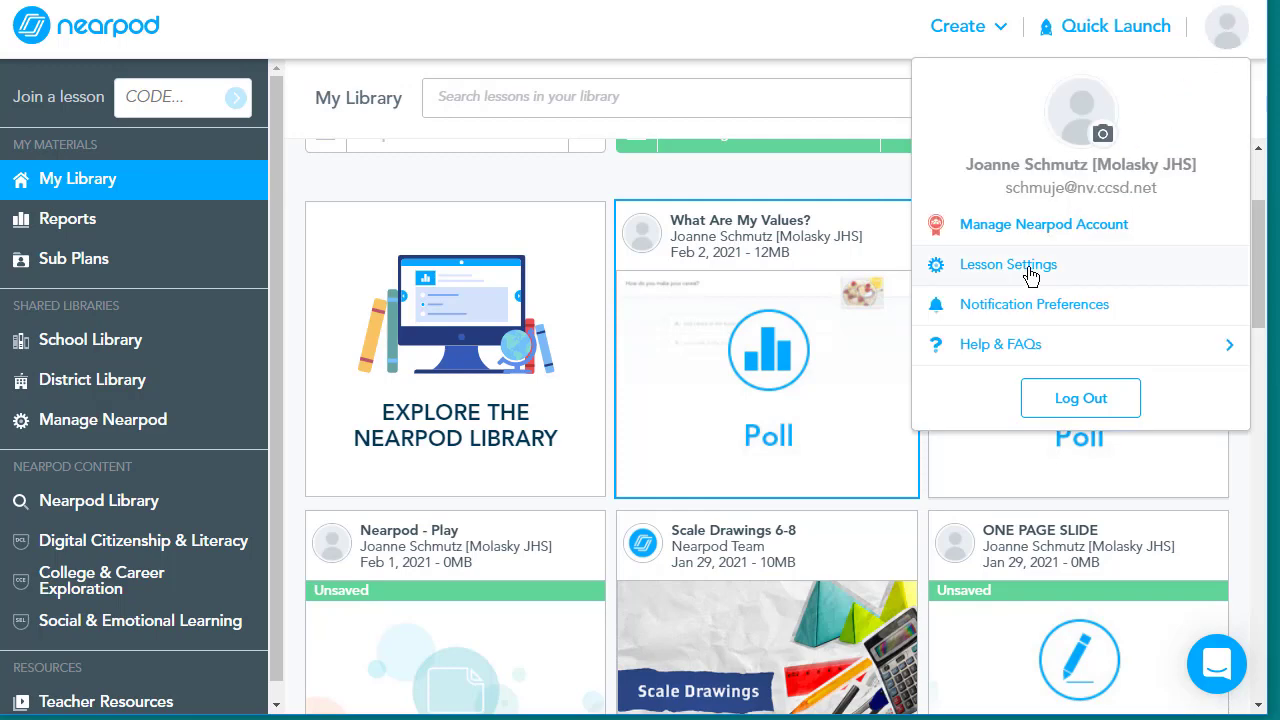
click(1007, 264)
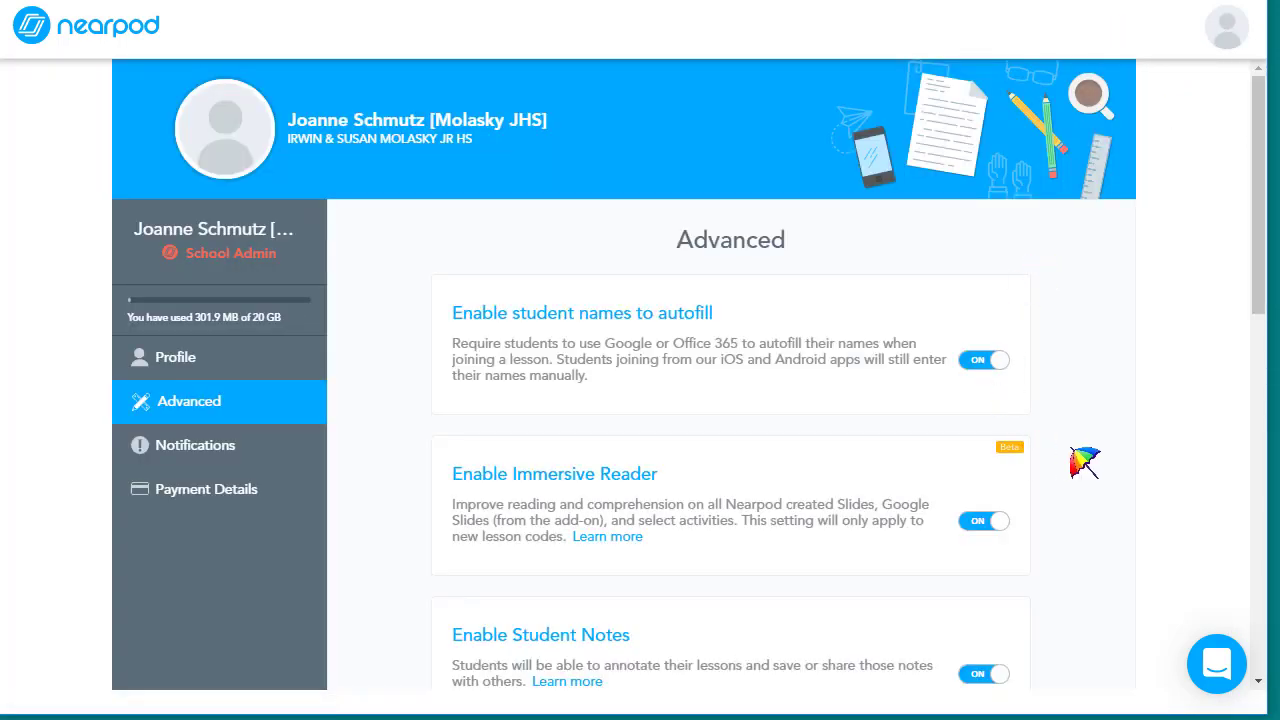
scroll(down, 3)
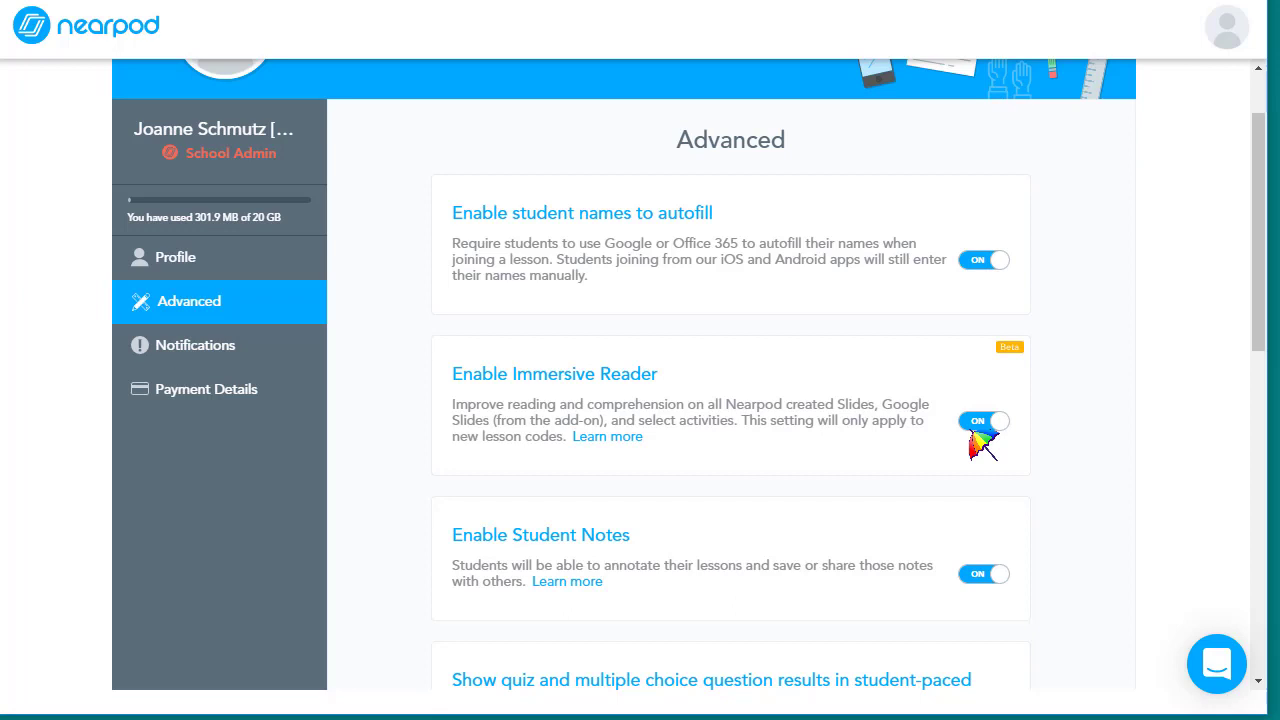
mouse_move(1008, 267)
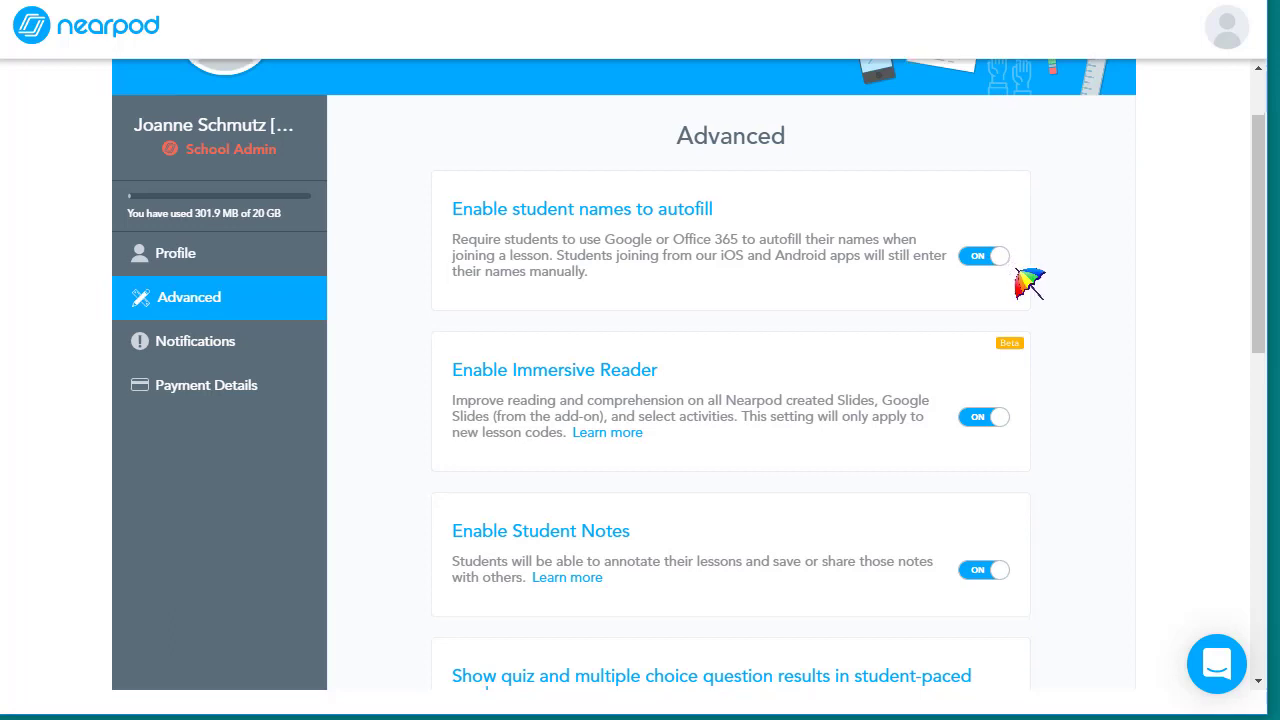
scroll(down, 3)
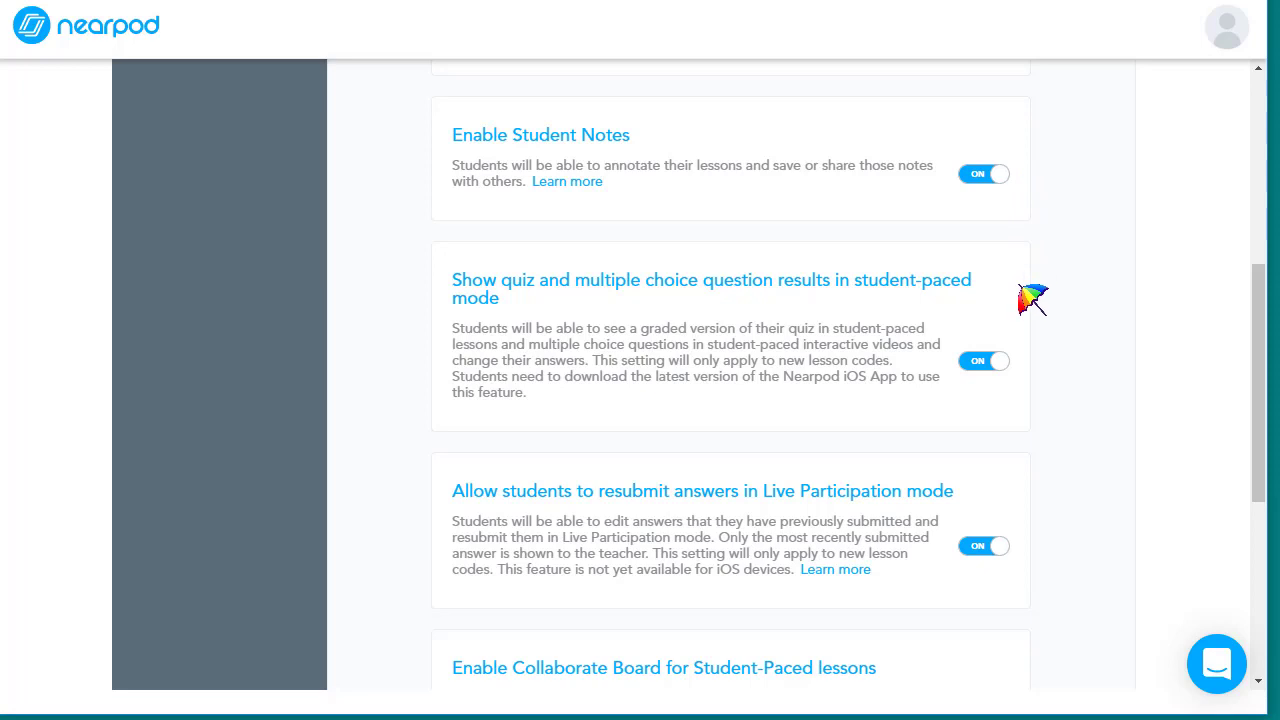
scroll(down, 3)
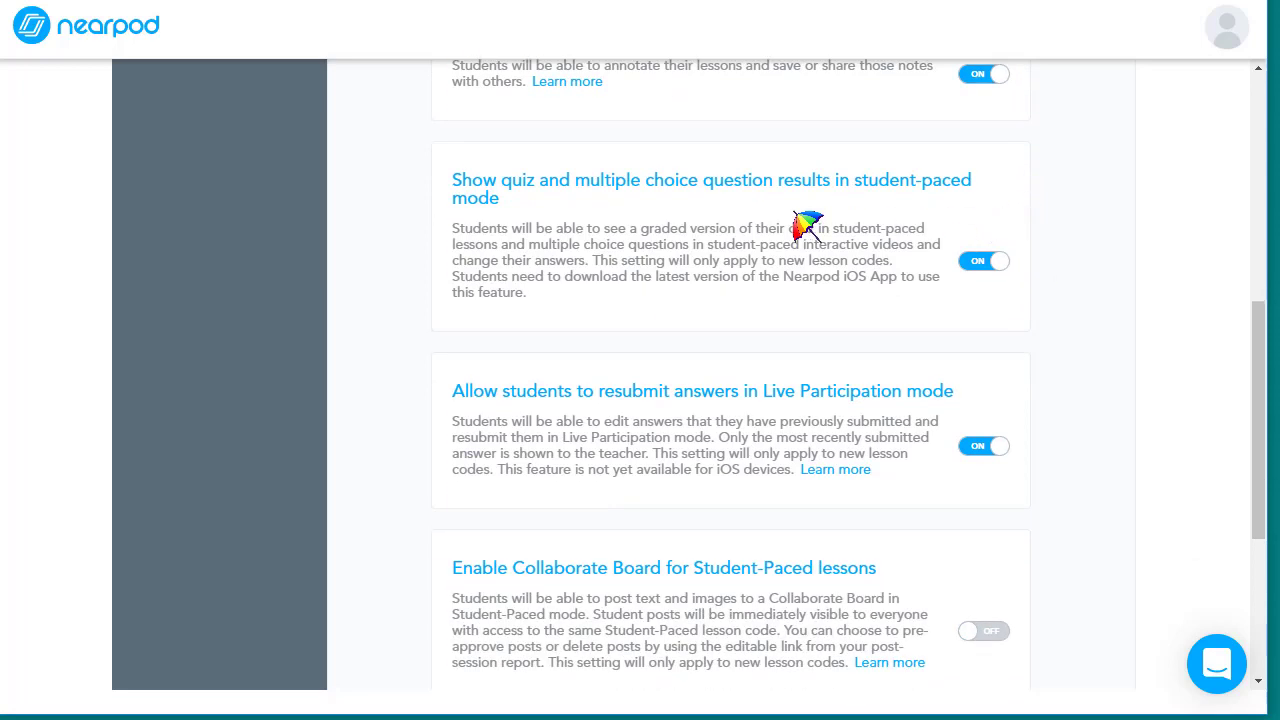
mouse_move(1000, 218)
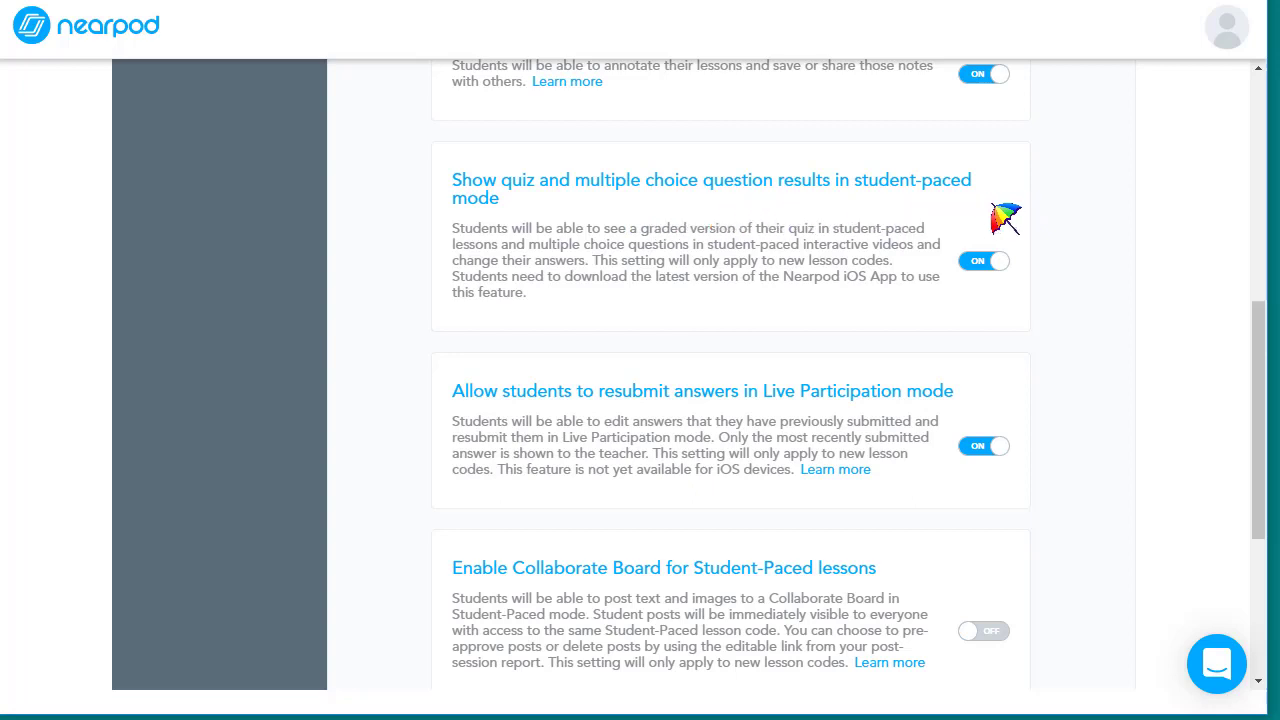
mouse_move(1030, 272)
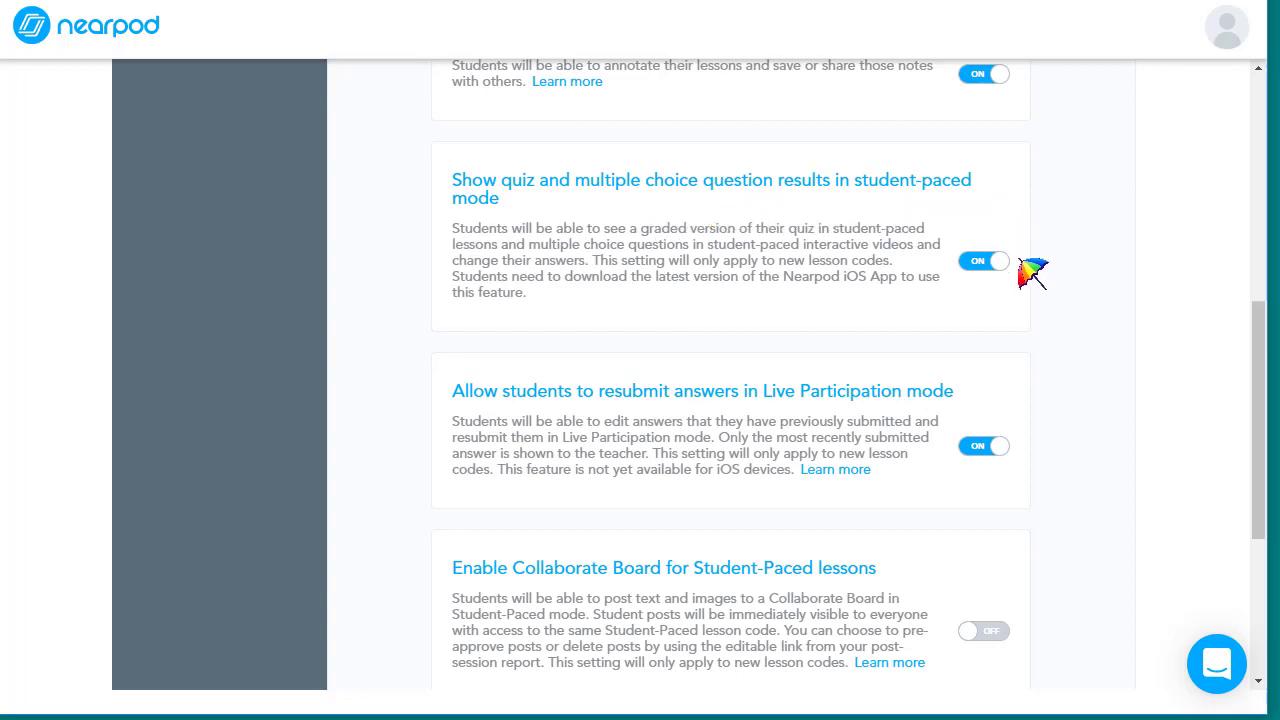
mouse_move(1025, 285)
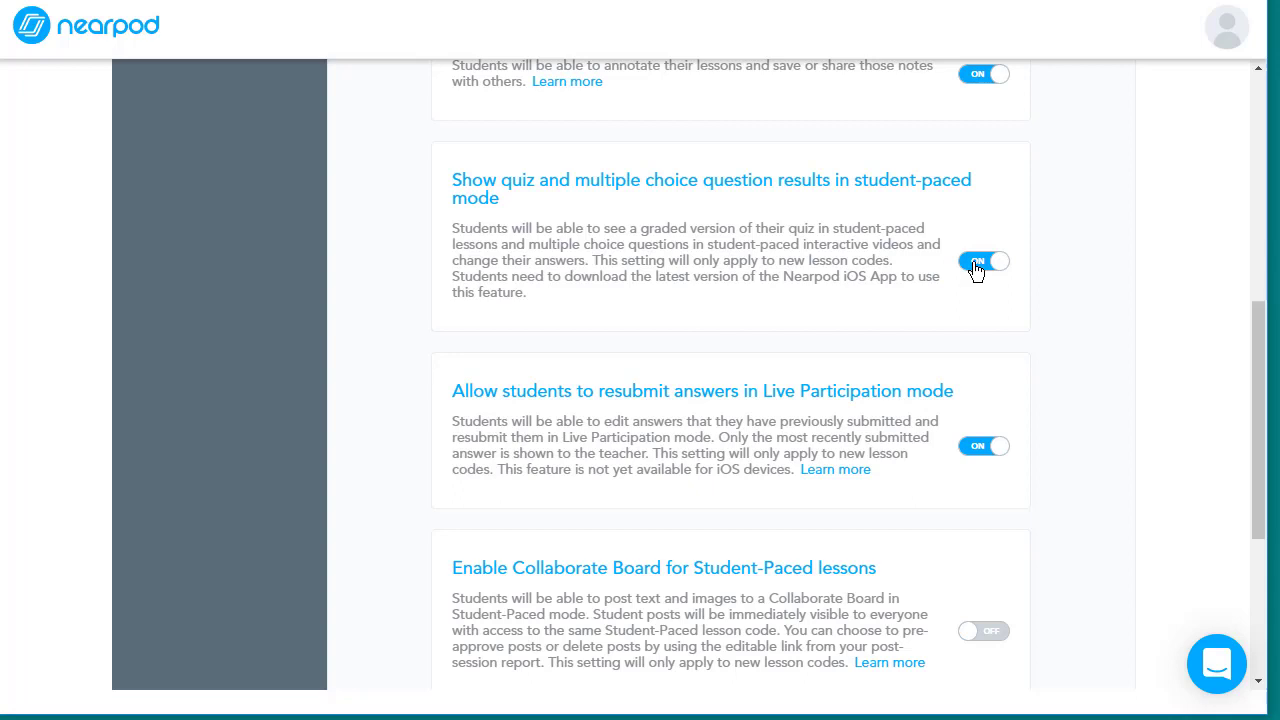
Step: Toggle off student-paced quiz and multiple choice results, then review the remaining Advanced settings
click(983, 261)
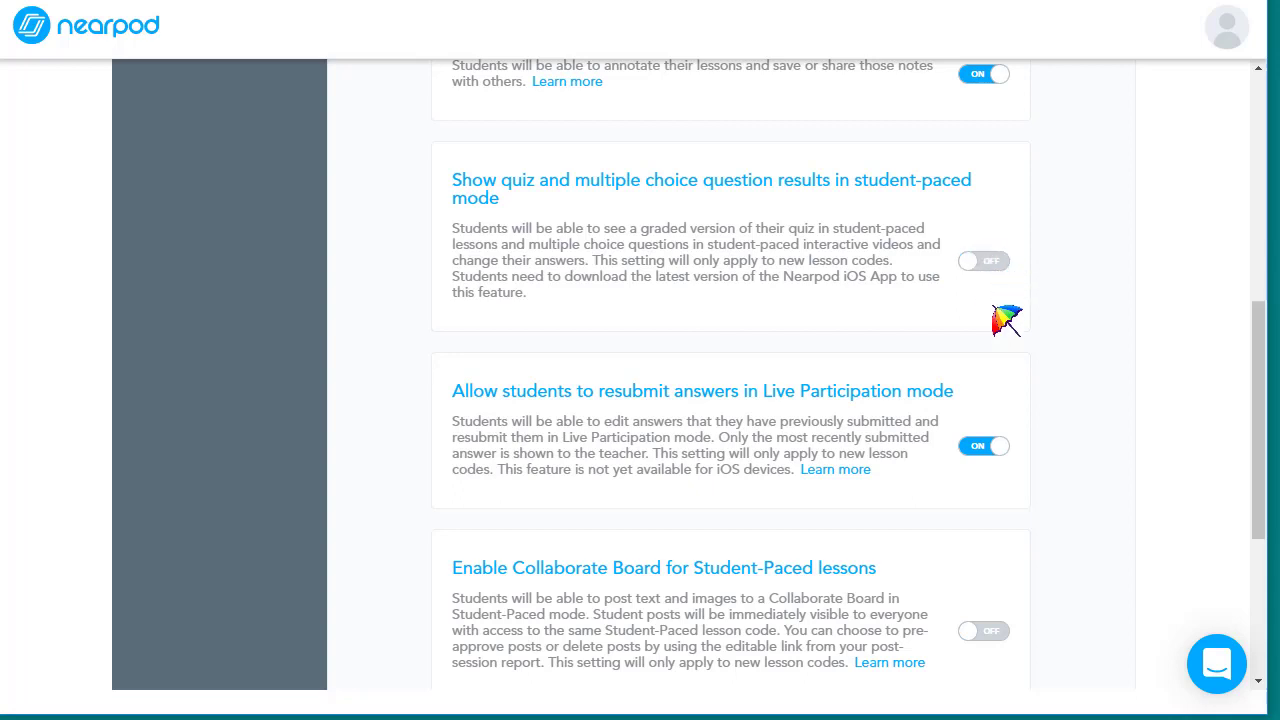
mouse_move(1013, 337)
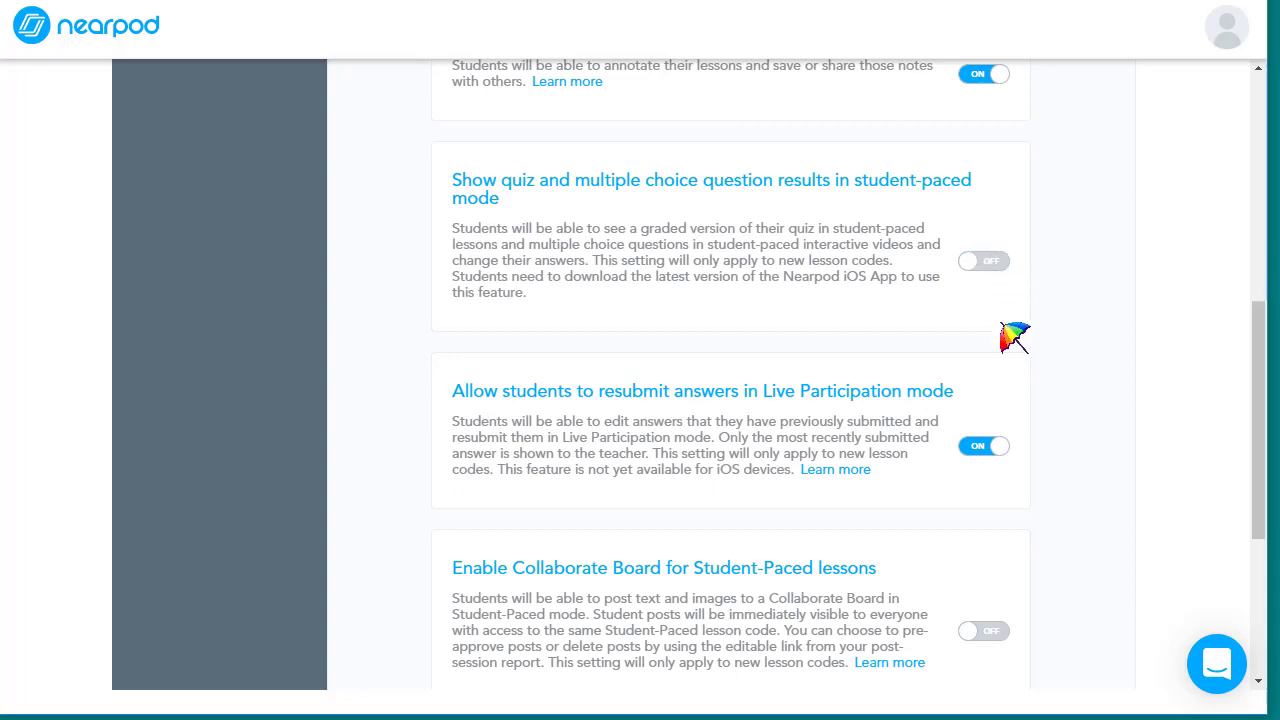
mouse_move(1013, 293)
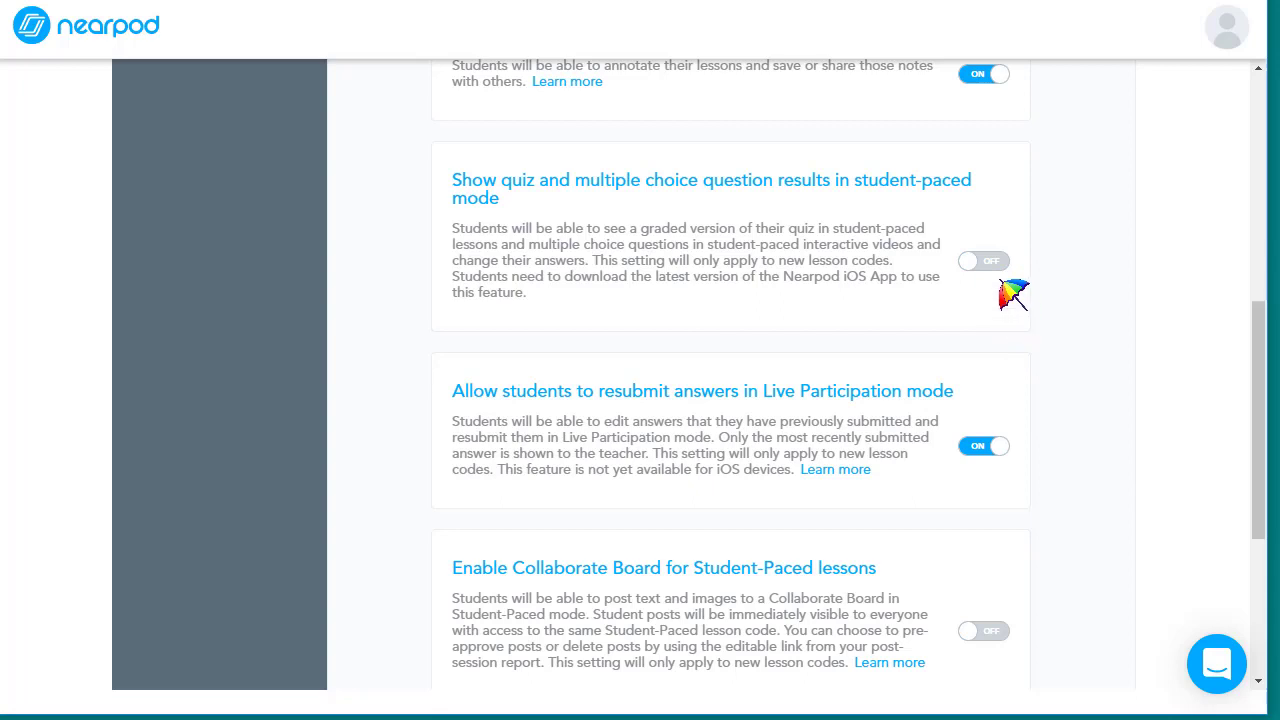
scroll(down, 3)
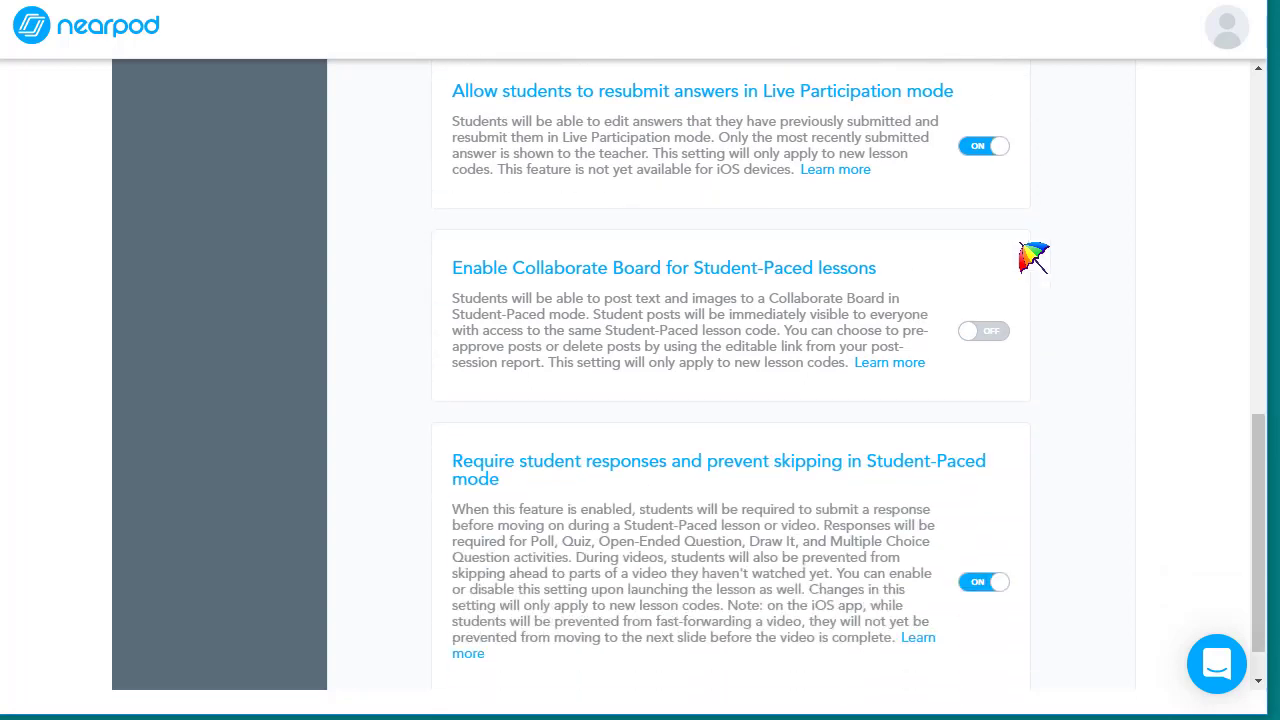
mouse_move(1035, 155)
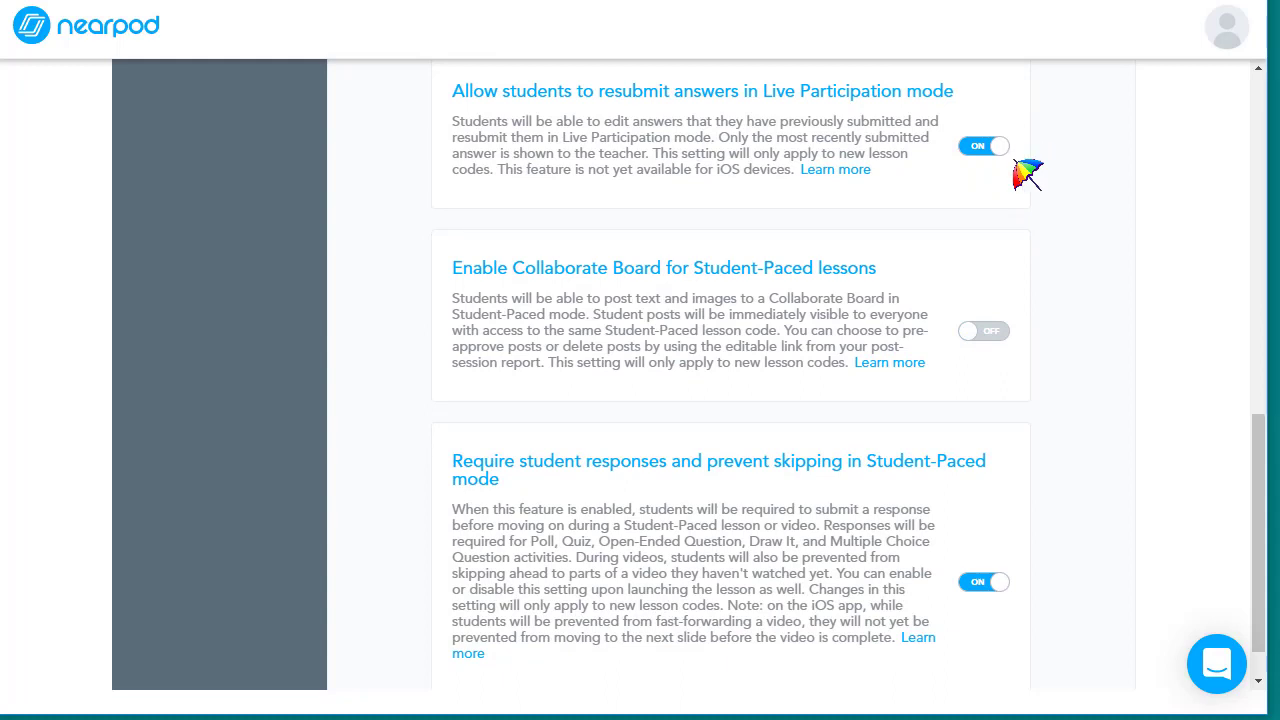
mouse_move(1000, 352)
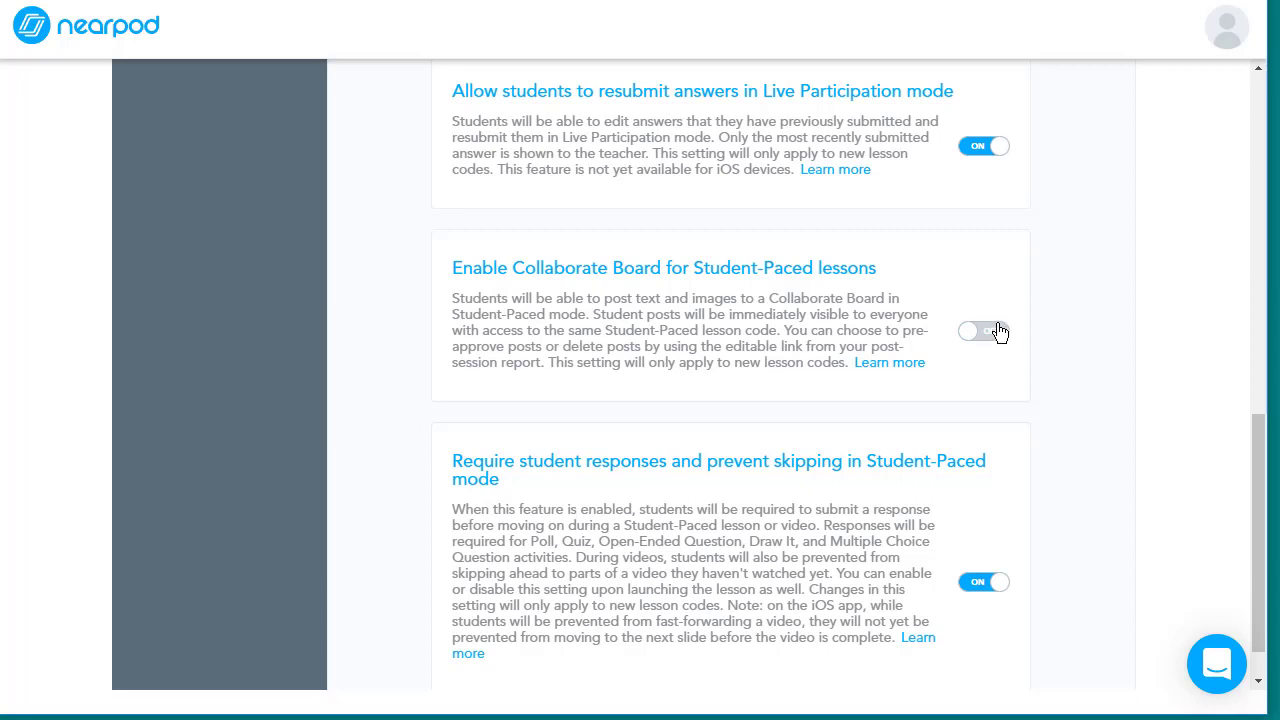
click(983, 331)
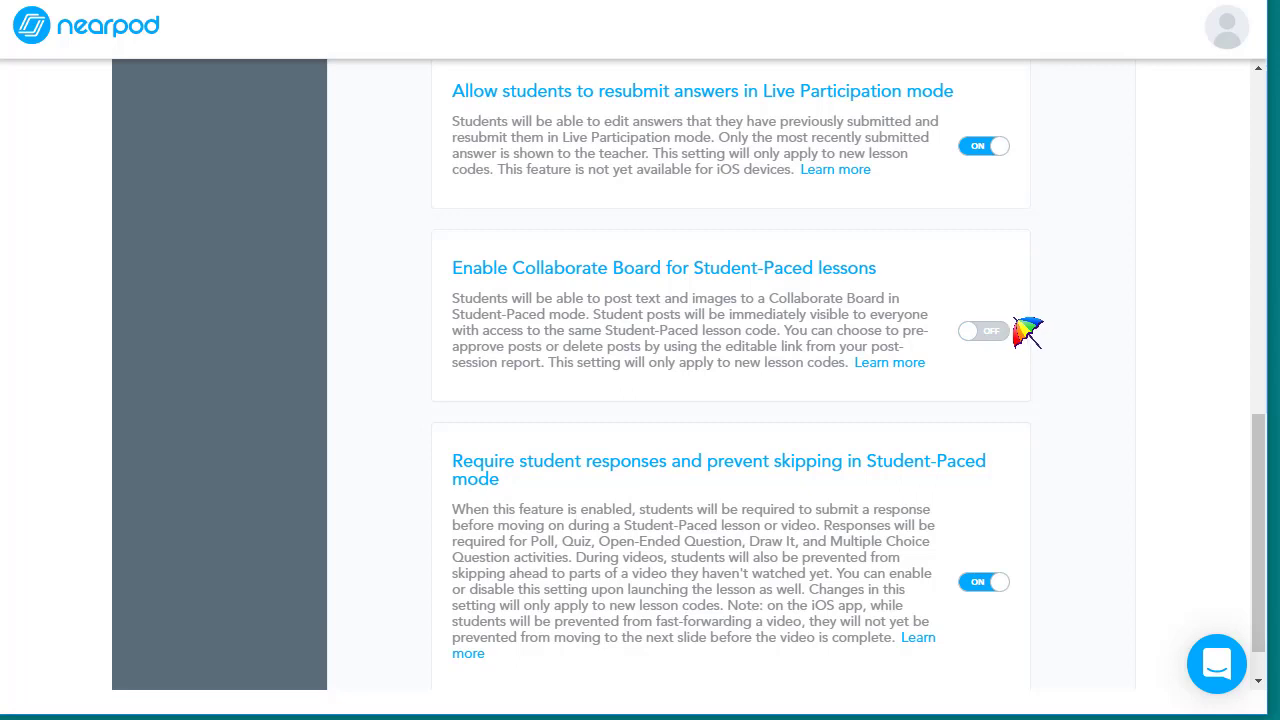
scroll(down, 3)
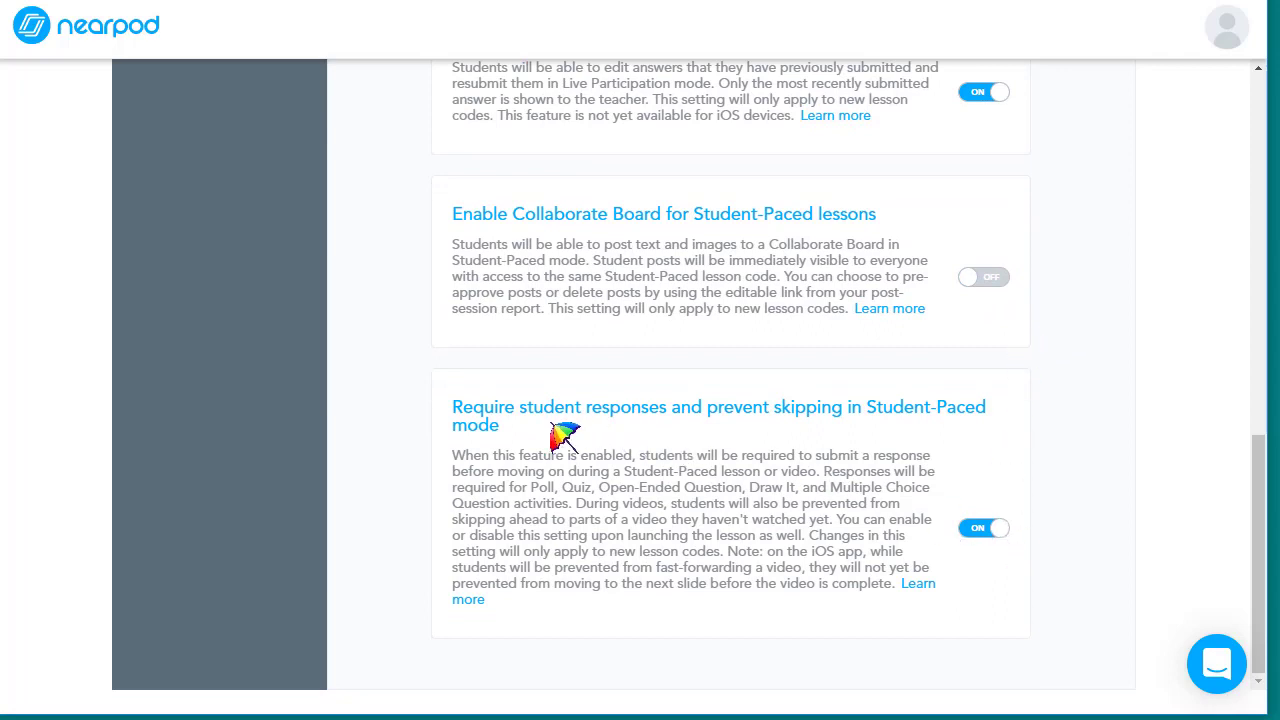
mouse_move(975, 445)
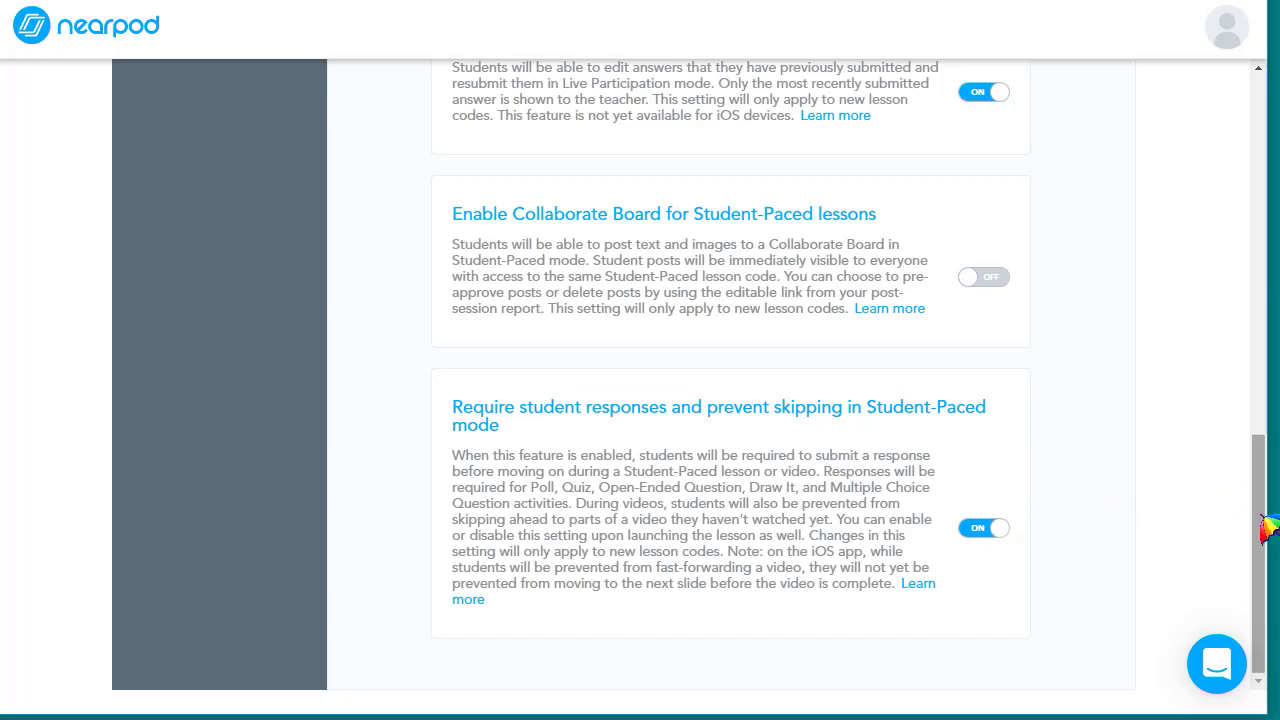
Step: Scroll to the top of settings and return to My Library via the header
scroll(up, 3)
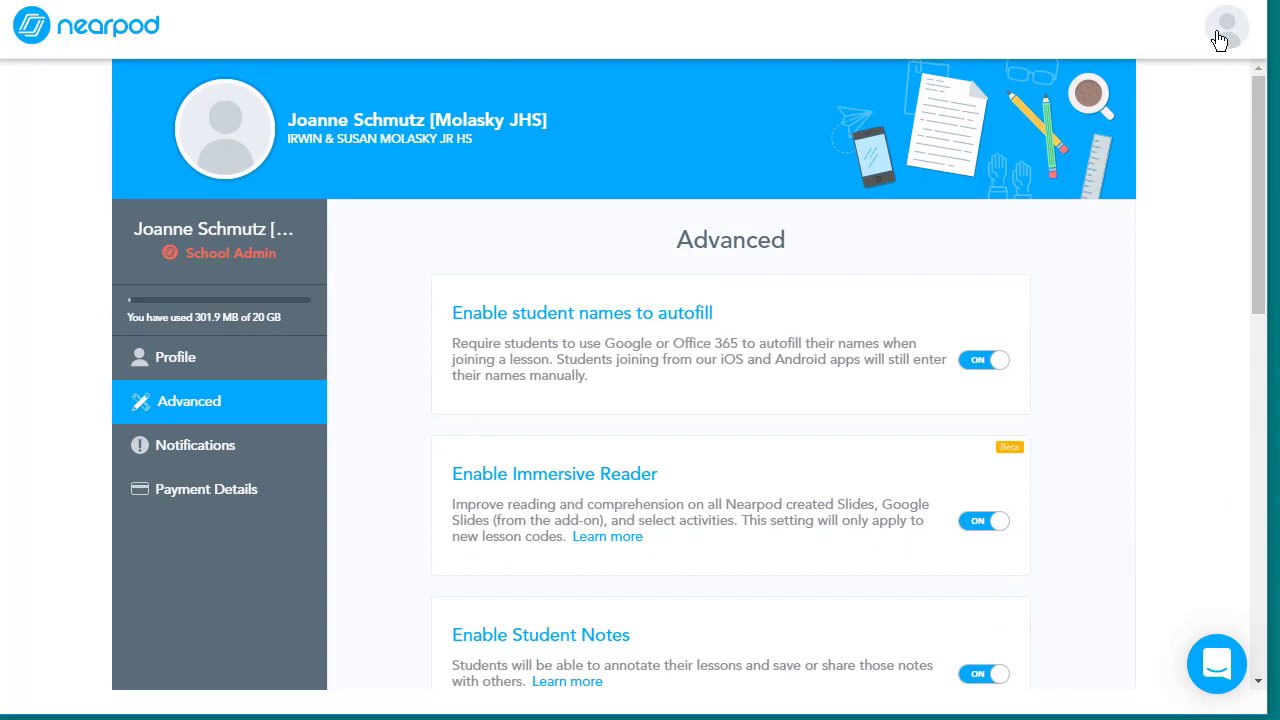
click(1225, 26)
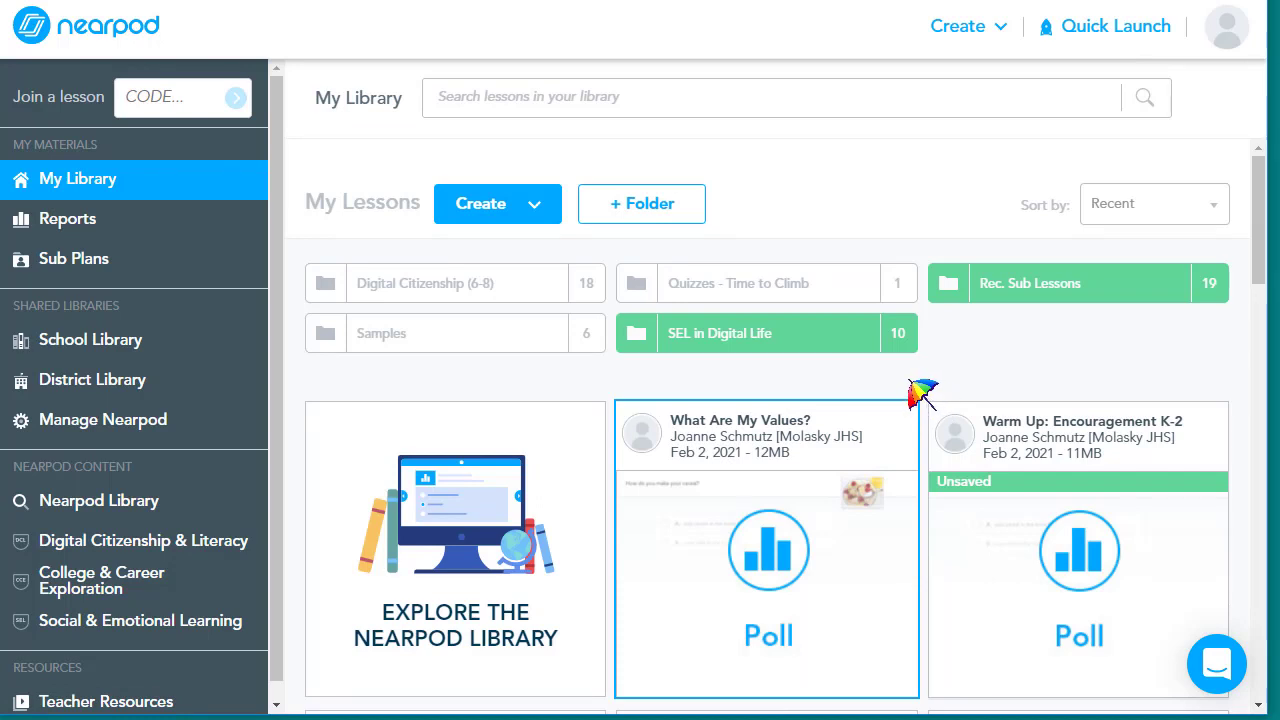
mouse_move(767, 550)
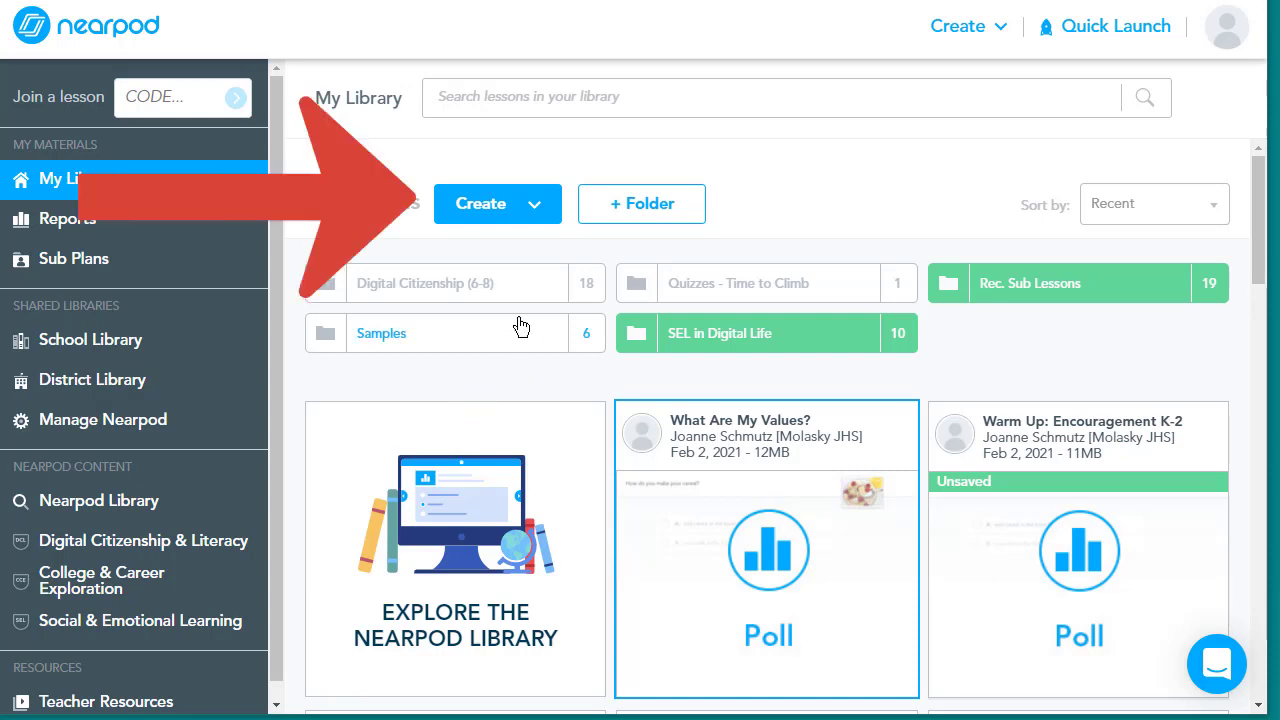
click(497, 203)
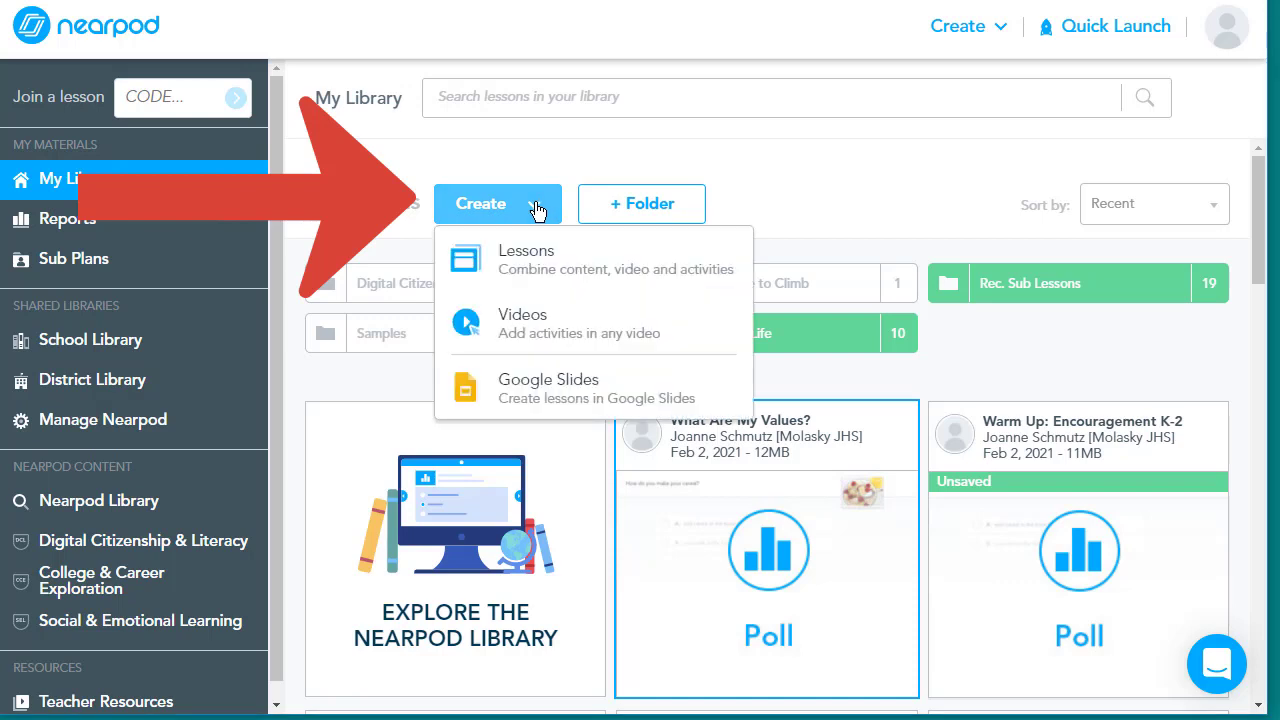
mouse_move(540, 277)
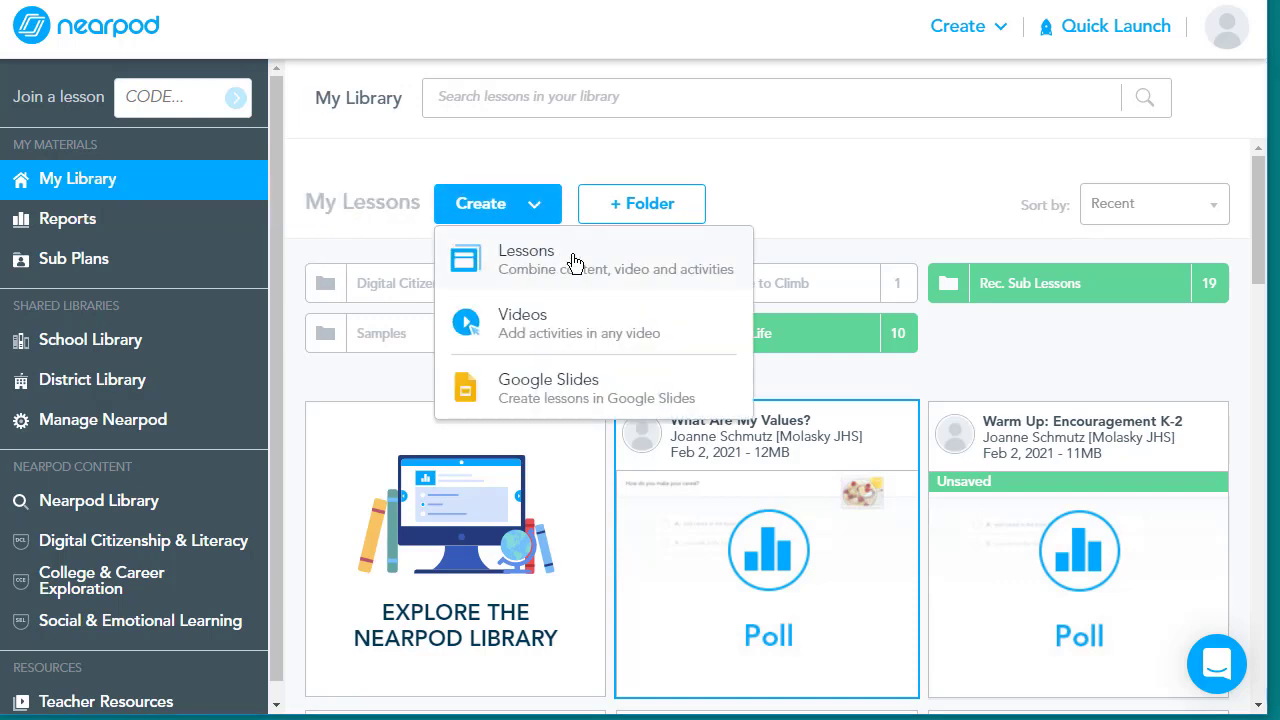
mouse_move(575, 393)
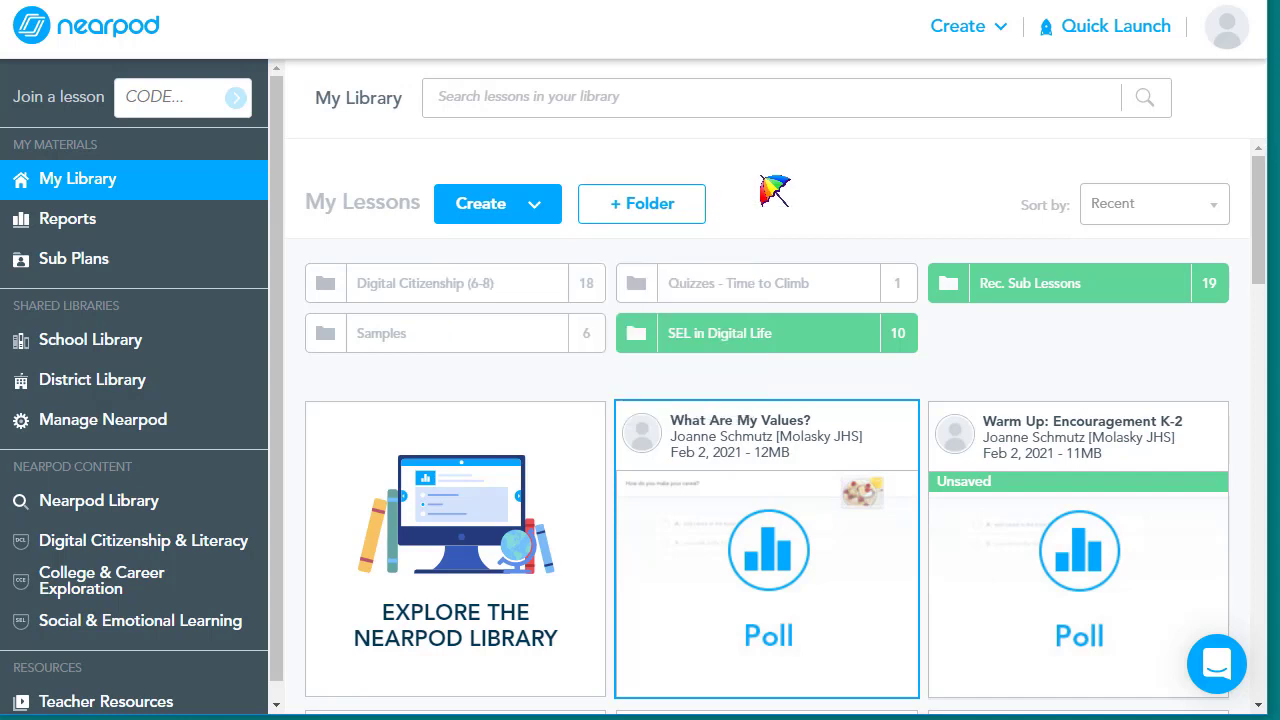
mouse_move(727, 228)
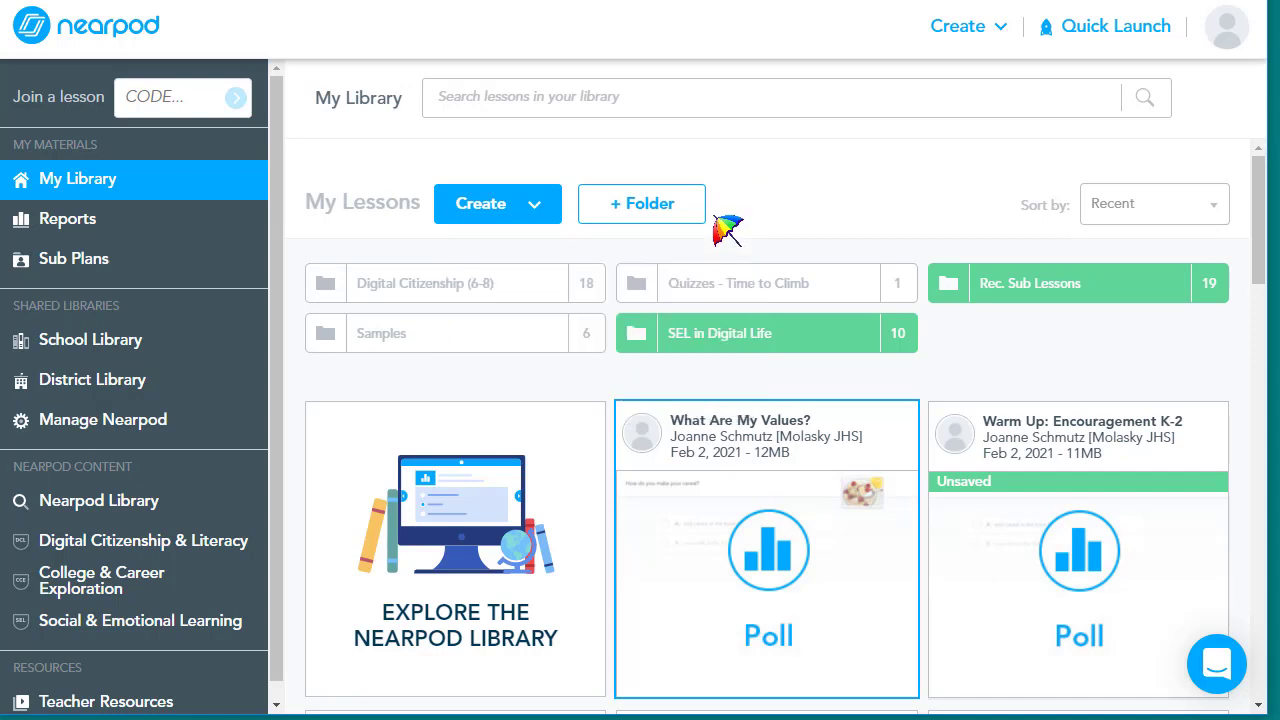